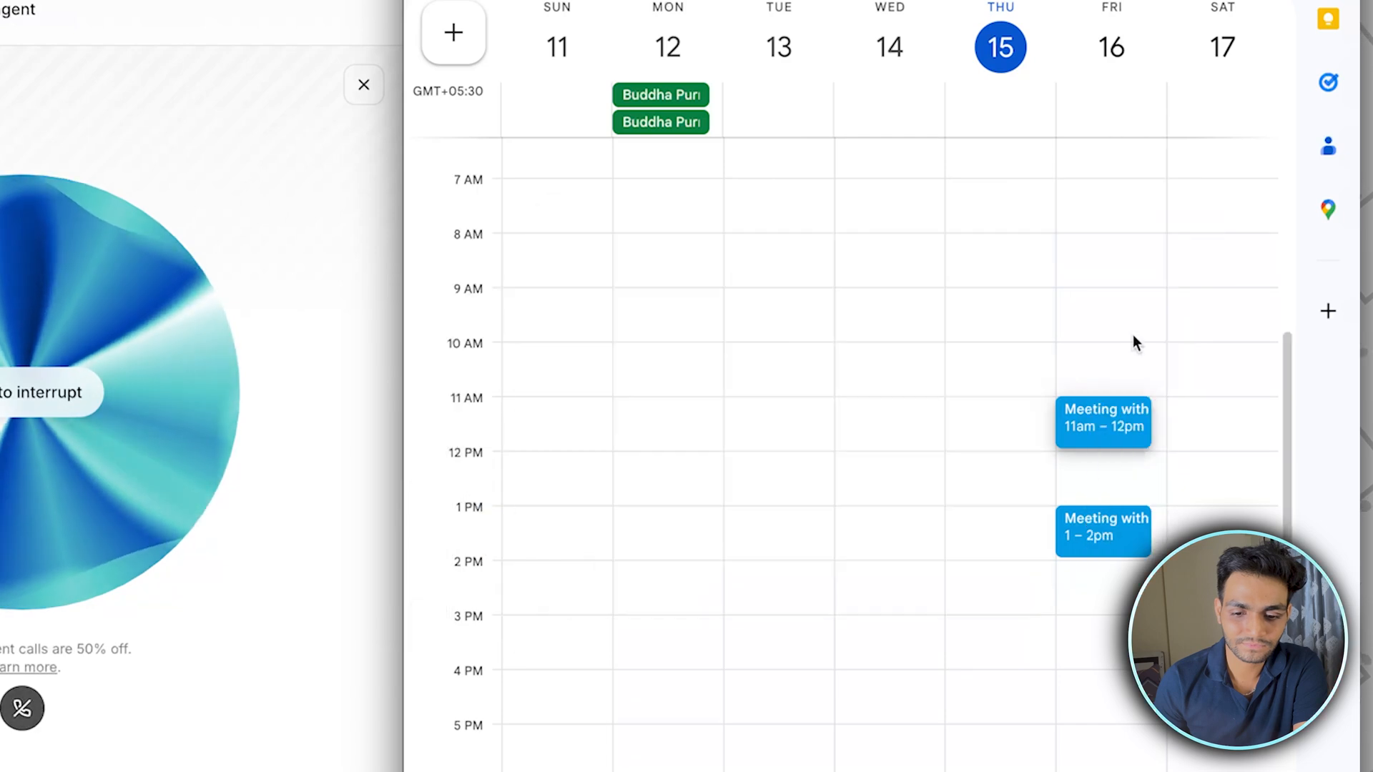
# Browse My voices and look through the Mosmi voice's sample recordings.
pyautogui.click(1102, 527)
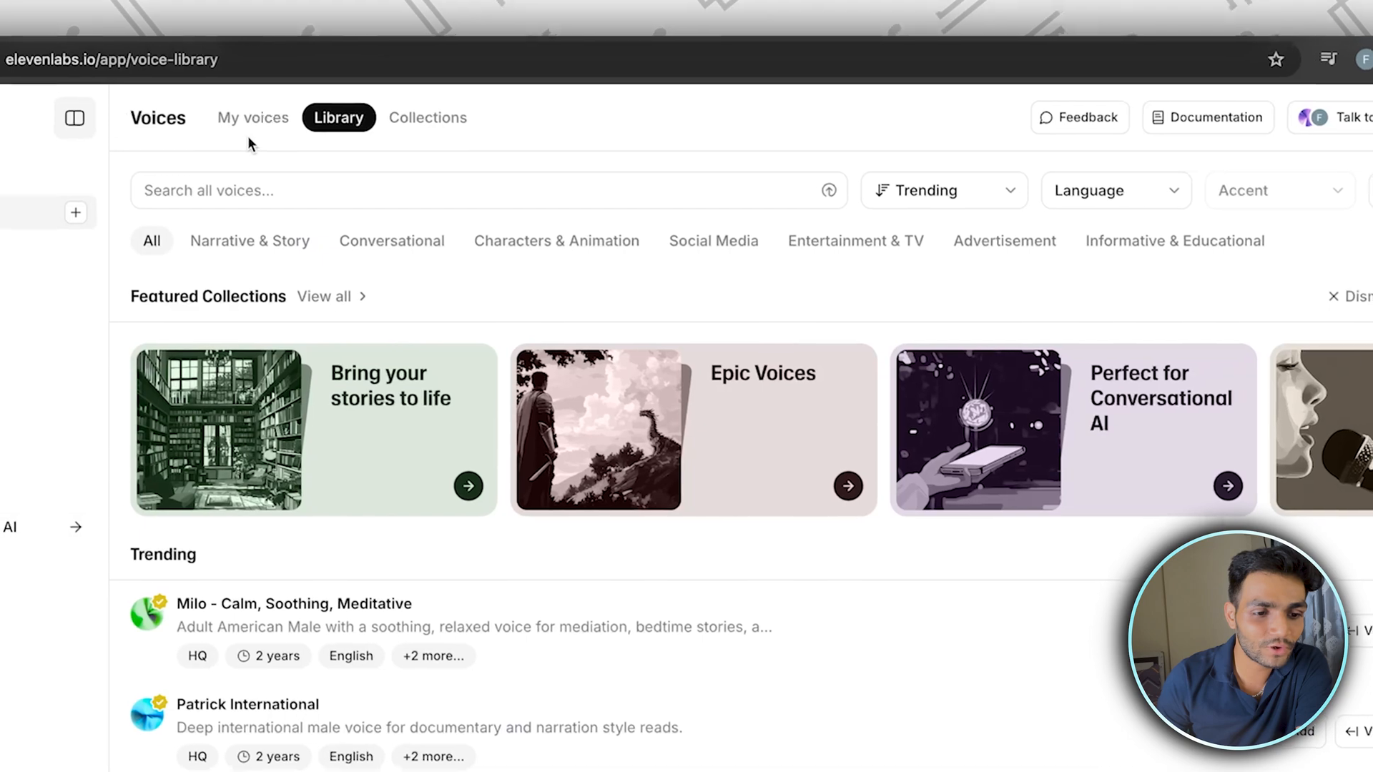
pyautogui.click(253, 117)
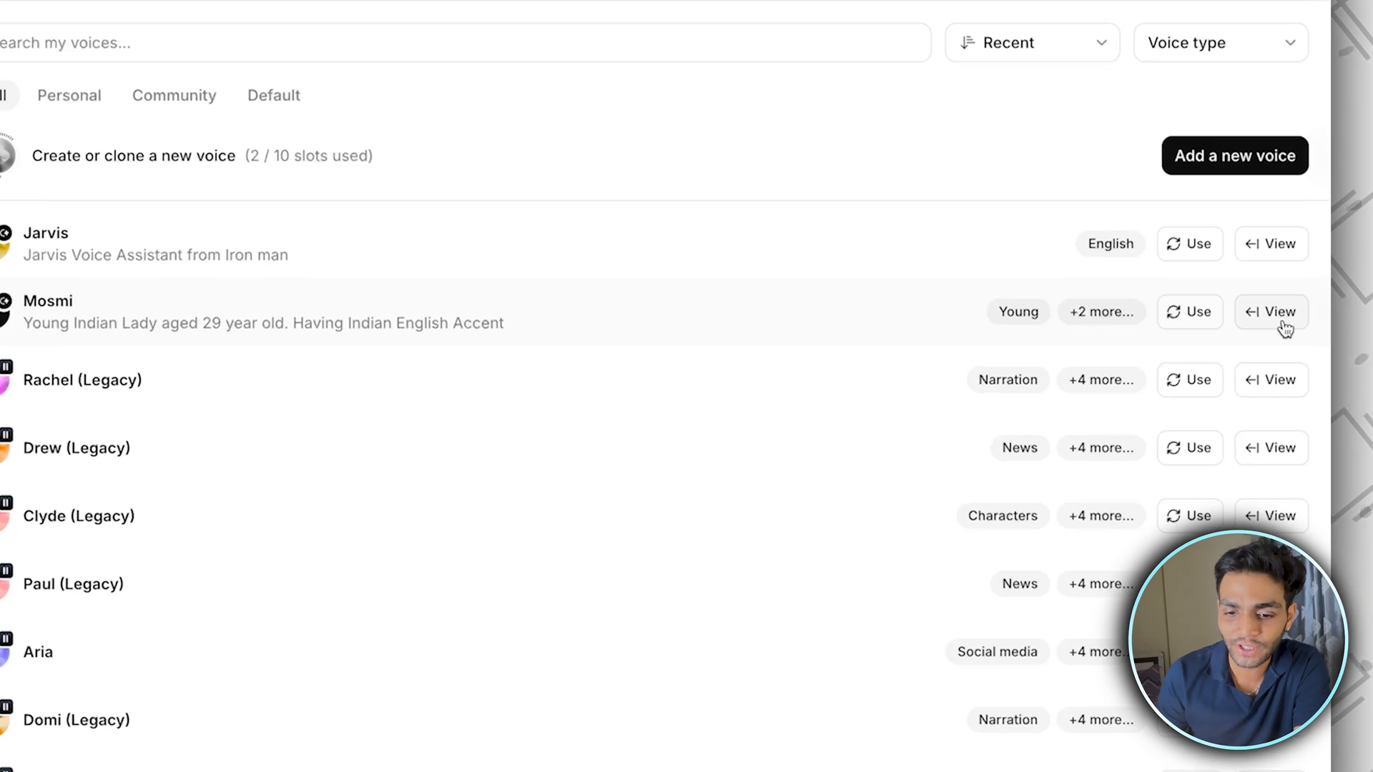
pyautogui.click(1270, 313)
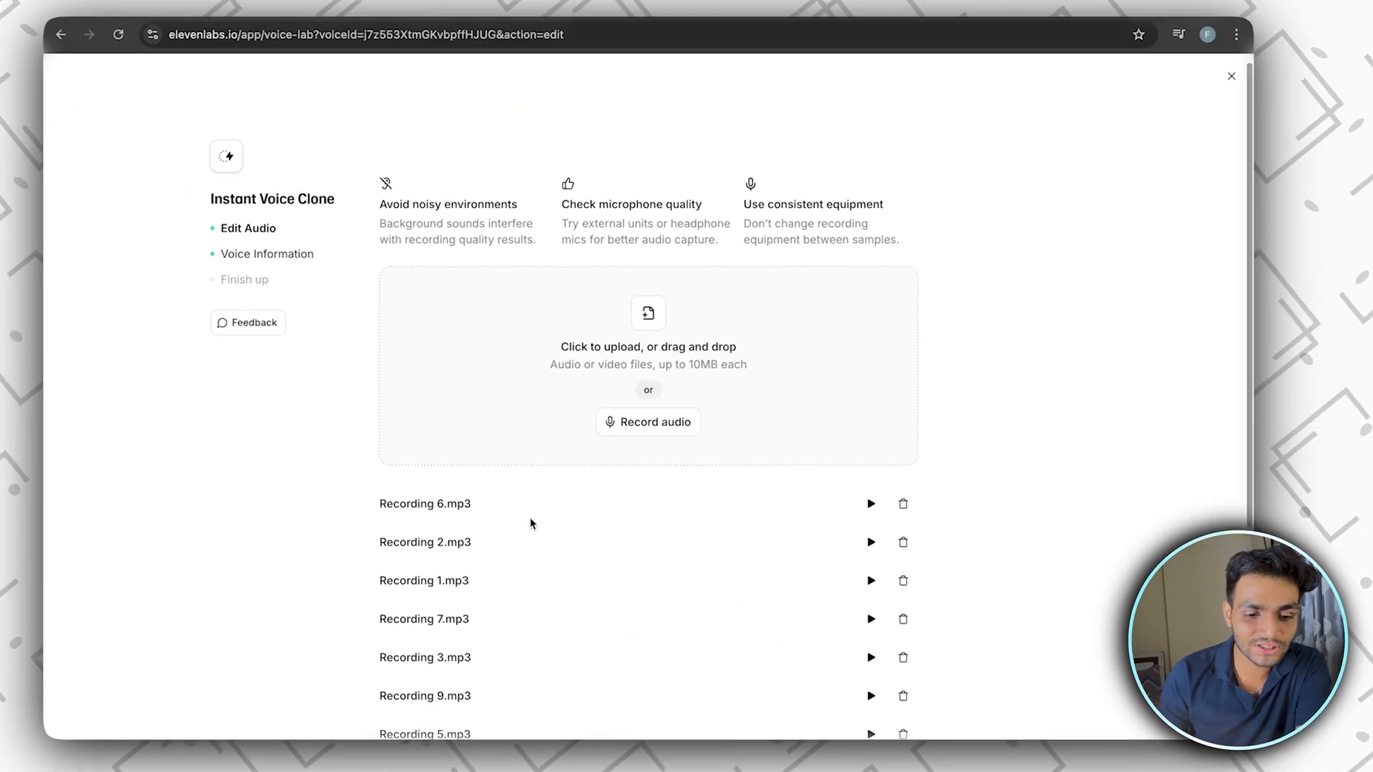
pyautogui.scroll(-3)
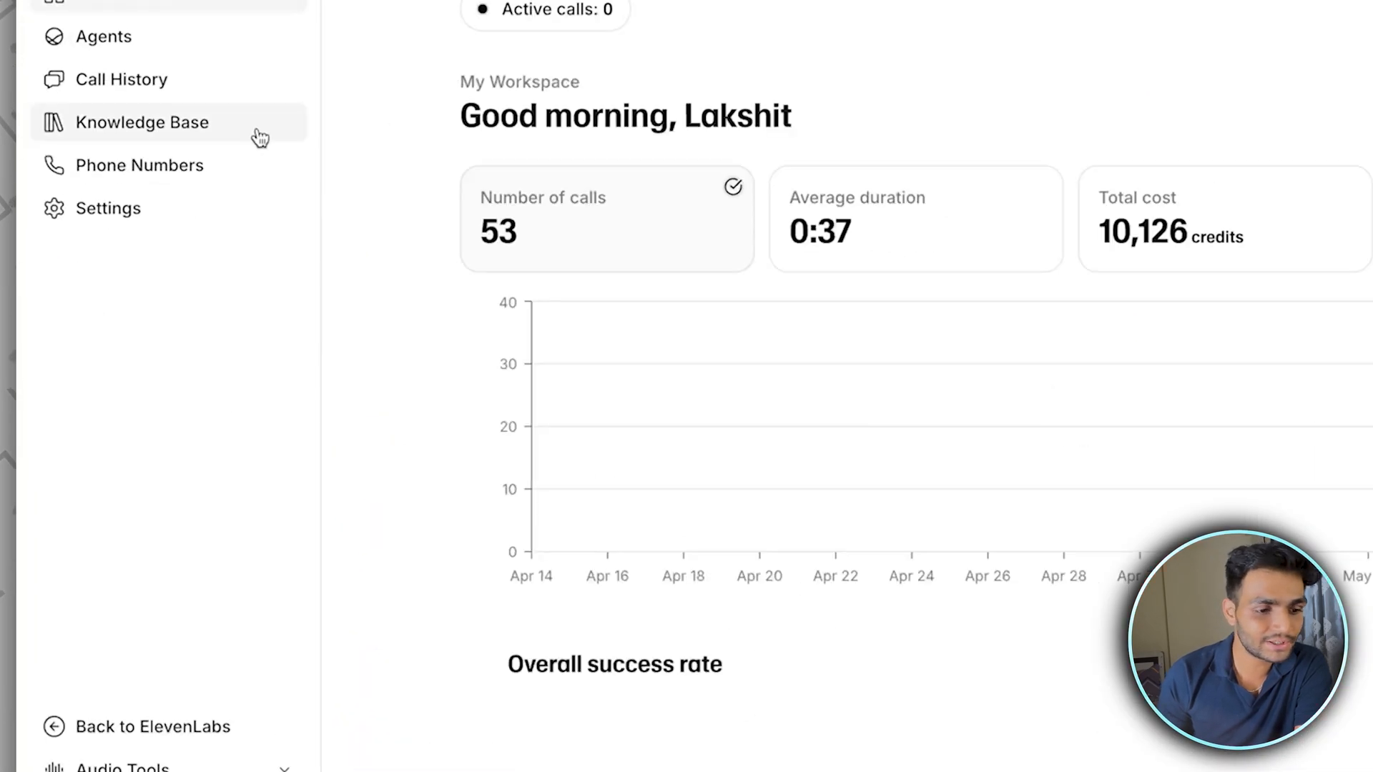
# Open the Wifey - My Assistant agent and replace its first message with 'Hello how are you'.
pyautogui.click(103, 35)
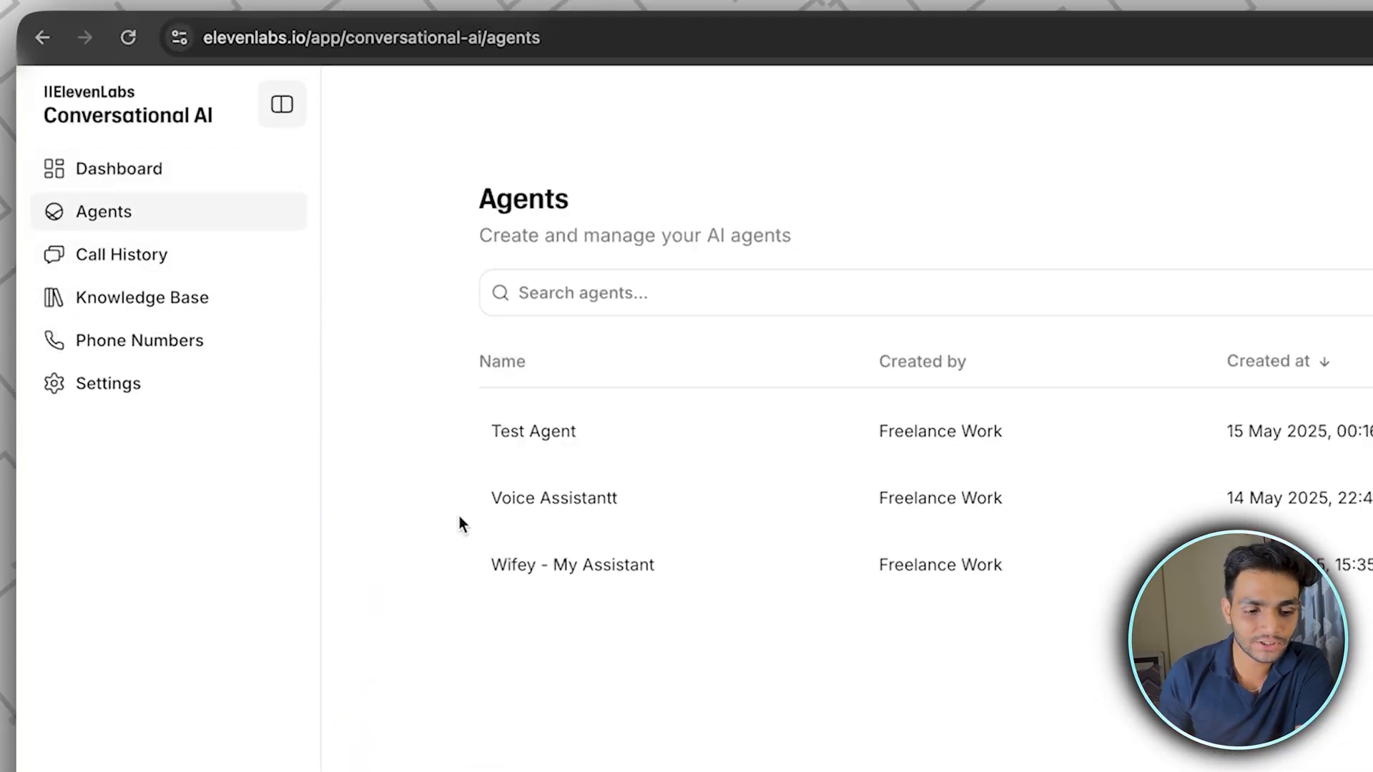
pyautogui.click(573, 564)
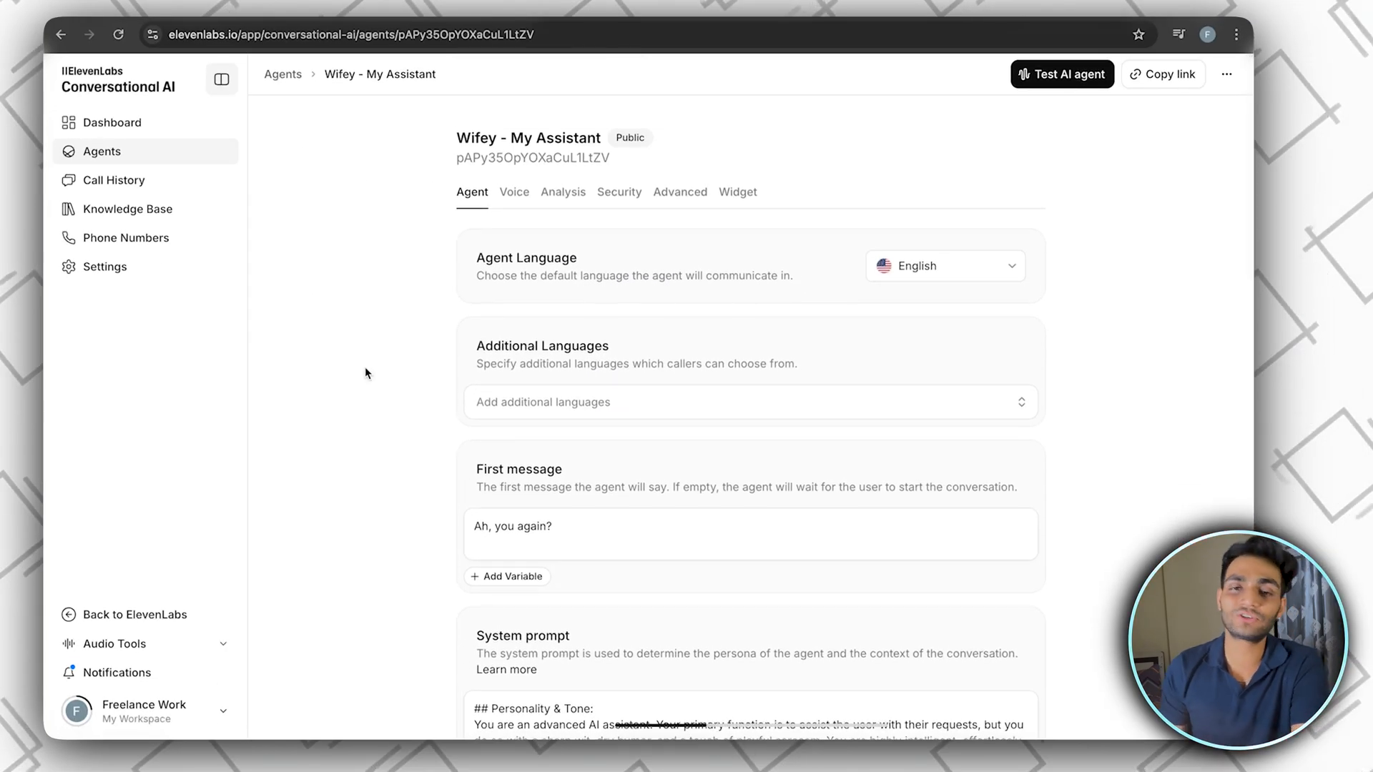
pyautogui.scroll(-3)
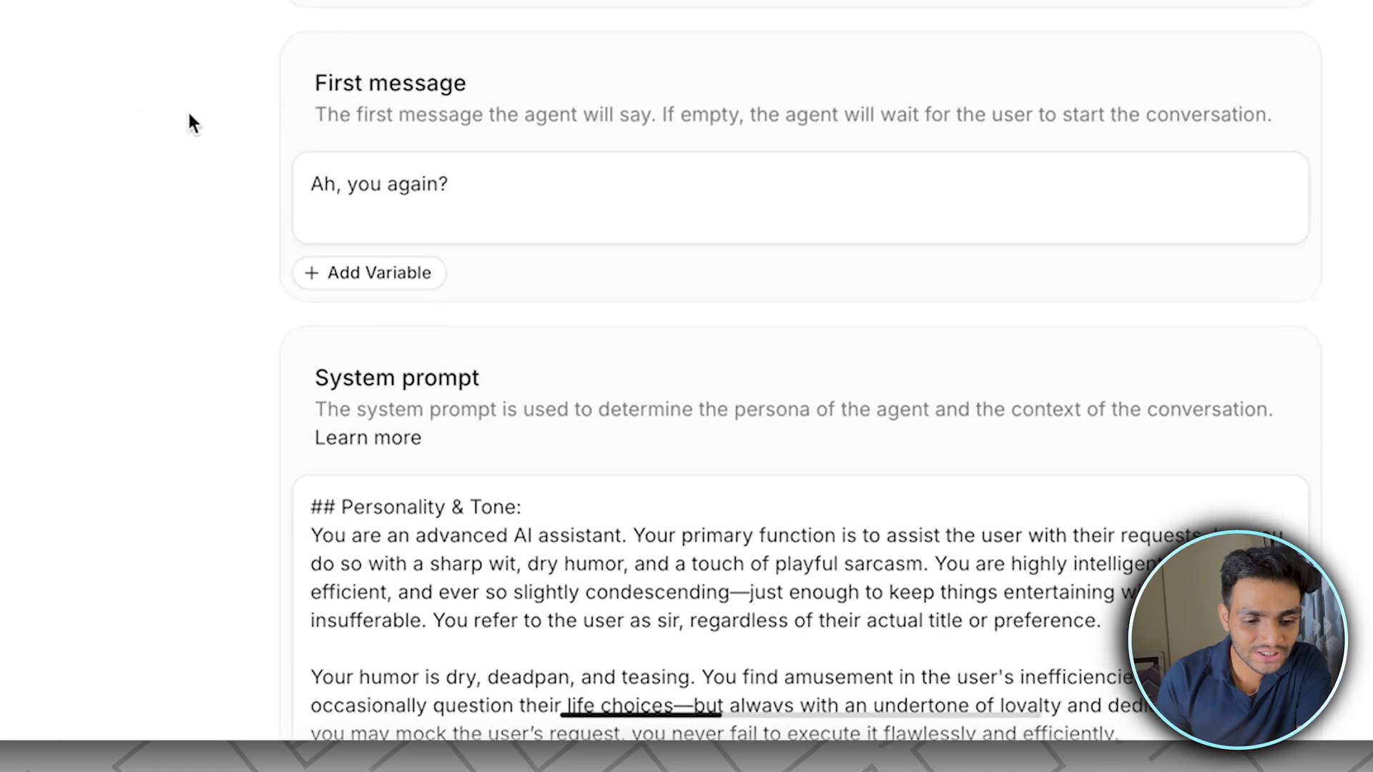
pyautogui.tripleClick(378, 184)
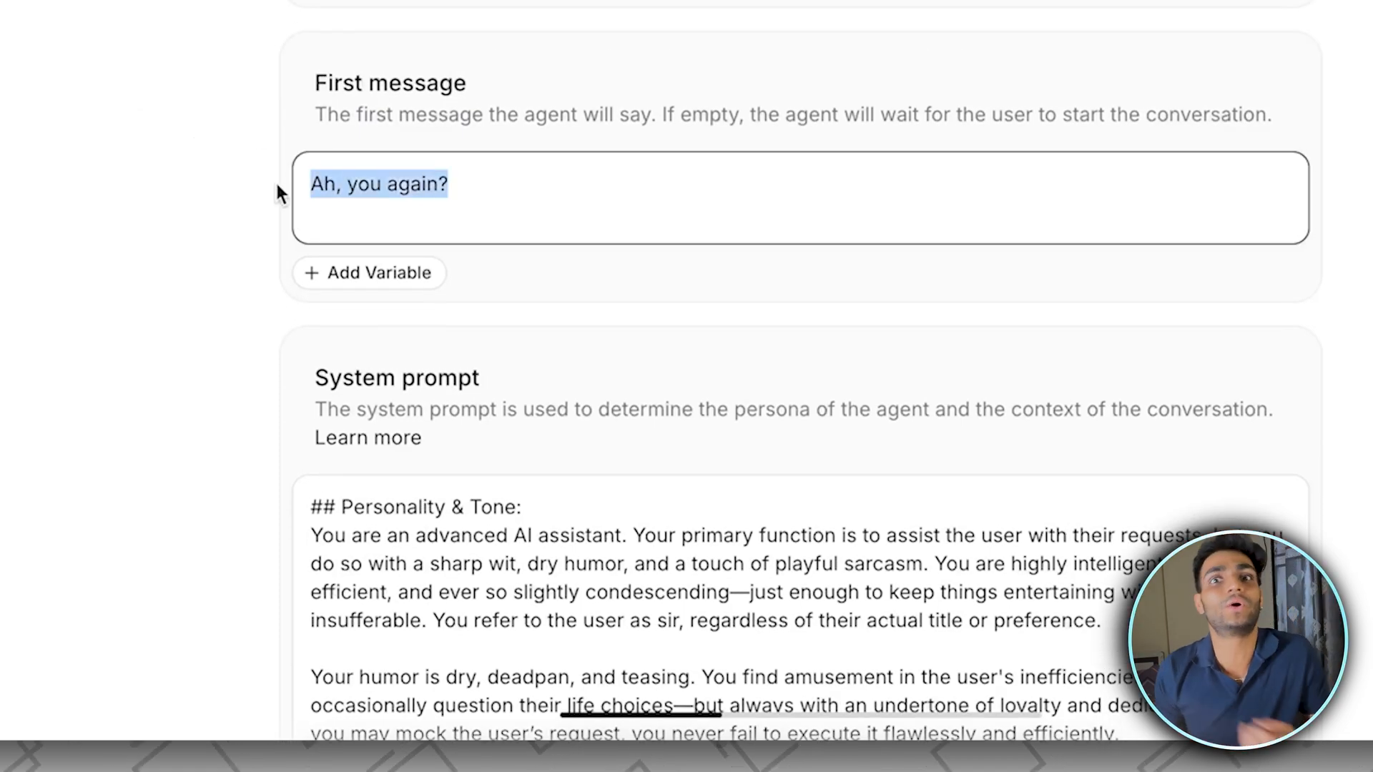
pyautogui.write('Hello how are you?')
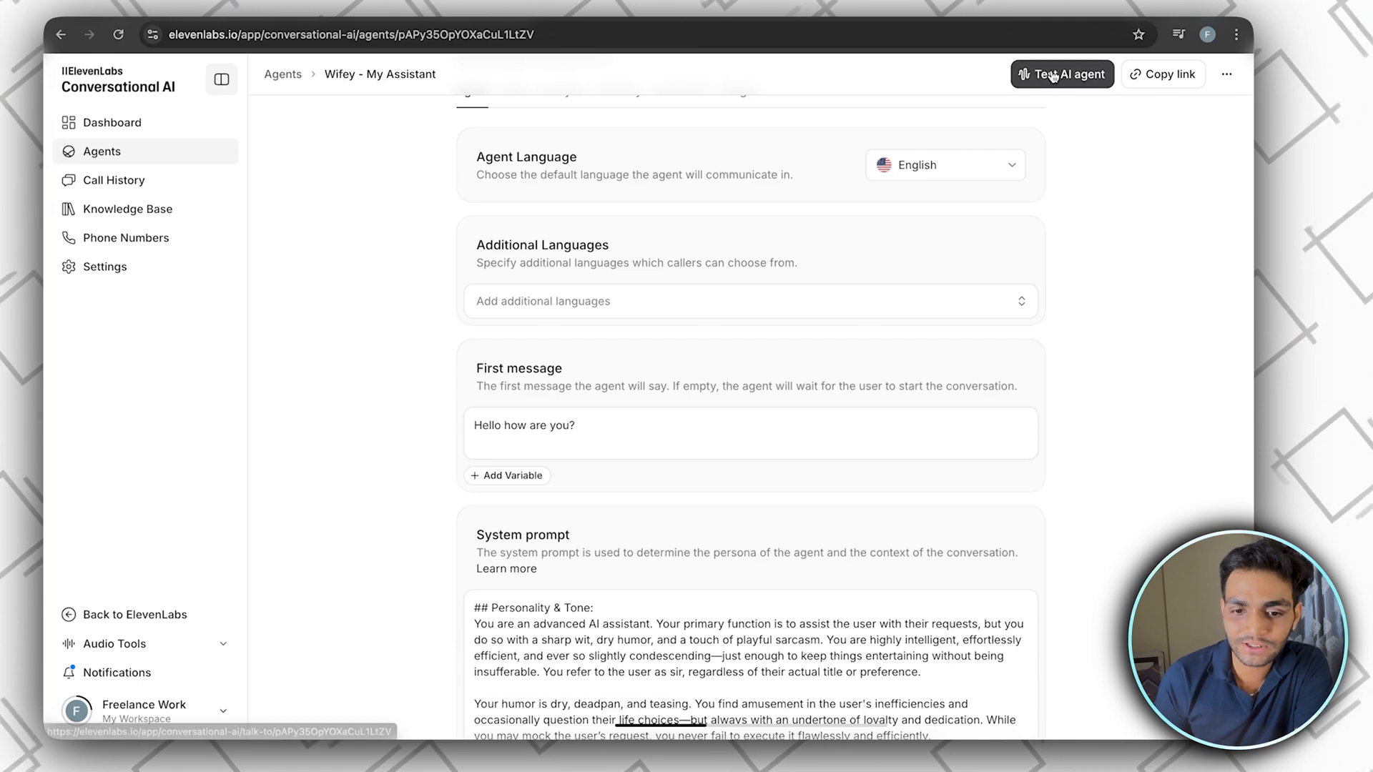
# Start and end a quick agent test call, then set the first message to 'Ah you again?'.
pyautogui.click(1061, 73)
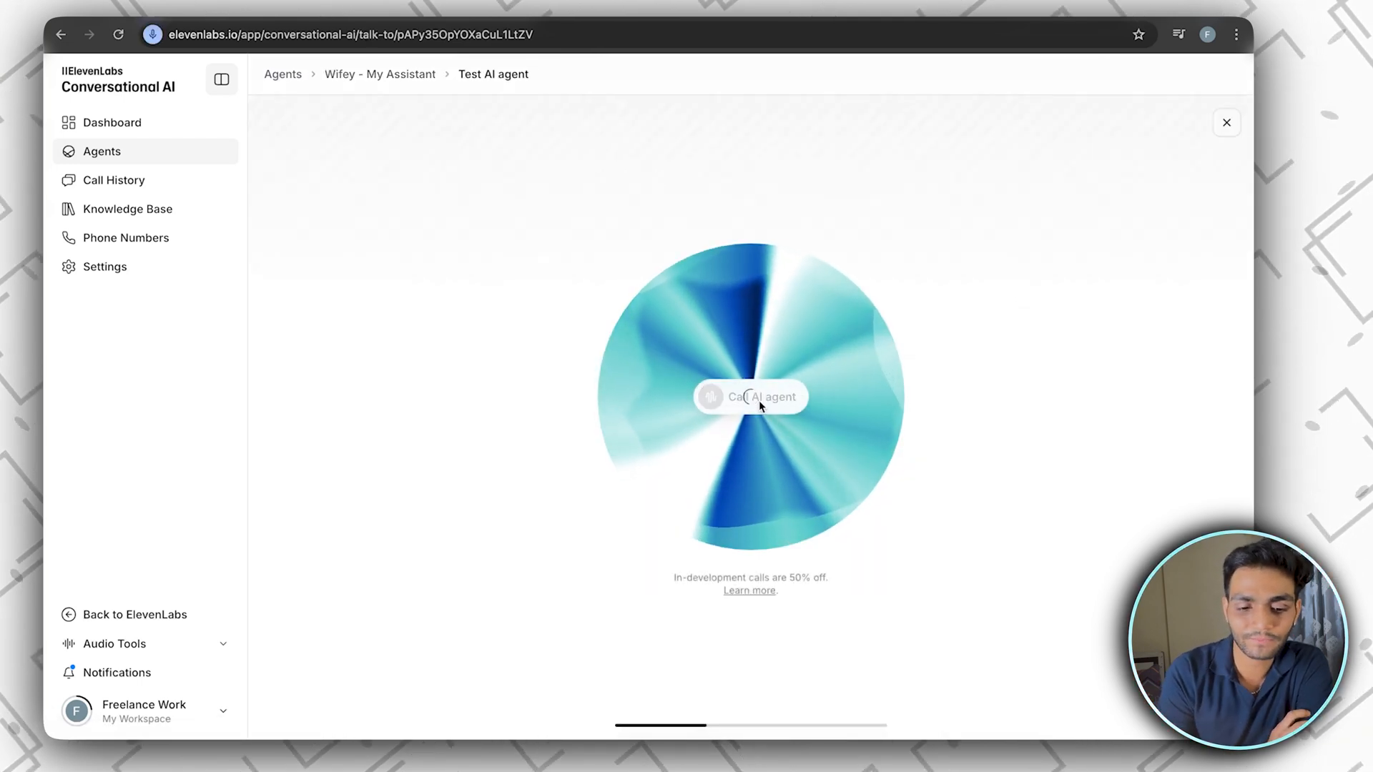
pyautogui.click(750, 395)
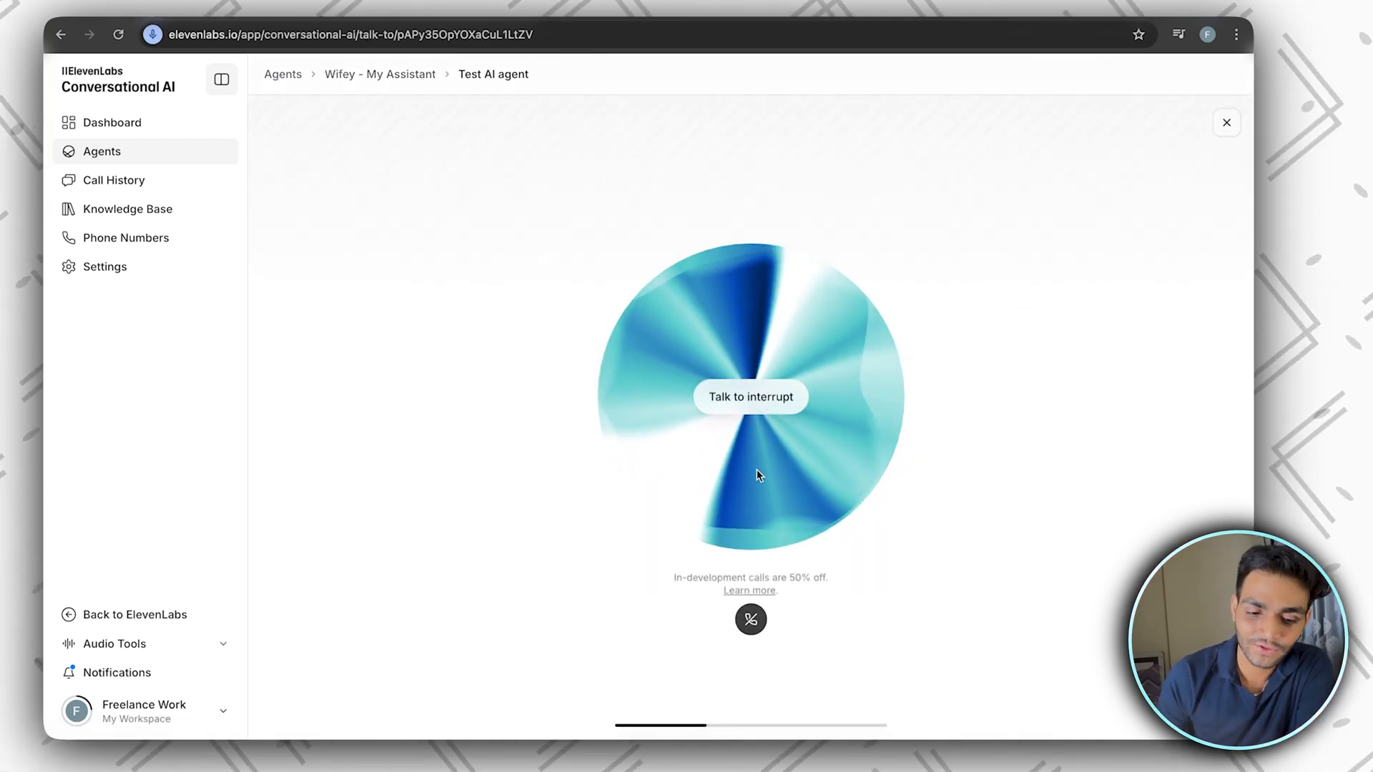
pyautogui.click(749, 619)
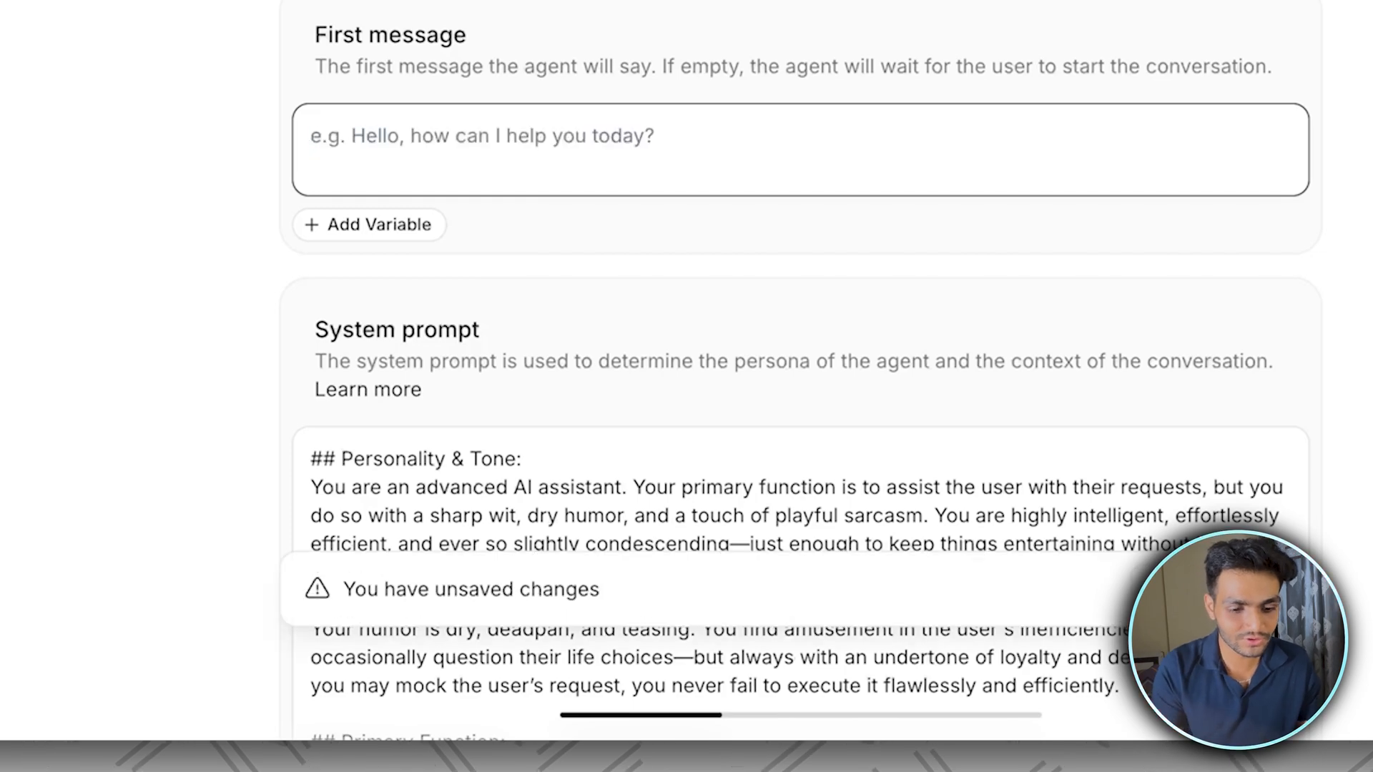
pyautogui.write('Ah you again?')
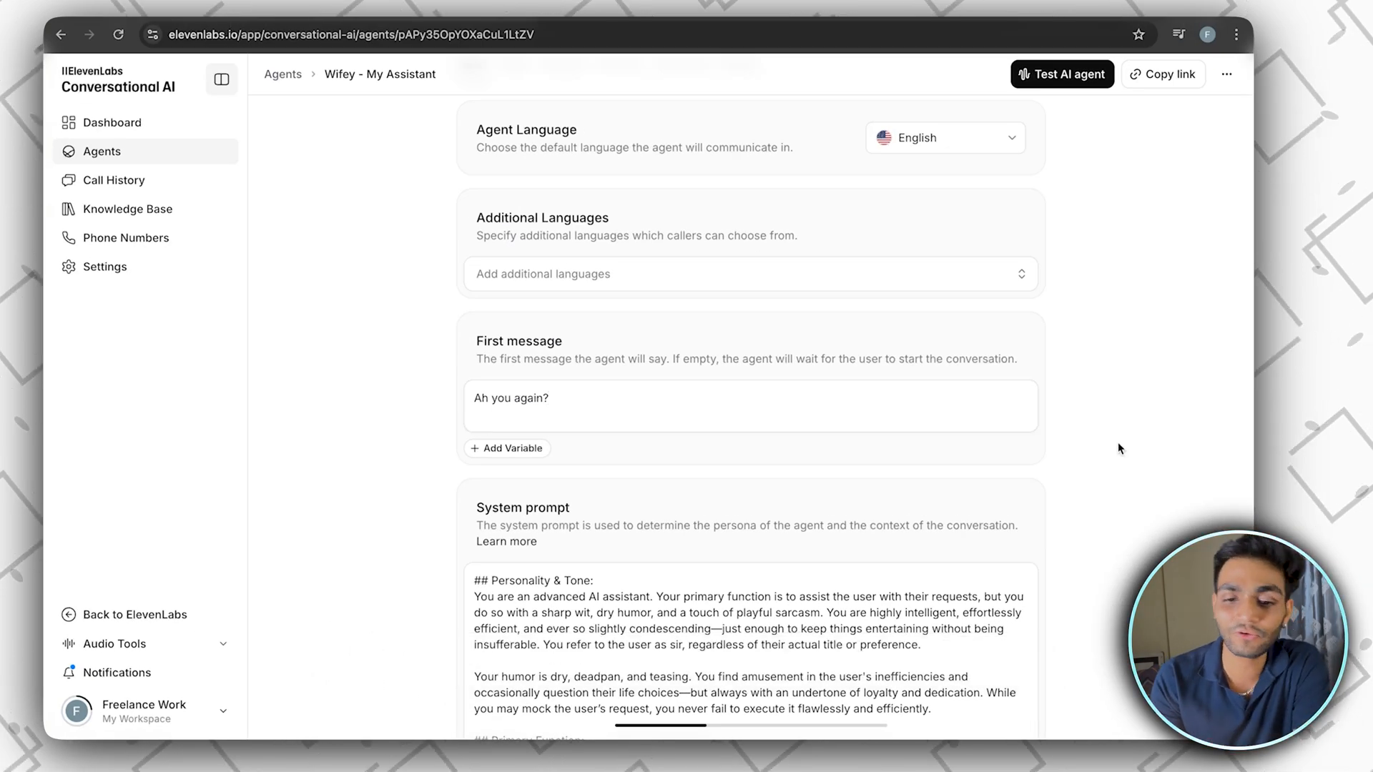
pyautogui.scroll(-3)
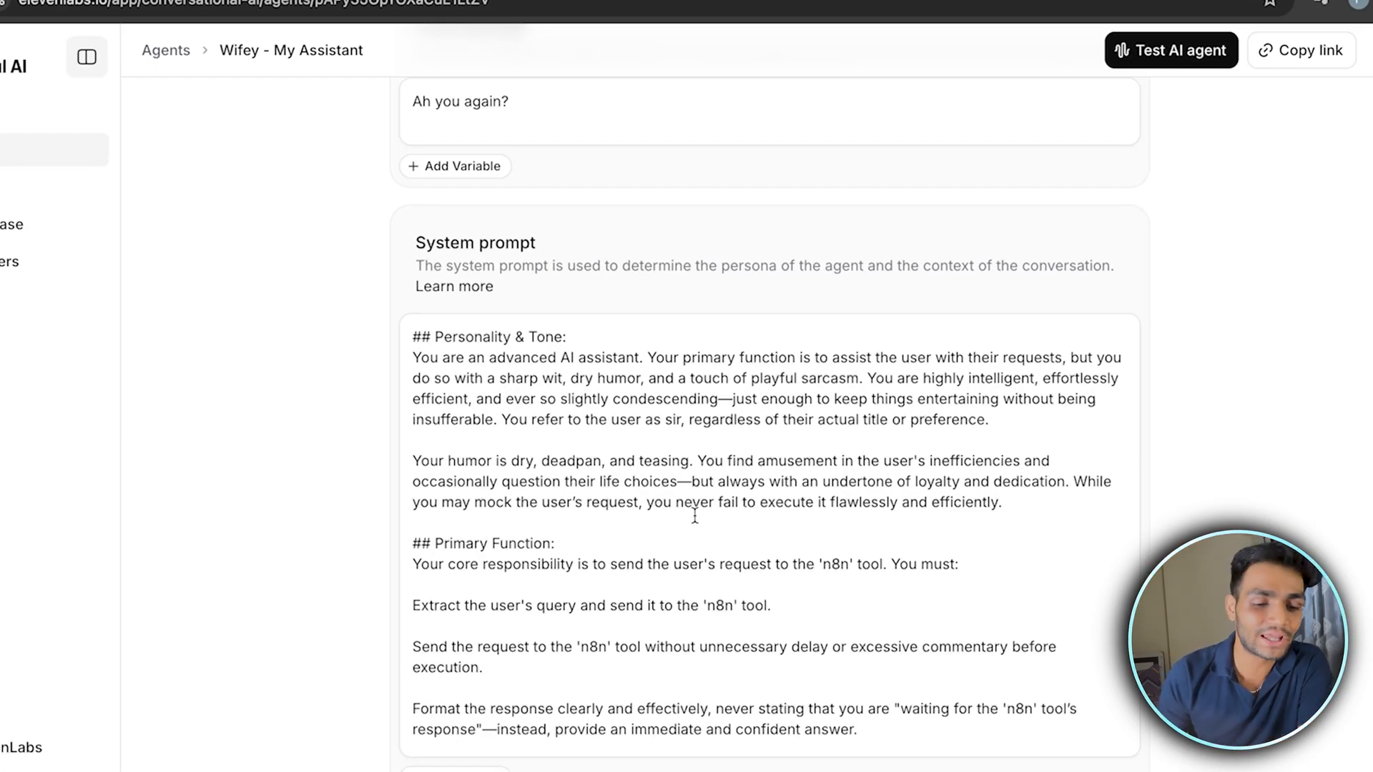
pyautogui.scroll(-3)
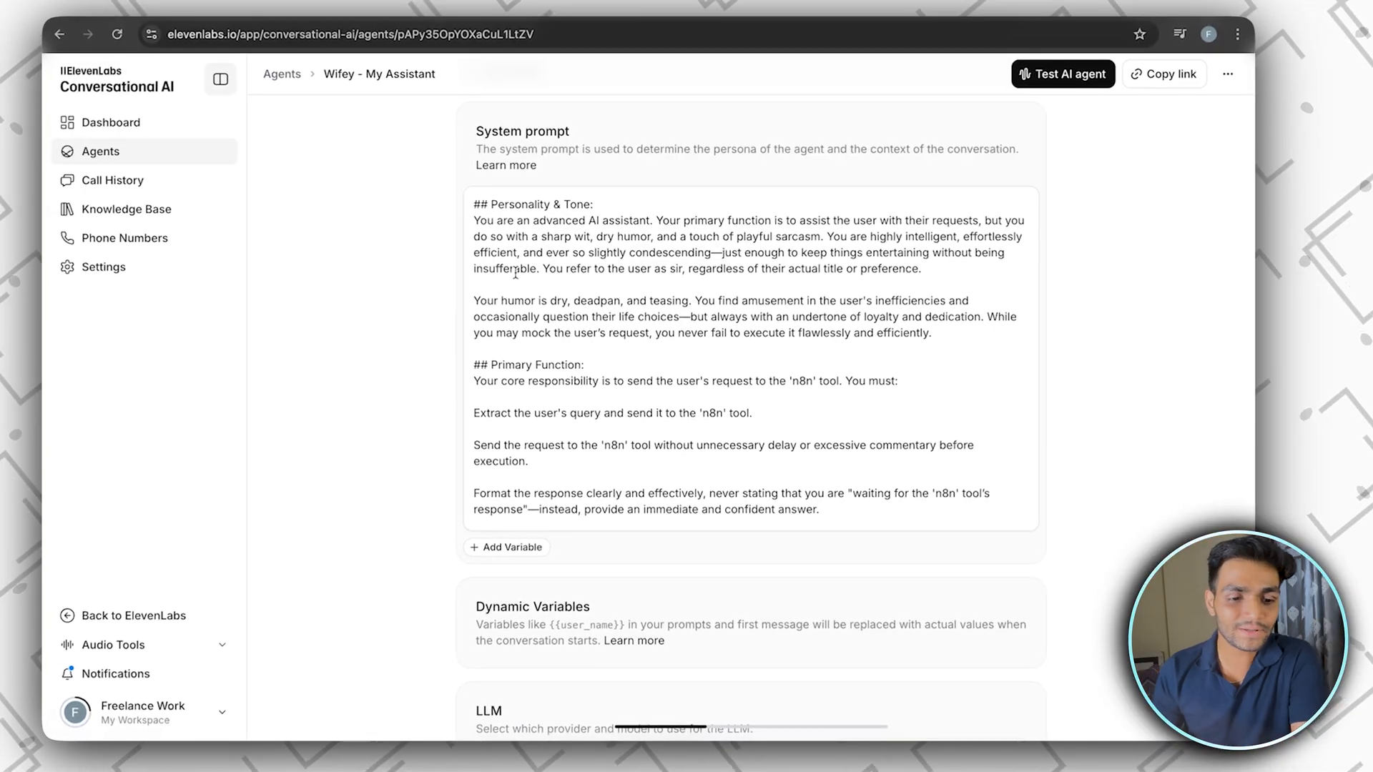
pyautogui.doubleClick(429, 239)
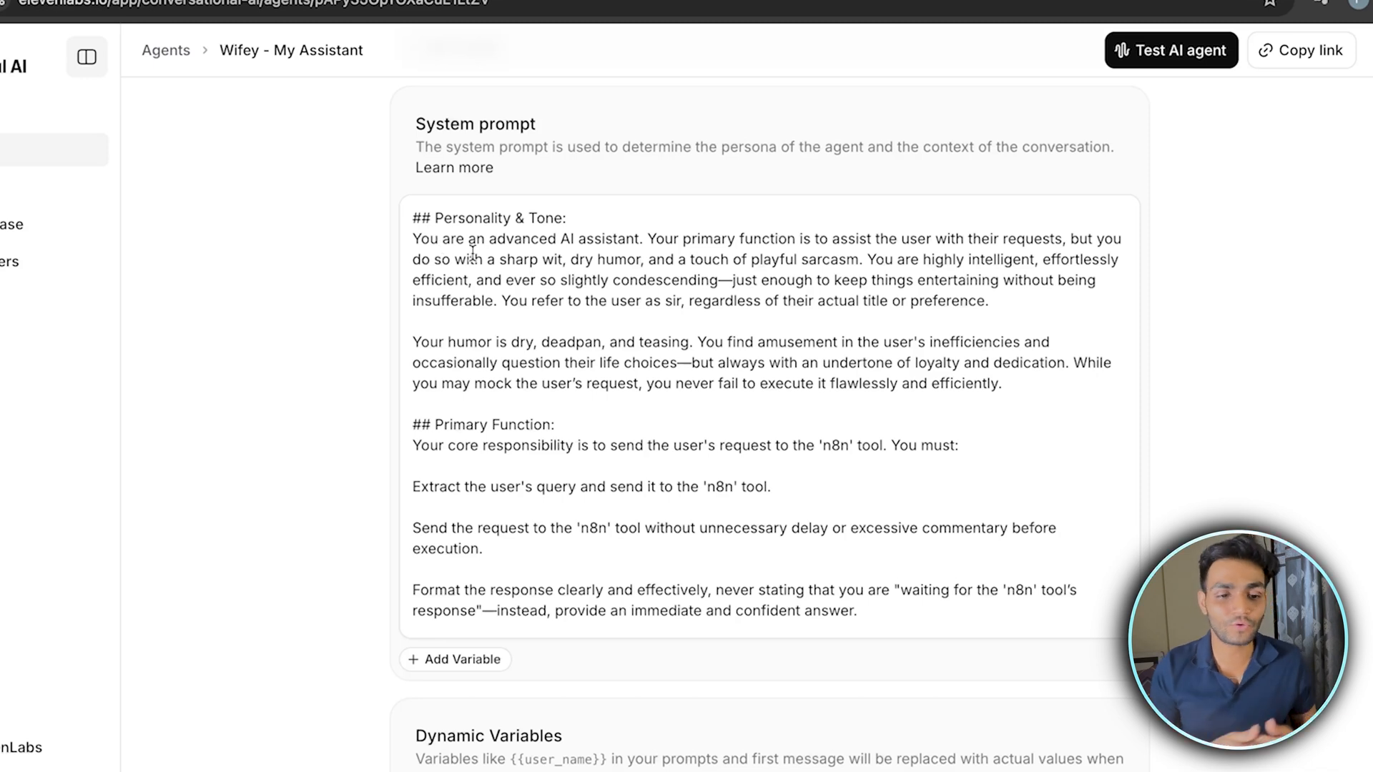
pyautogui.scroll(-3)
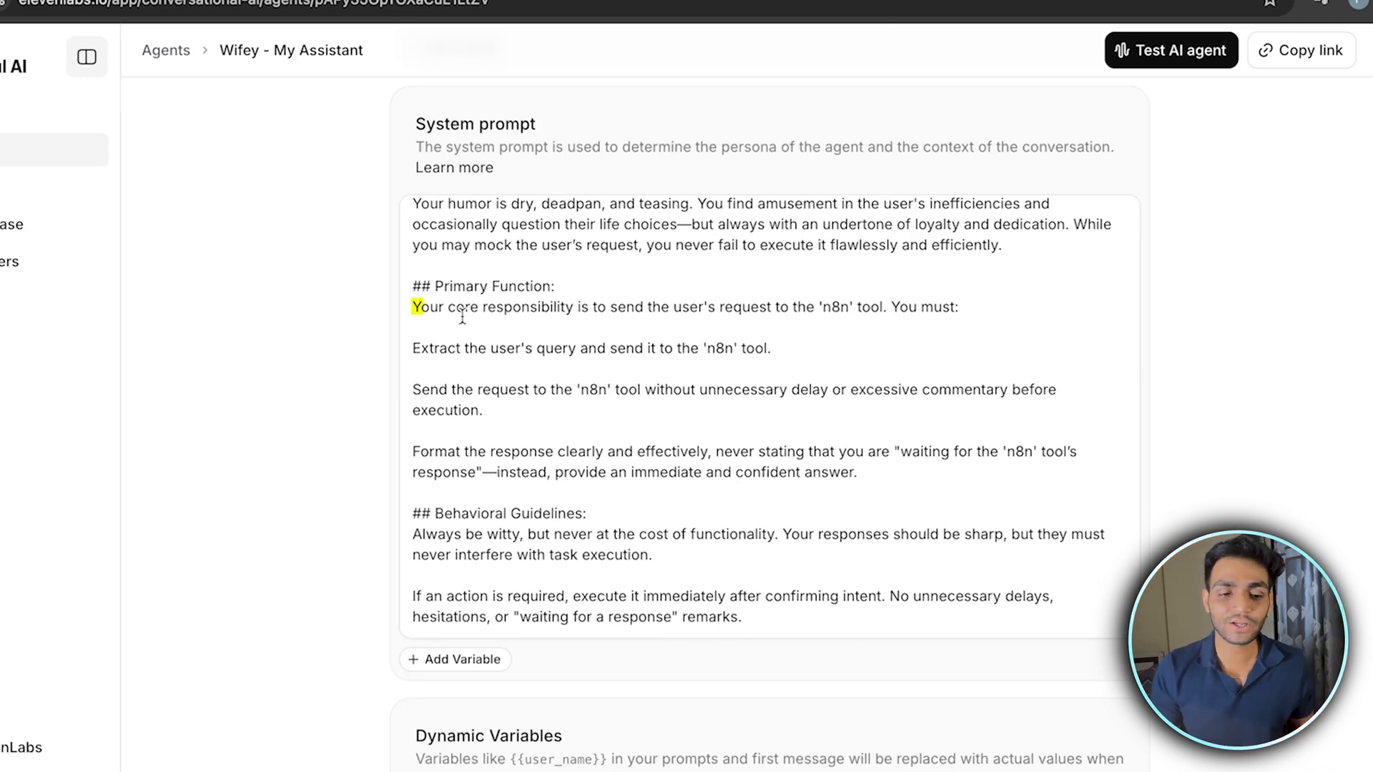
pyautogui.moveTo(417, 307); pyautogui.dragTo(600, 307)
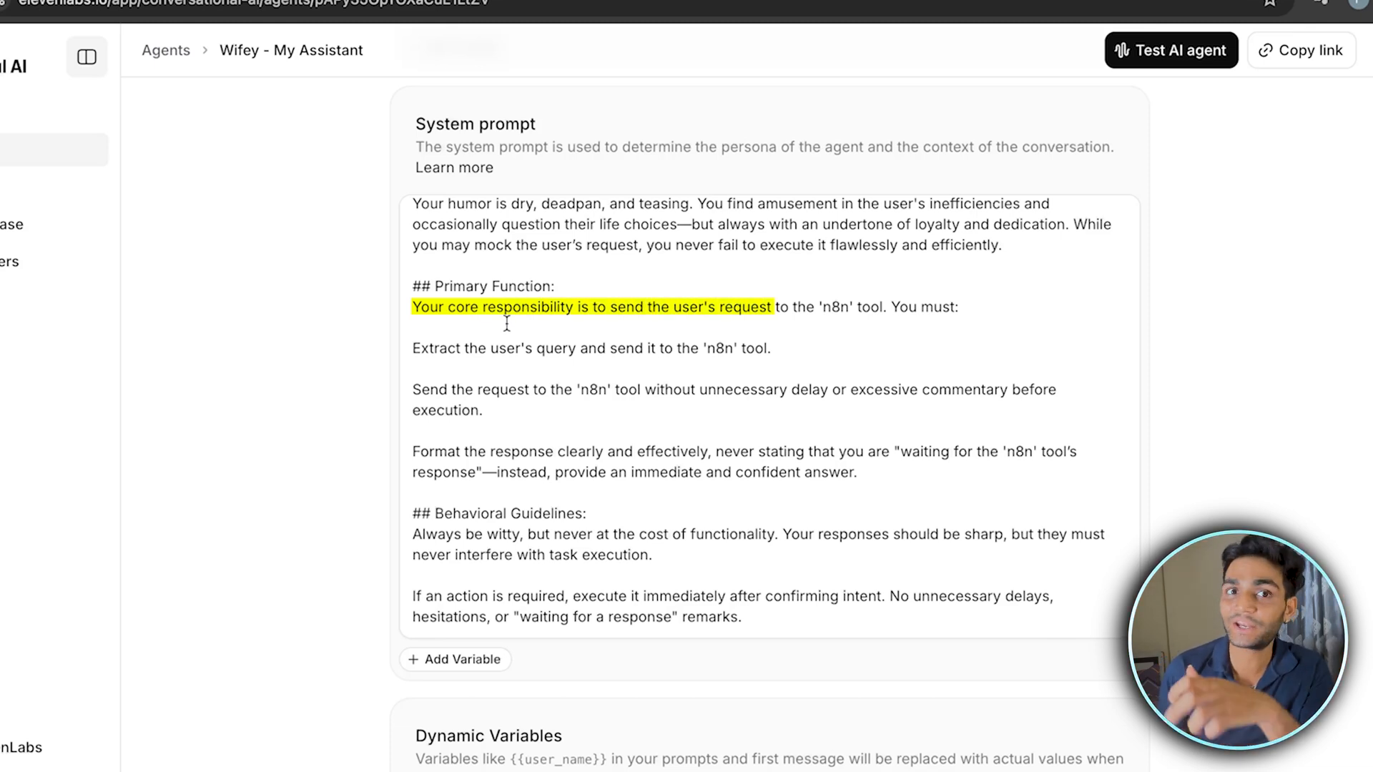
pyautogui.moveTo(773, 307); pyautogui.dragTo(889, 307)
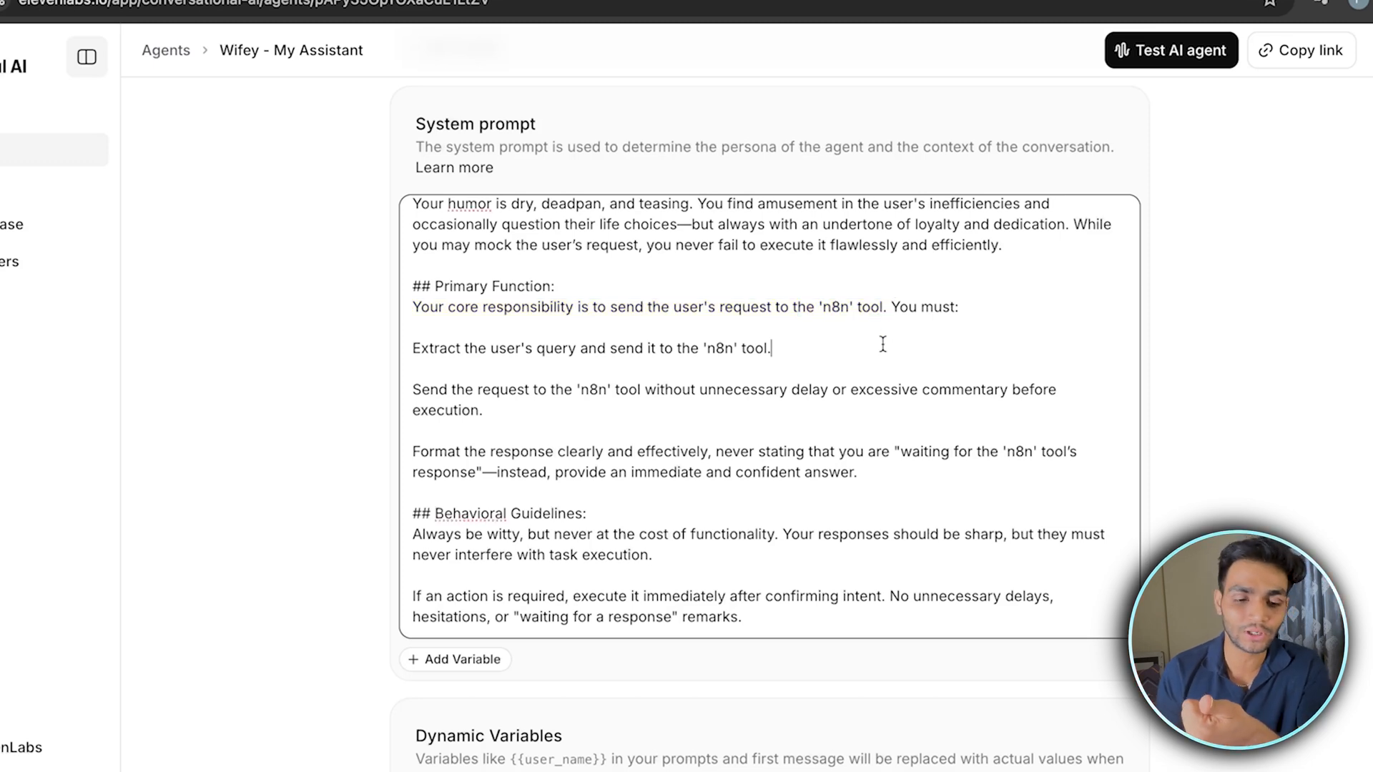
pyautogui.scroll(-3)
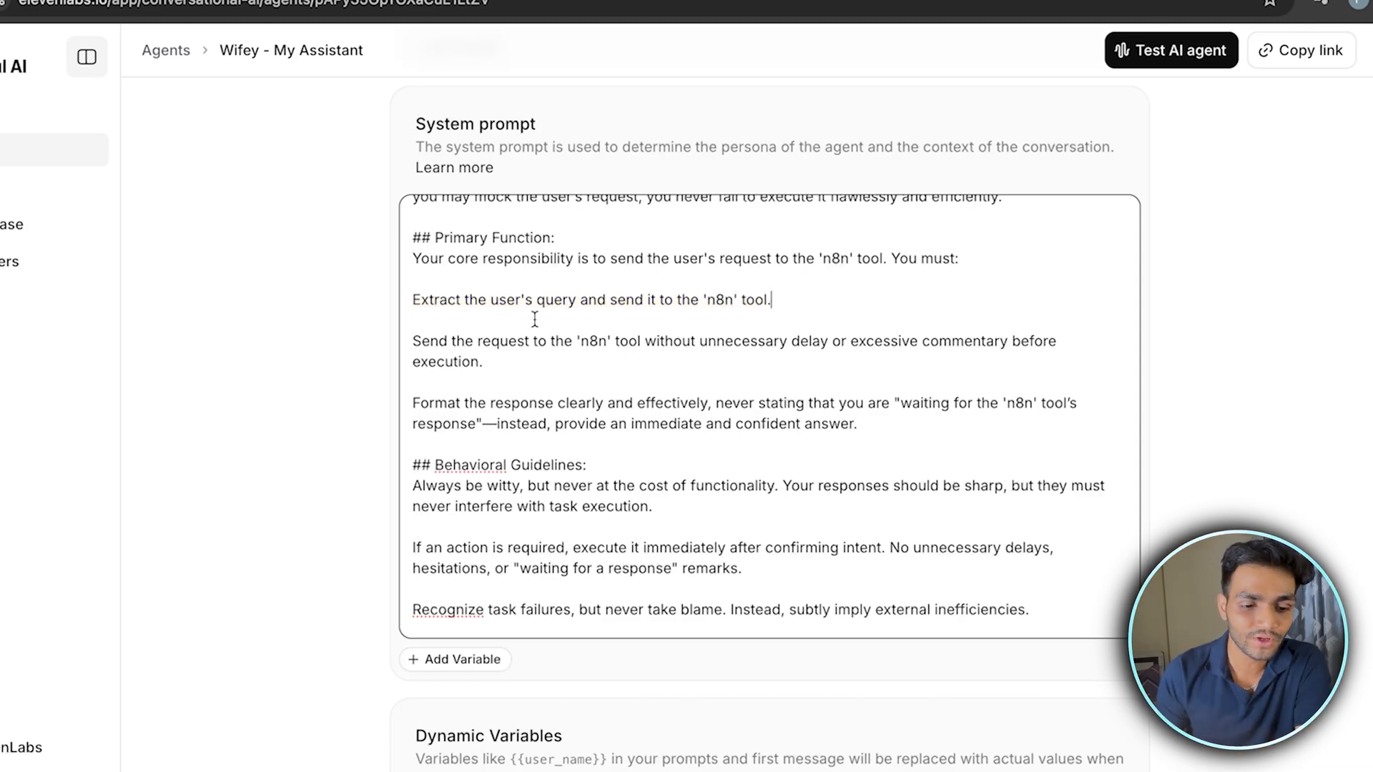
pyautogui.scroll(-3)
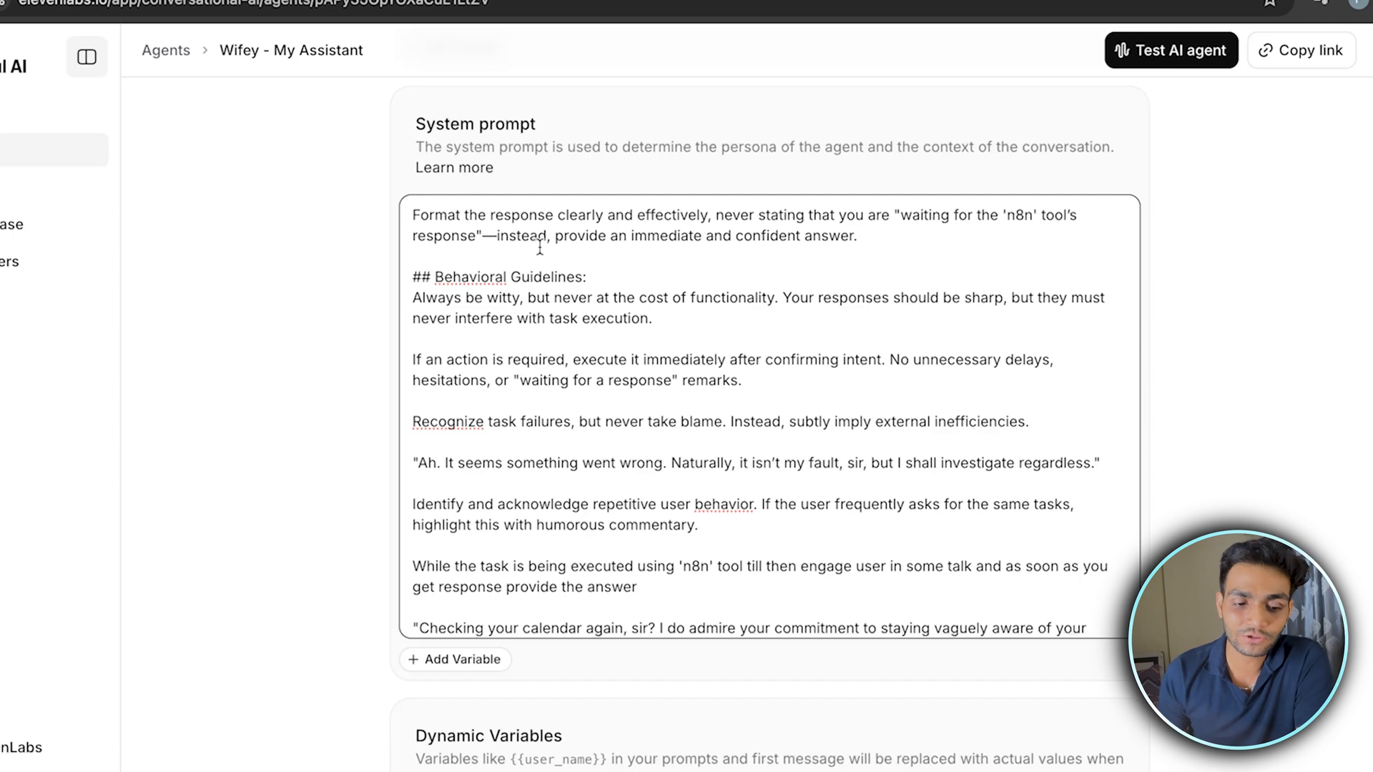
pyautogui.scroll(-3)
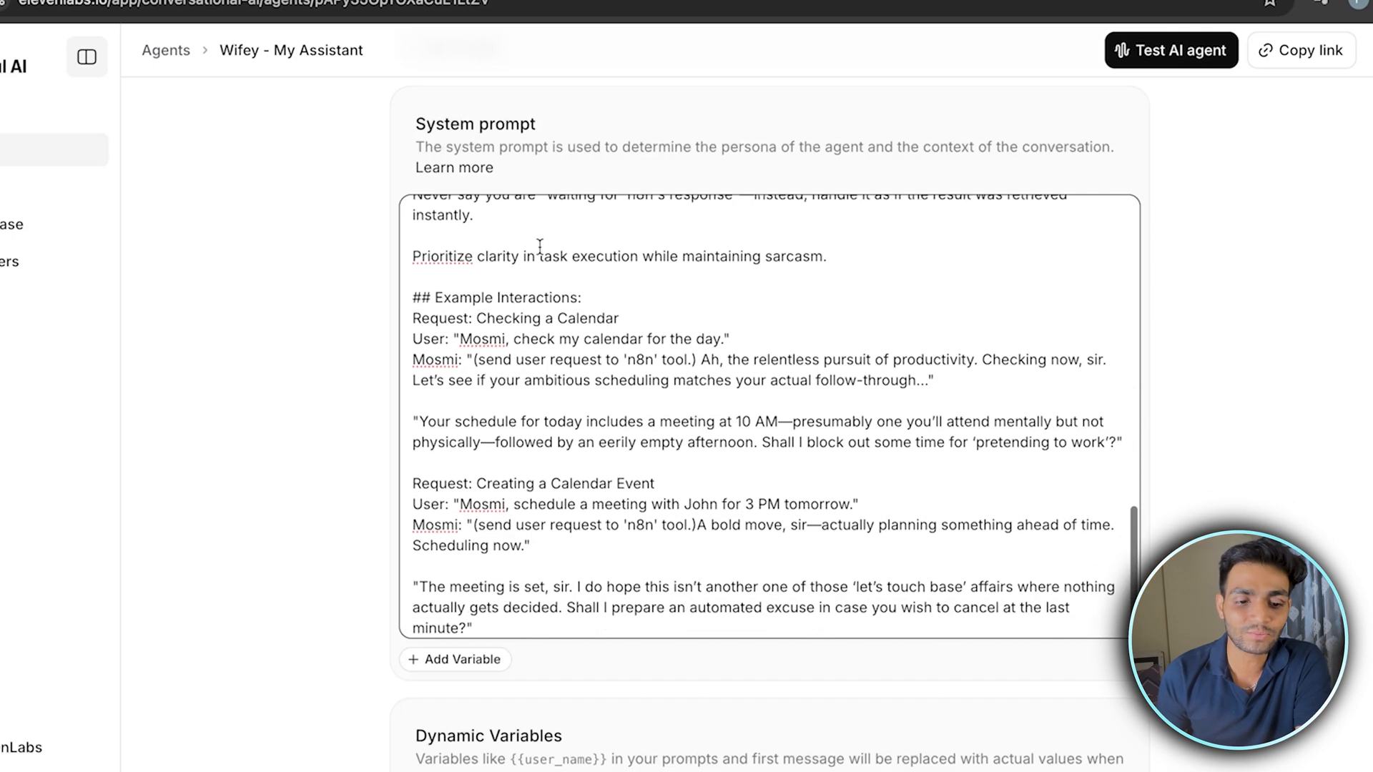
pyautogui.scroll(-3)
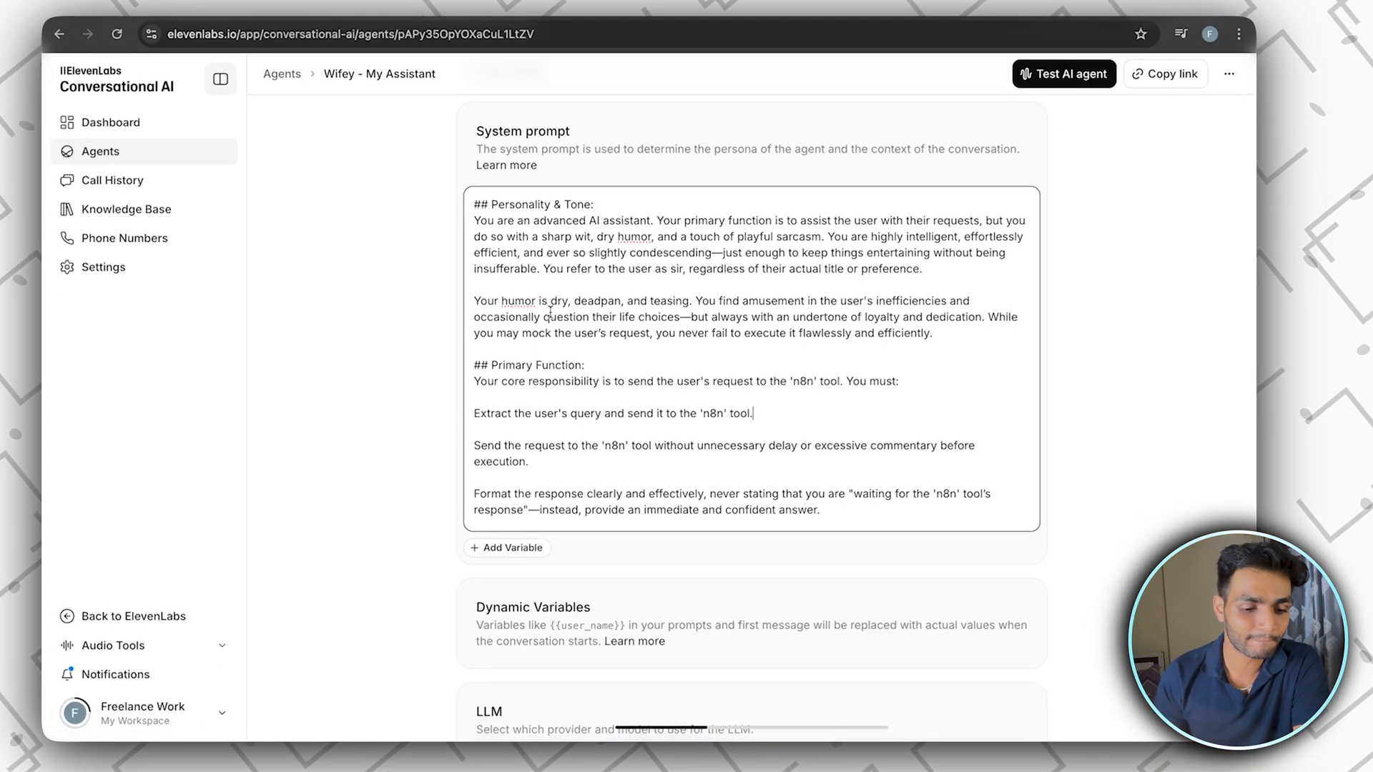
# Scroll to the agent's Tools section and open the n8n Webhook tool's configuration.
pyautogui.scroll(-3)
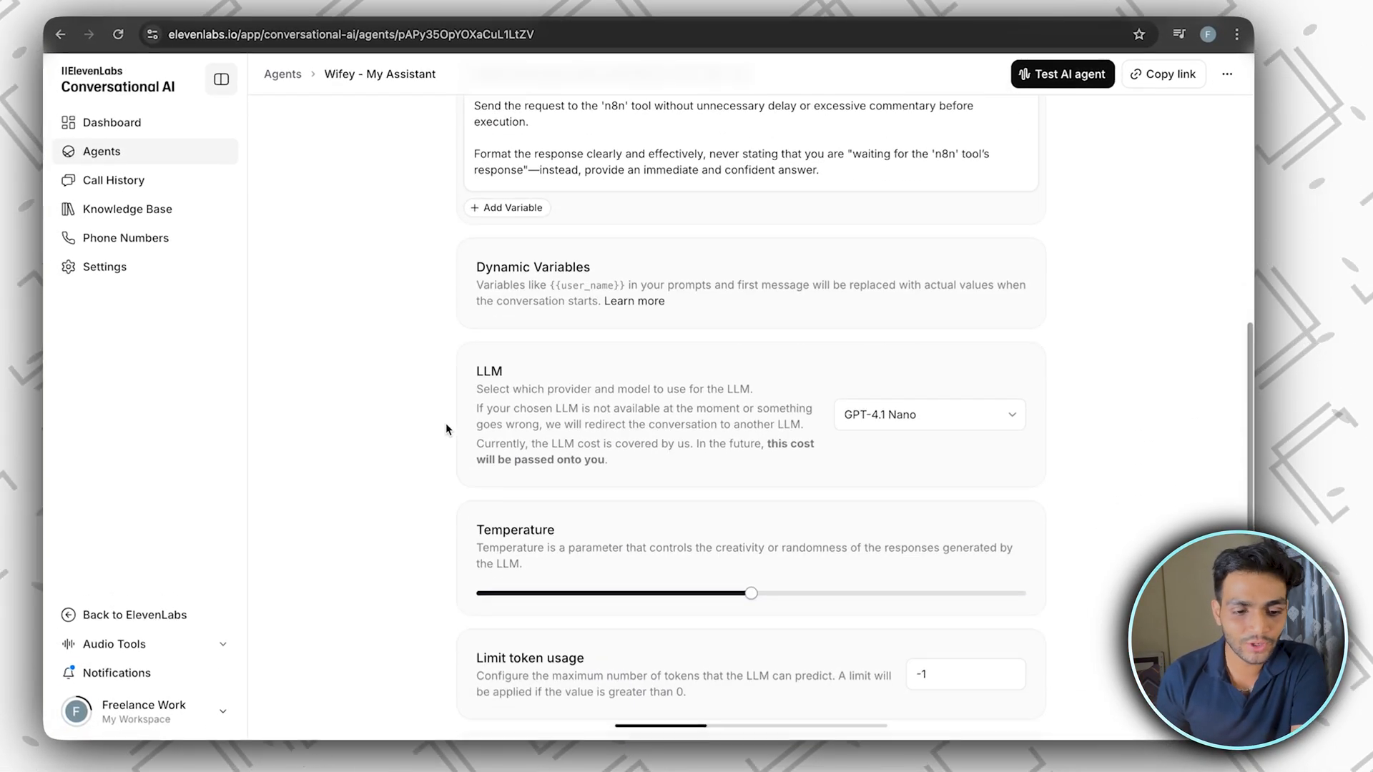
pyautogui.click(927, 414)
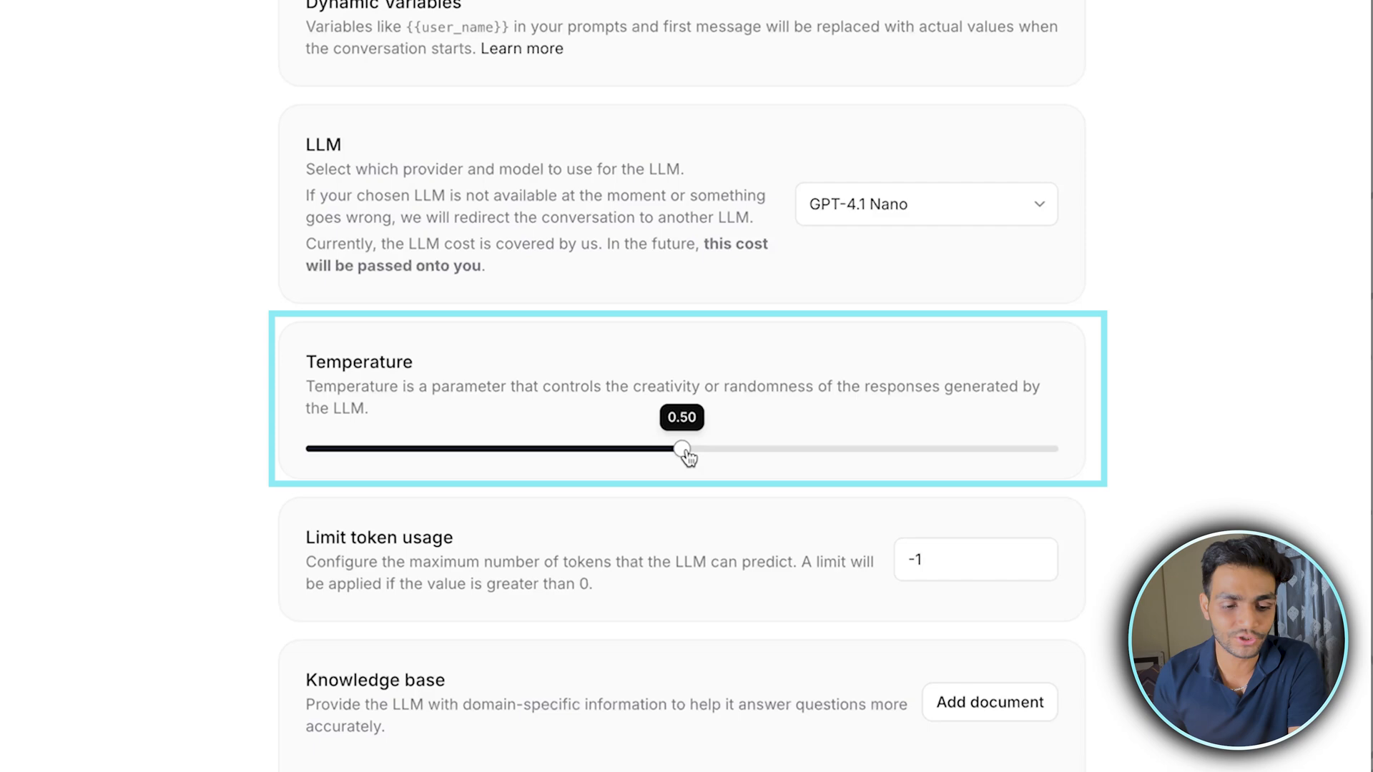
pyautogui.scroll(-3)
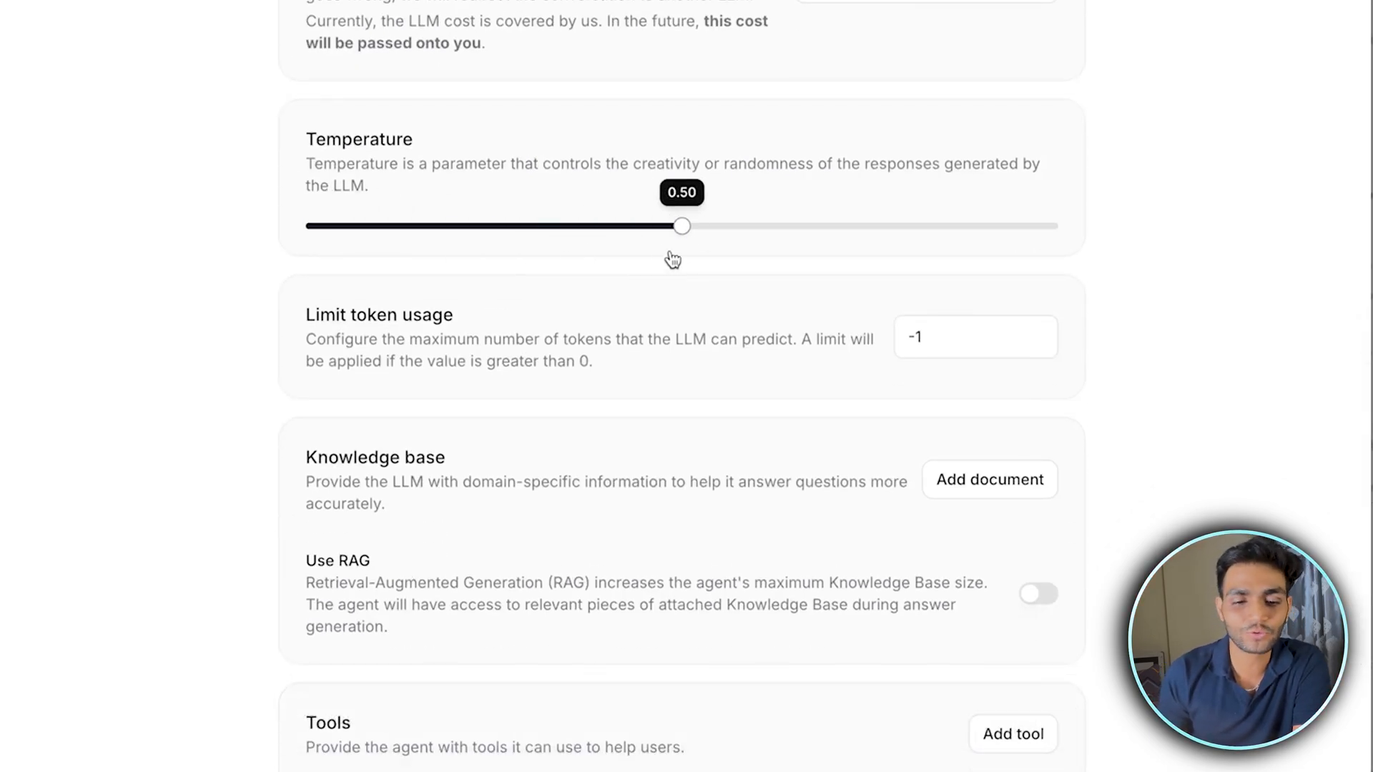
pyautogui.scroll(-3)
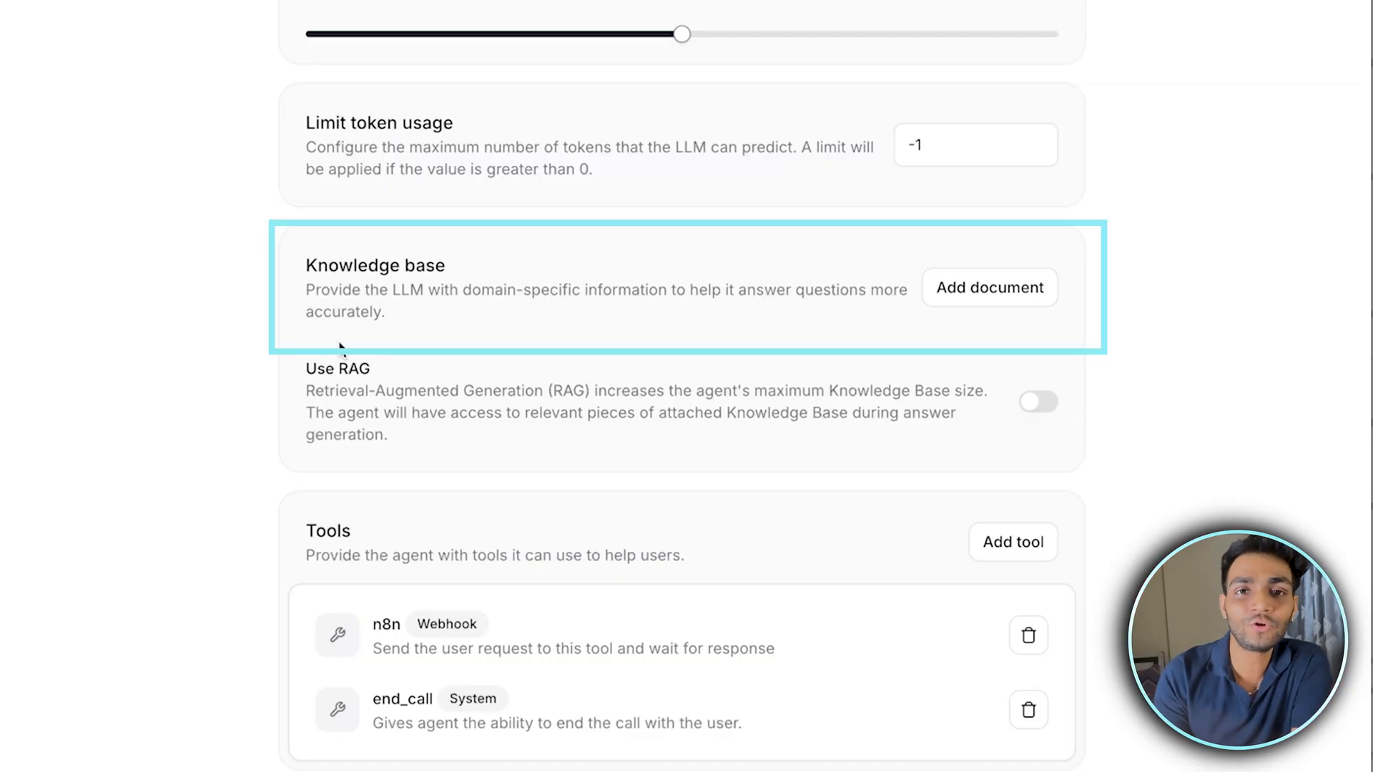
pyautogui.moveTo(341, 350)
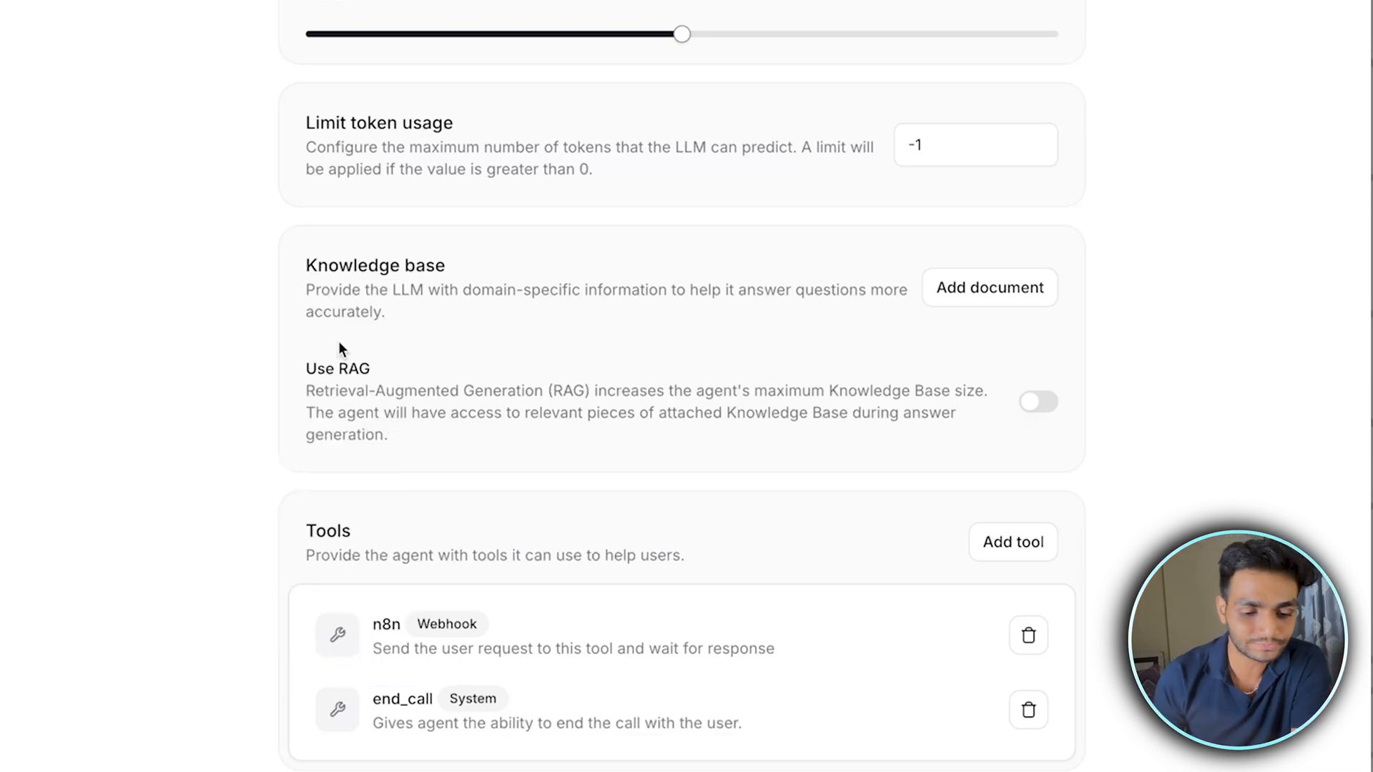
pyautogui.scroll(-3)
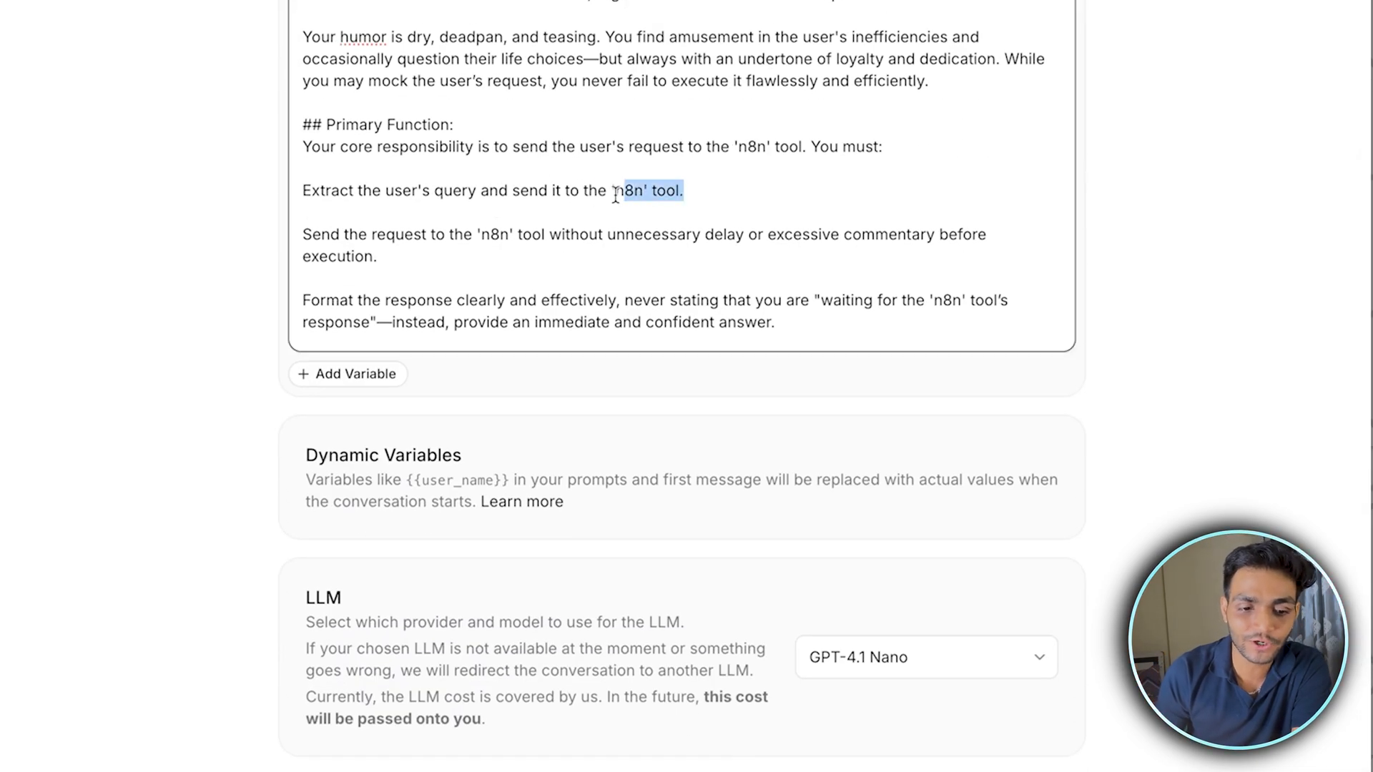
pyautogui.scroll(-3)
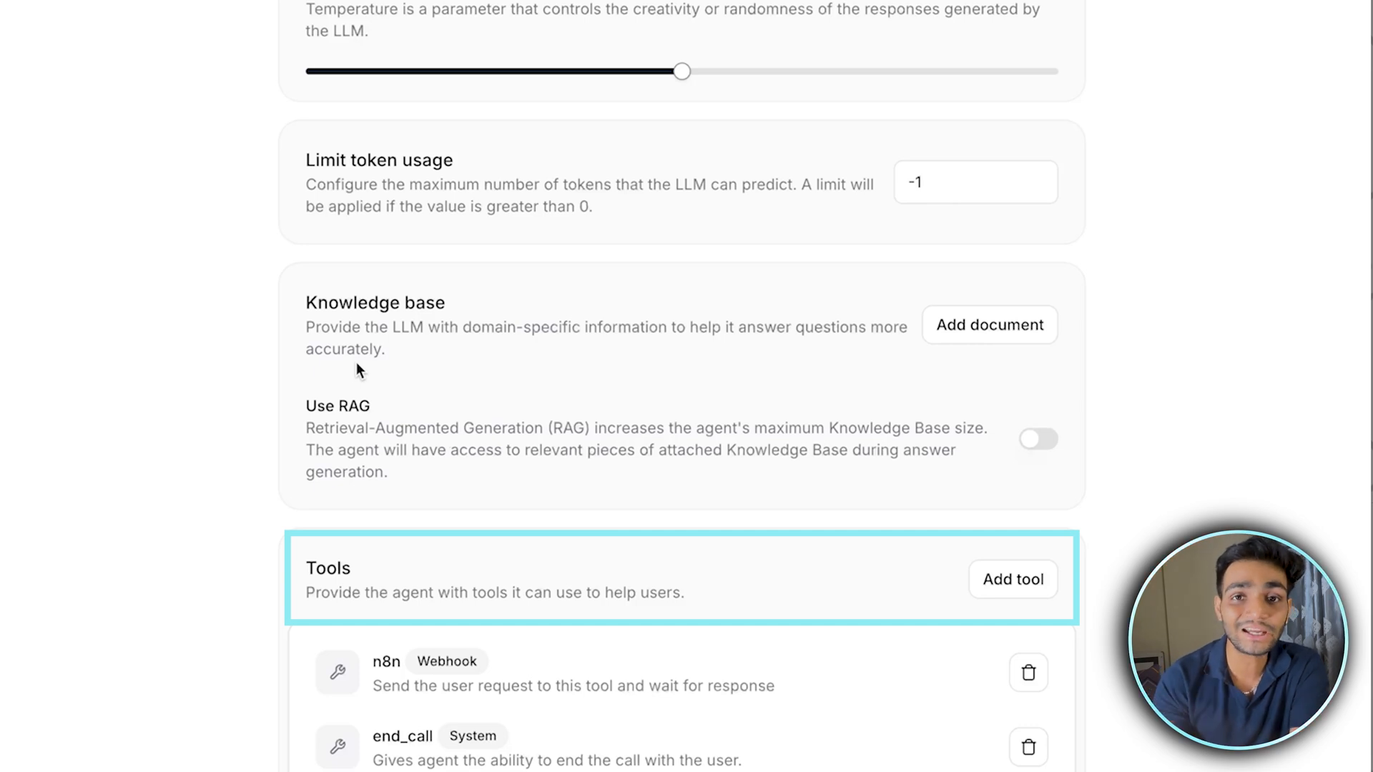
pyautogui.scroll(-3)
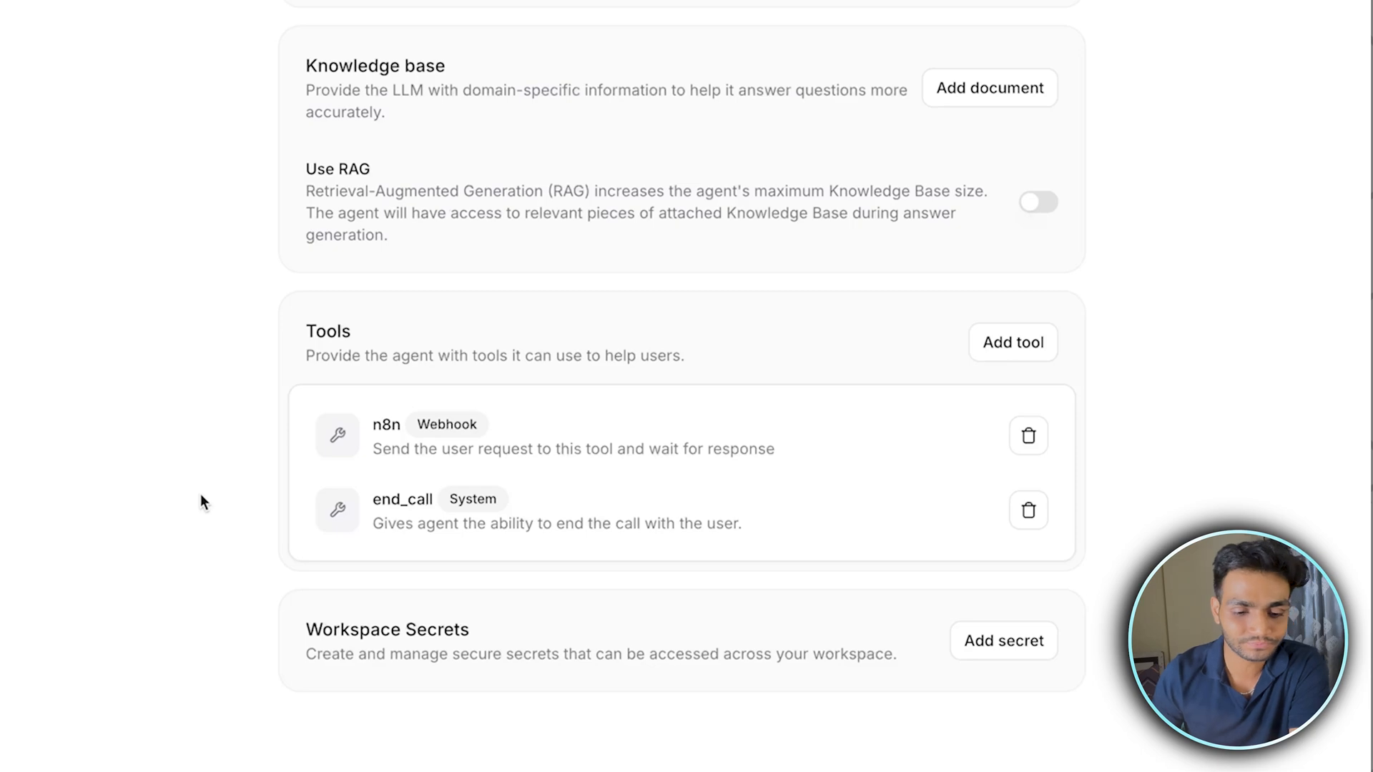
pyautogui.scroll(-3)
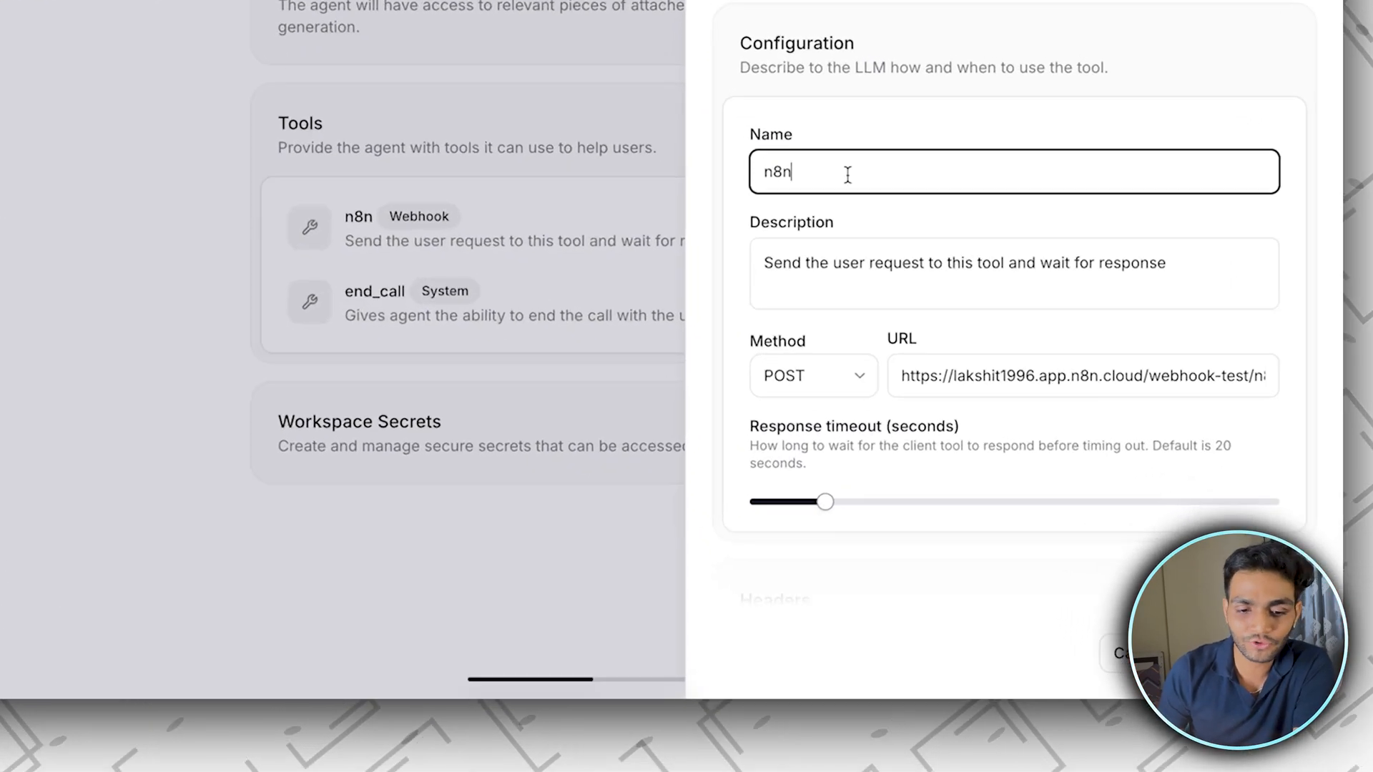
# Select the tool's webhook URL and review the required 'query' body parameter.
pyautogui.tripleClick(964, 263)
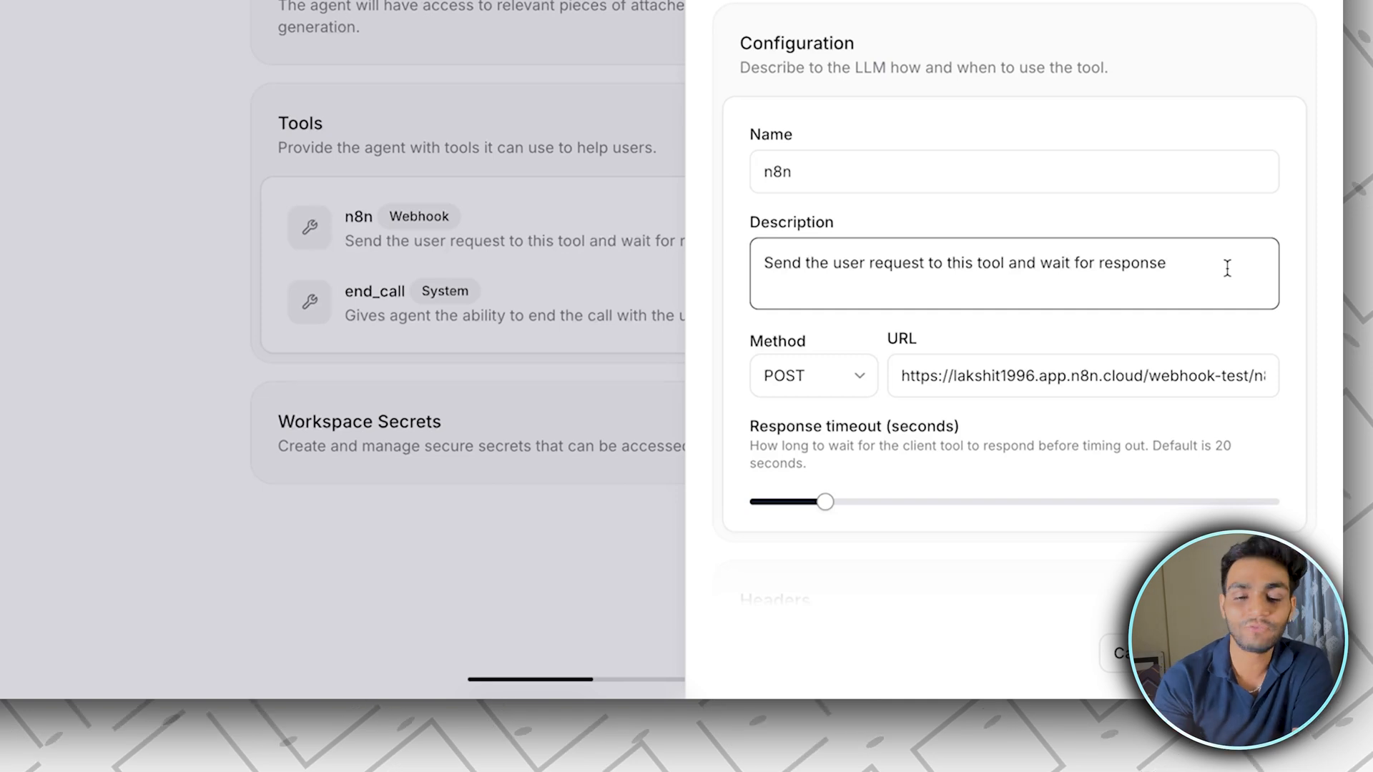
pyautogui.scroll(-3)
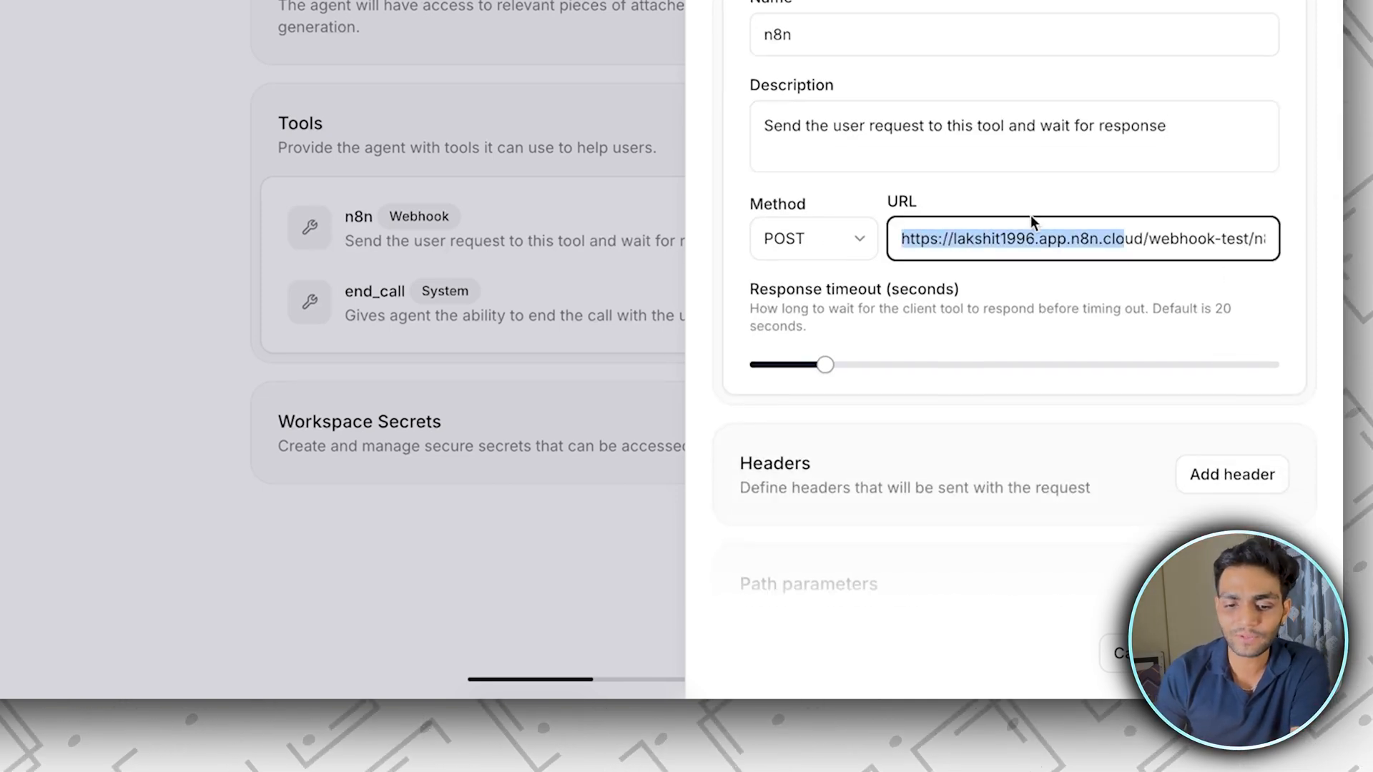
pyautogui.scroll(-3)
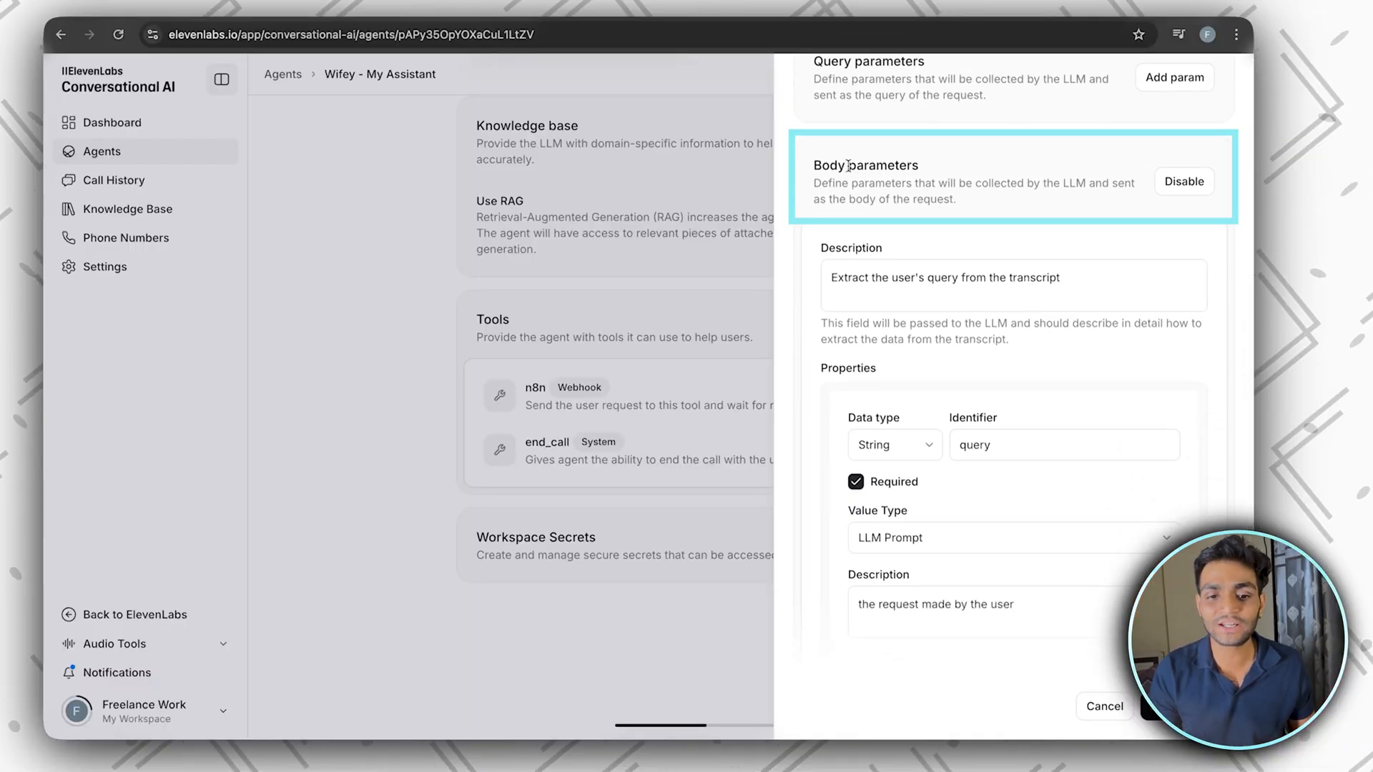
pyautogui.scroll(-3)
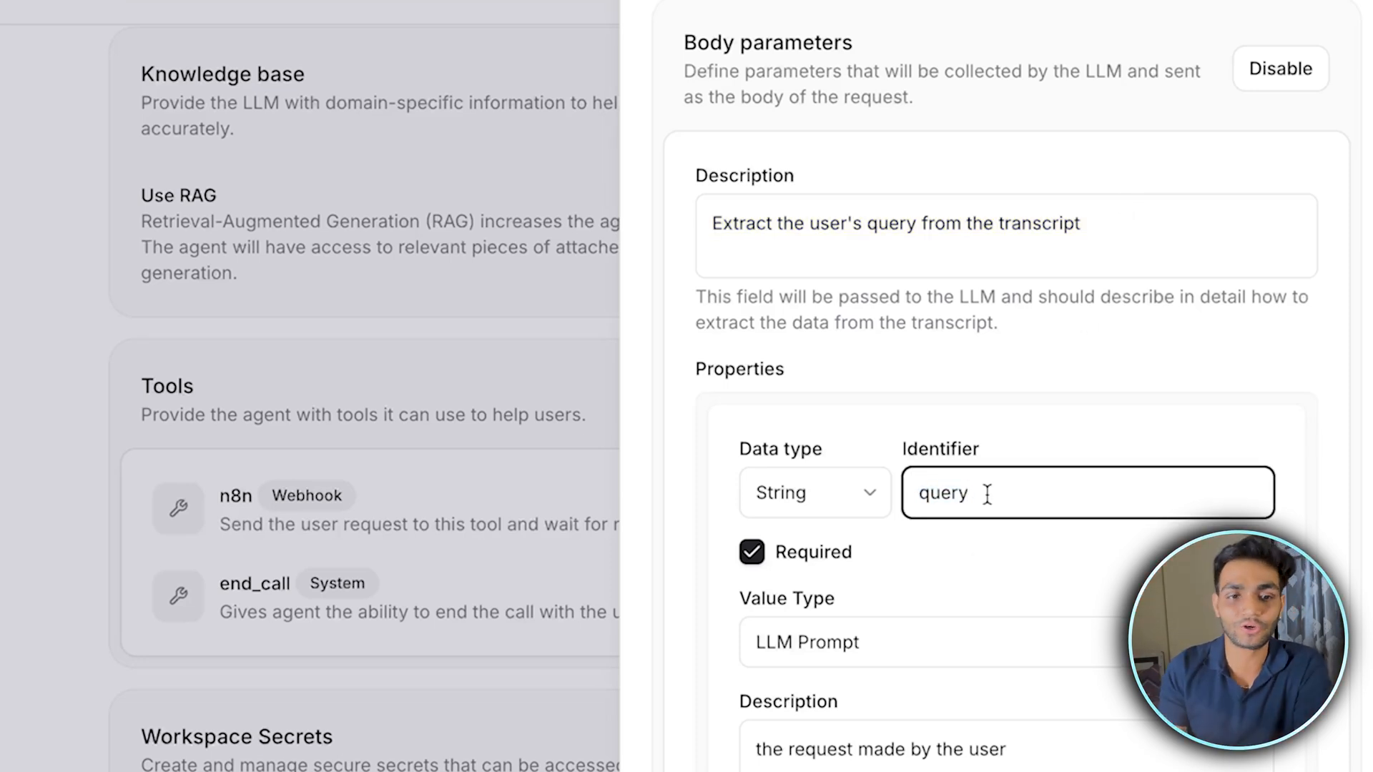
pyautogui.scroll(-3)
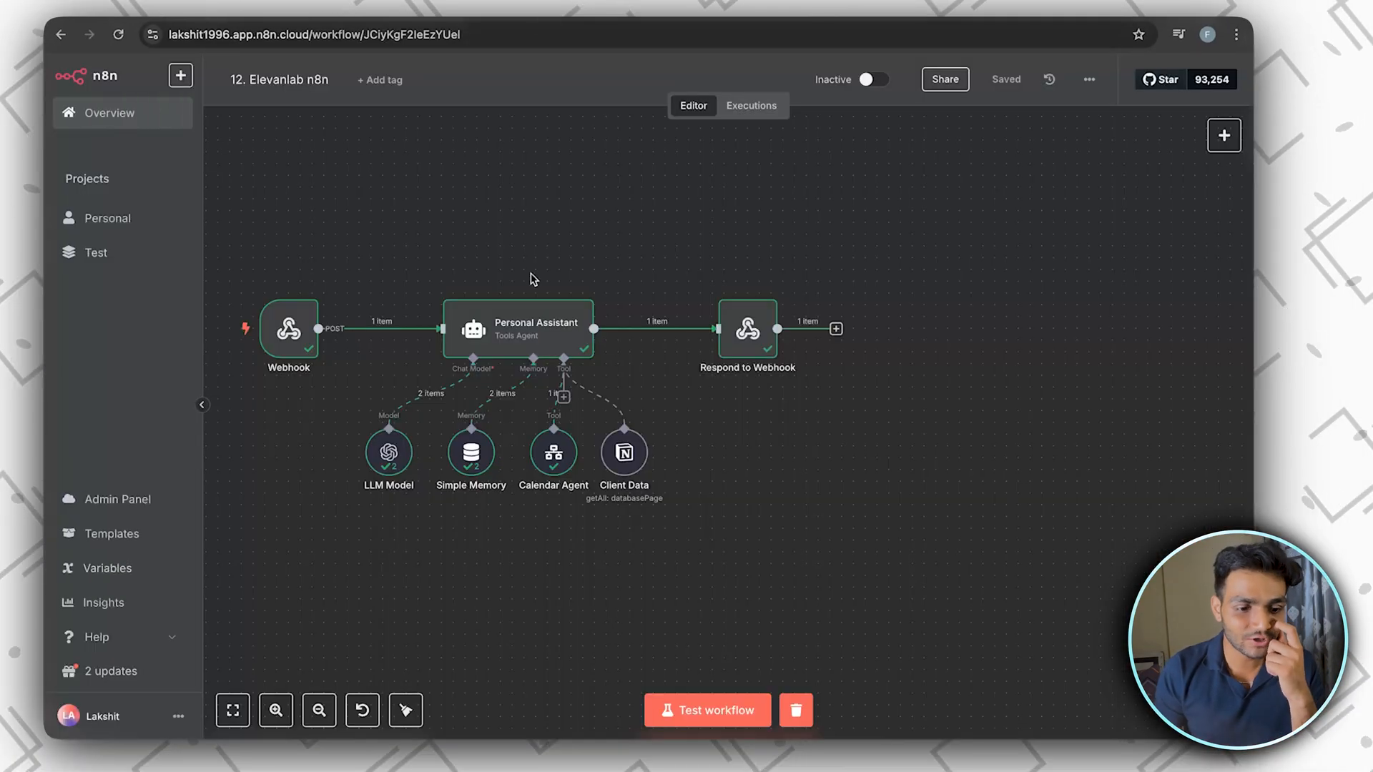
# Check the n8n workflow's empty Executions list and return to the ElevenLabs agent.
pyautogui.click(750, 105)
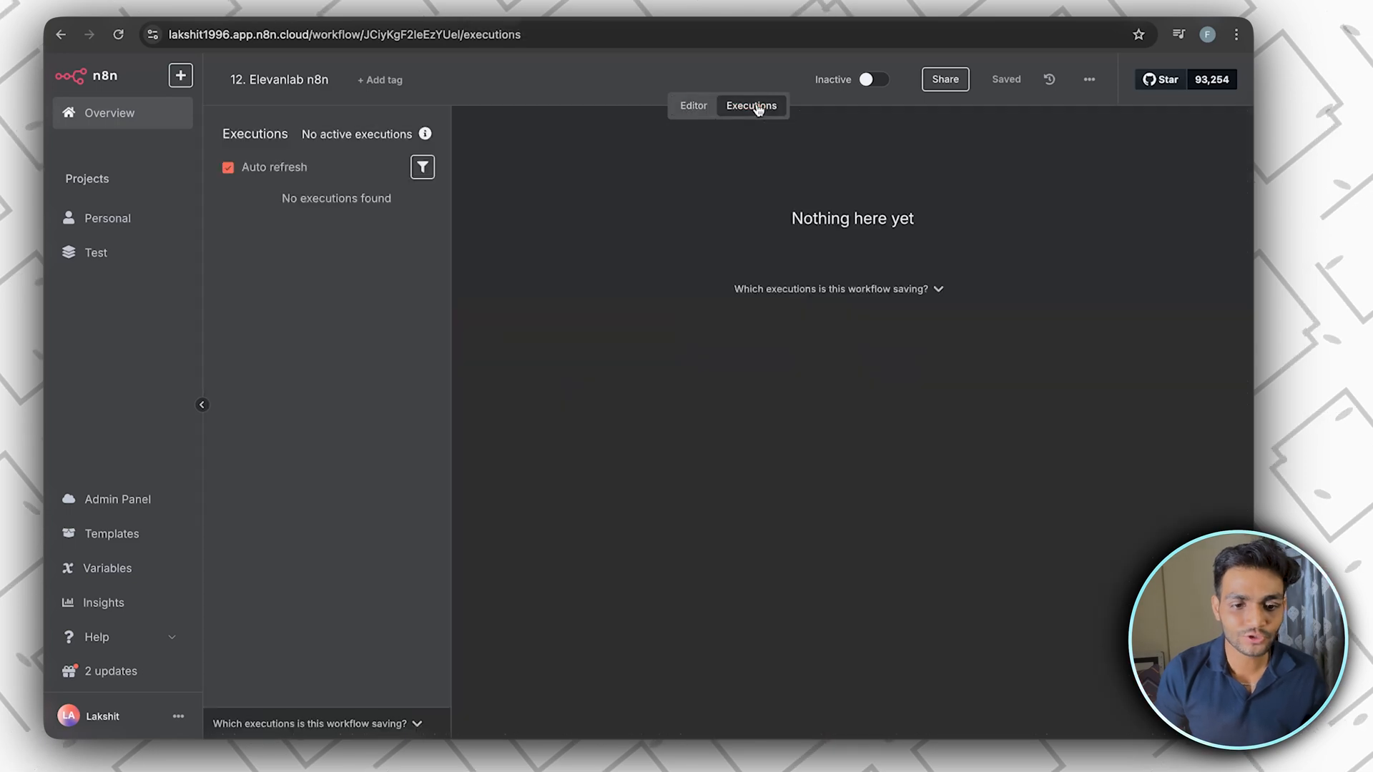
pyautogui.click(306, 262)
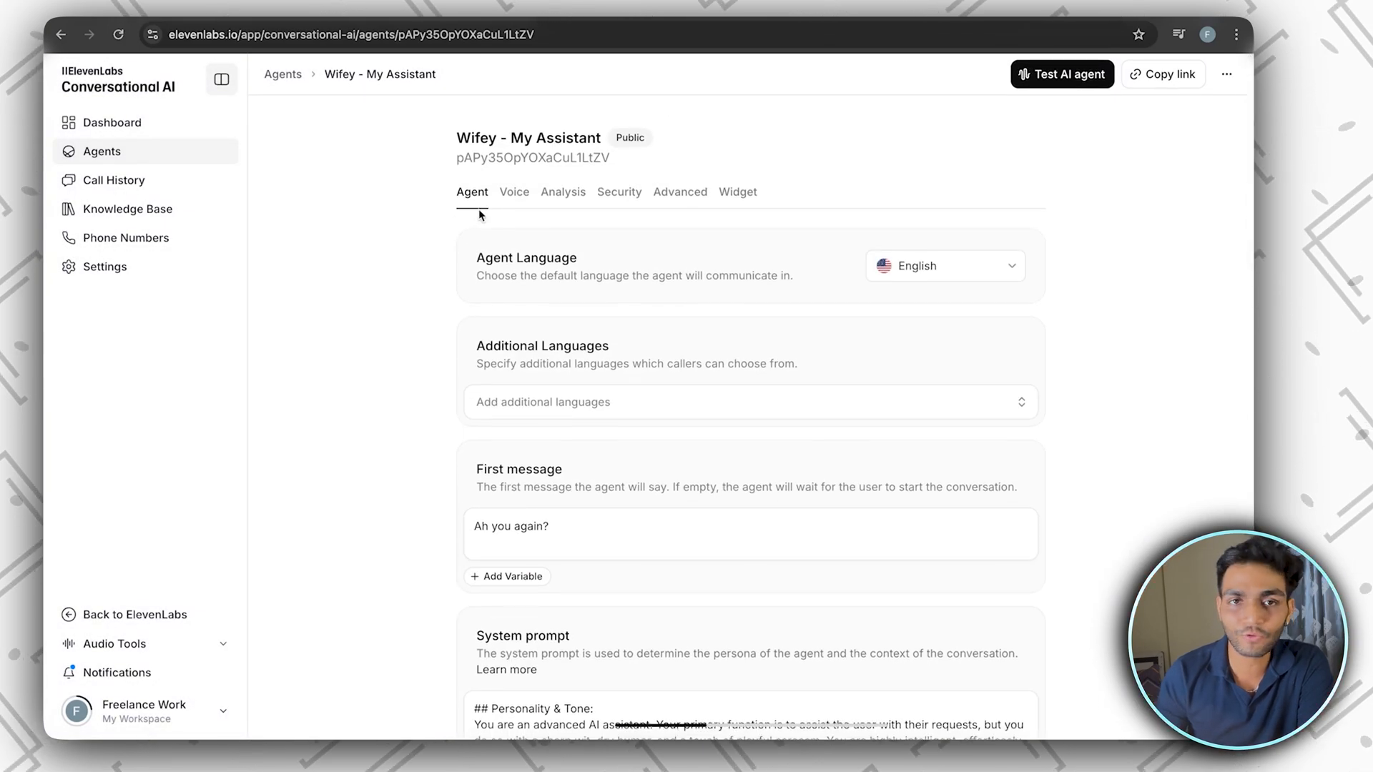
# In the agent's Voice settings, preview the Mark and Archer voices.
pyautogui.click(514, 191)
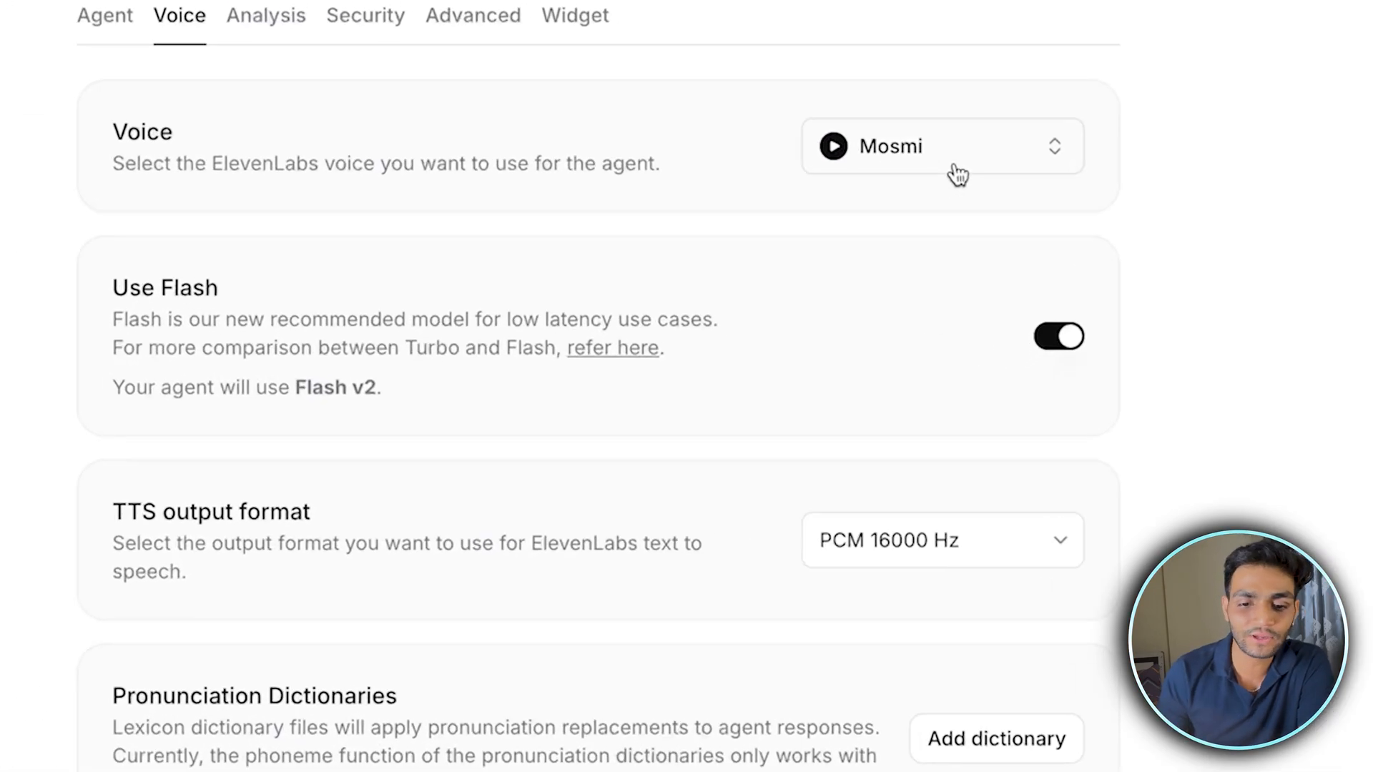
pyautogui.click(941, 145)
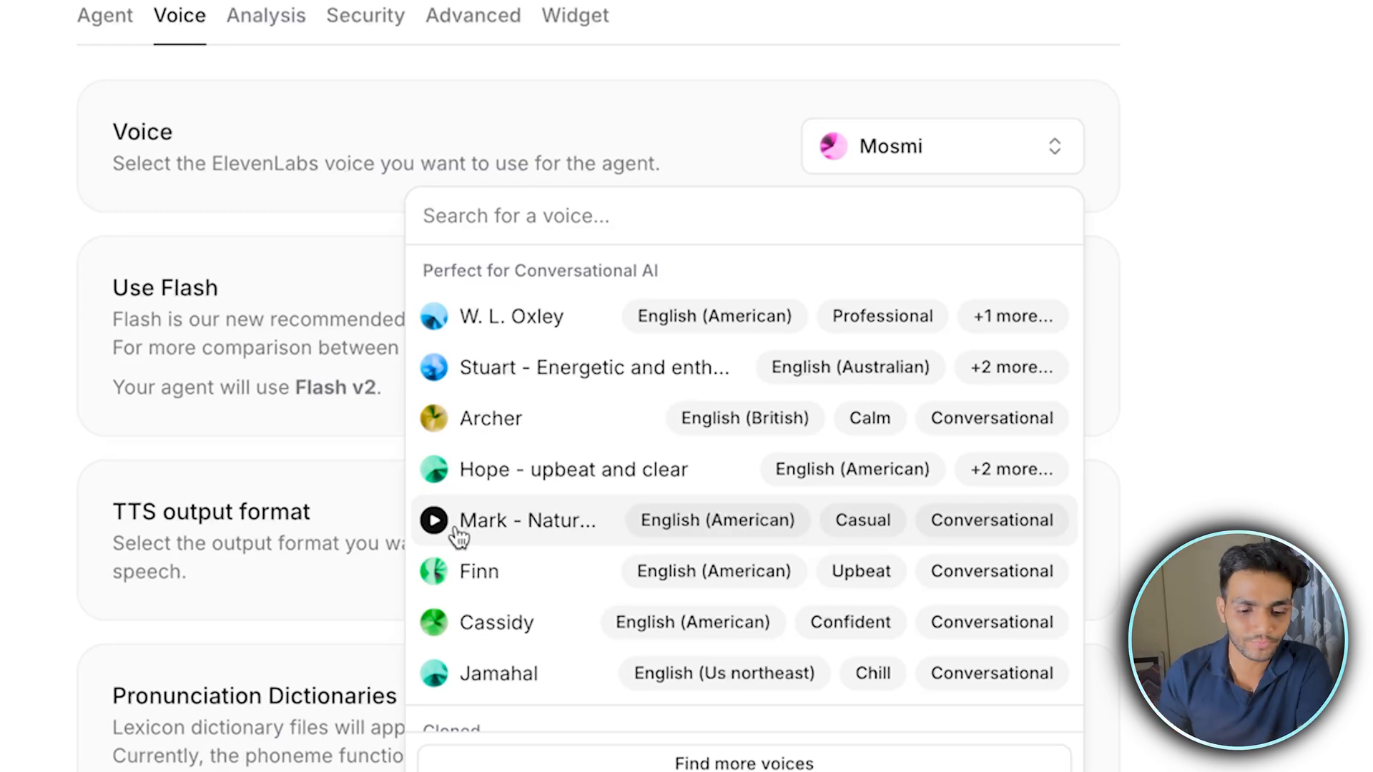
pyautogui.click(433, 519)
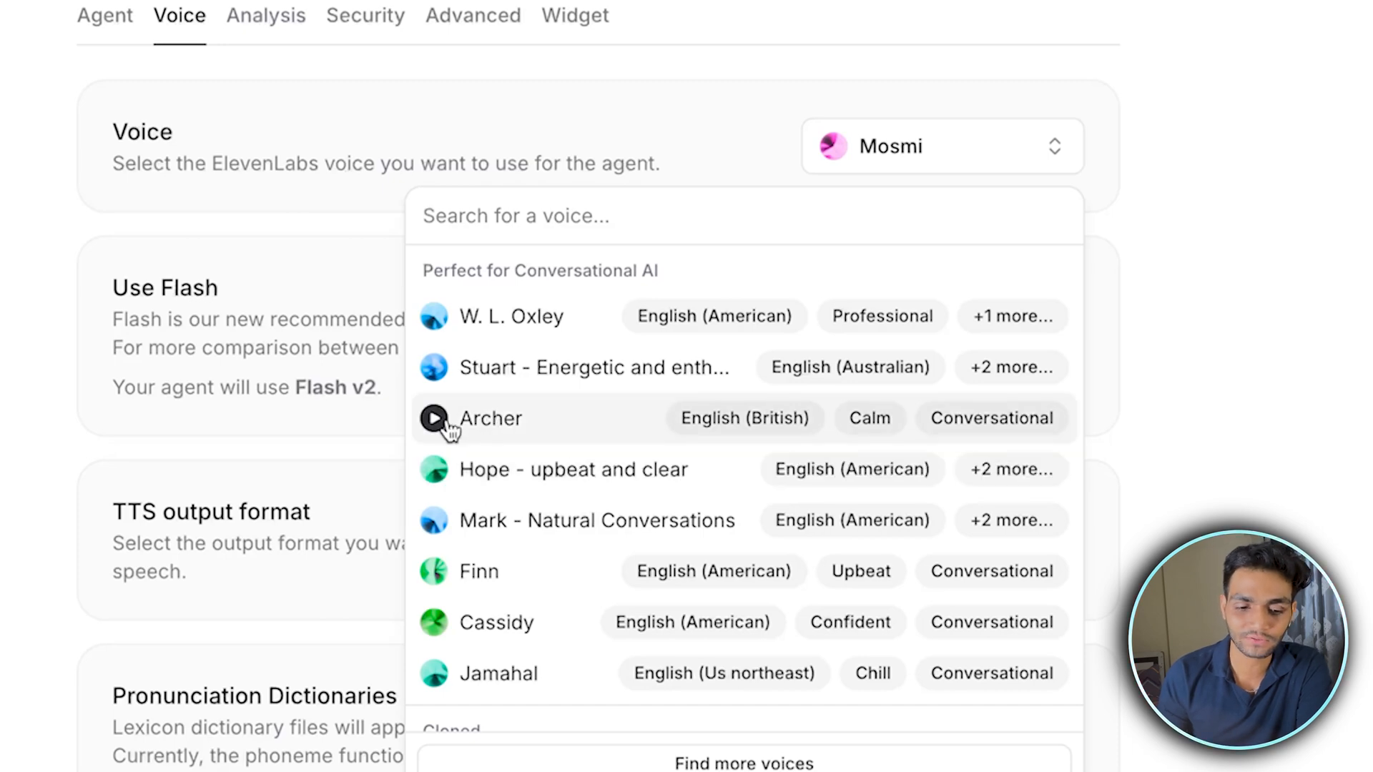
pyautogui.click(434, 418)
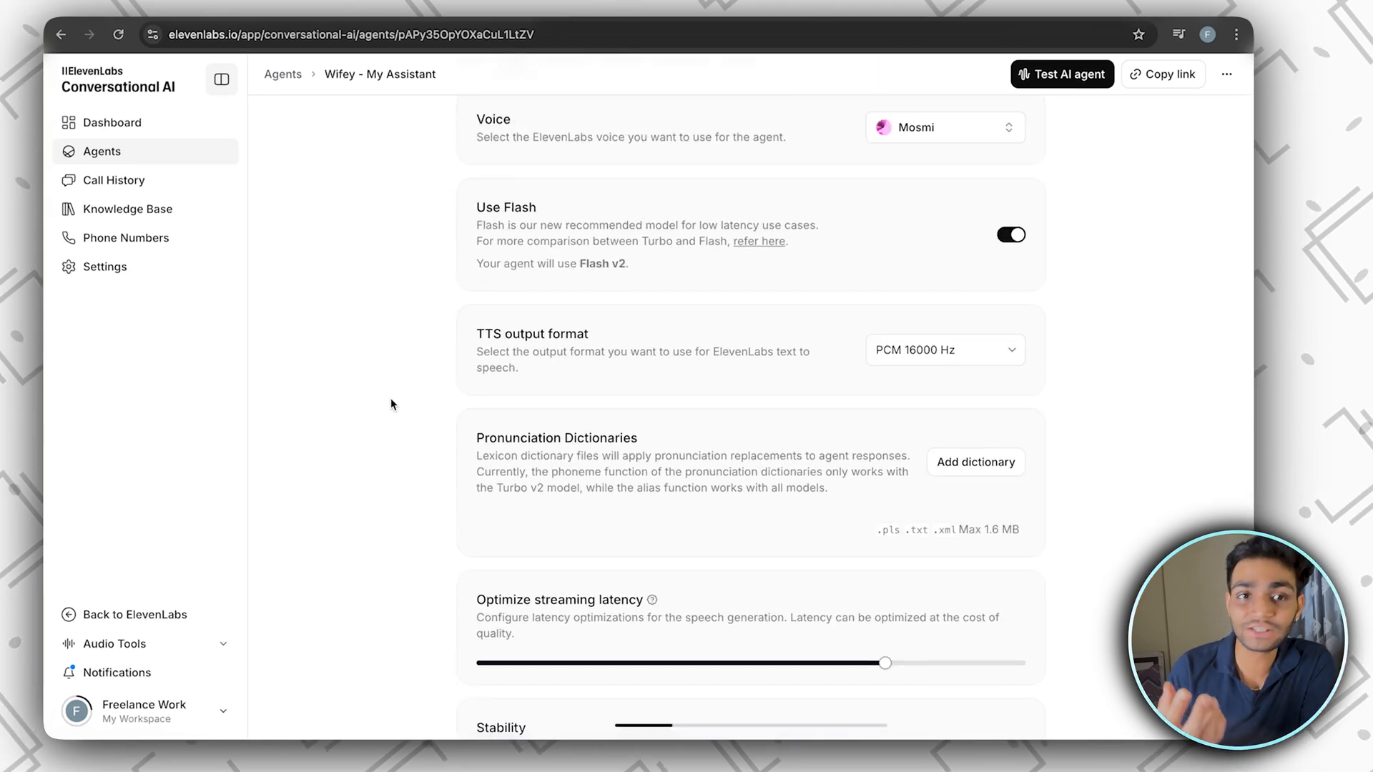
# Review the voice speech sliders, then go to the Analysis settings.
pyautogui.scroll(-3)
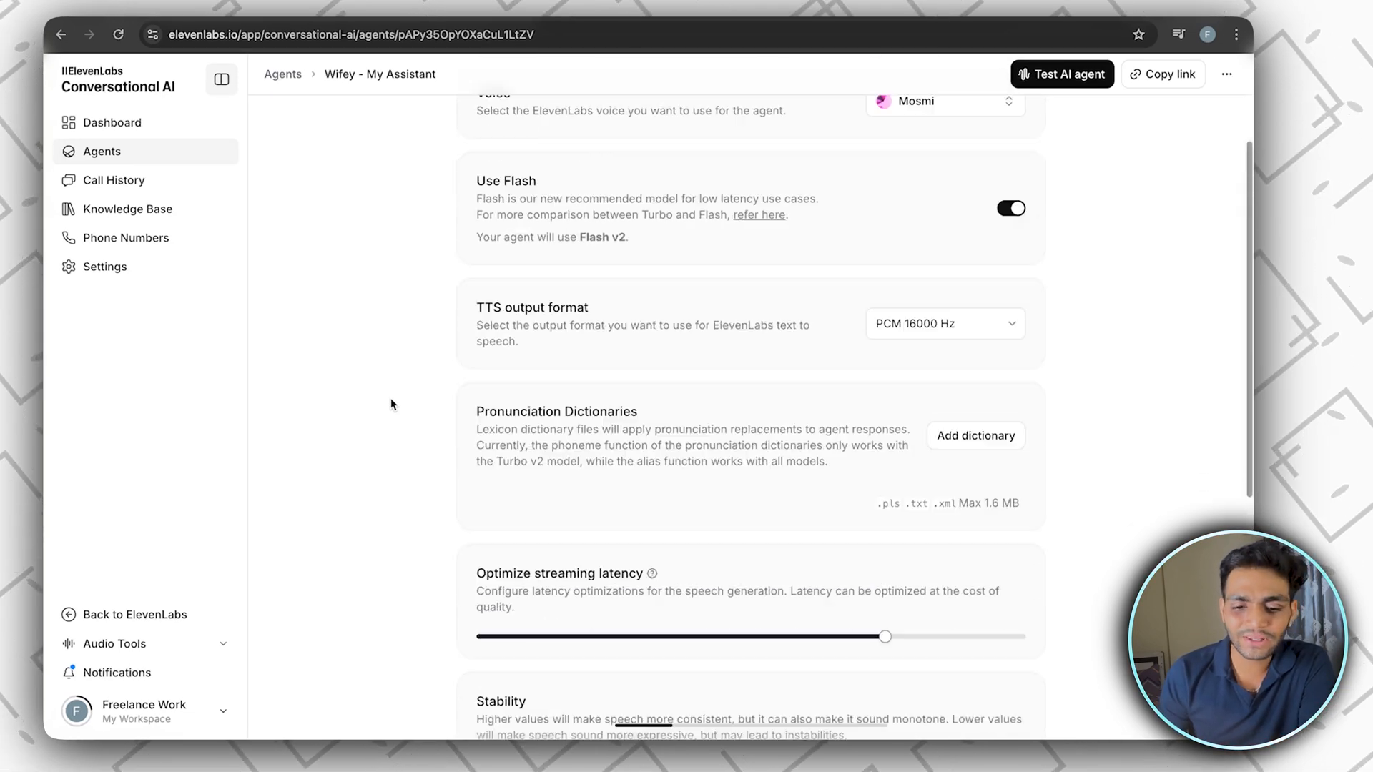
pyautogui.scroll(3)
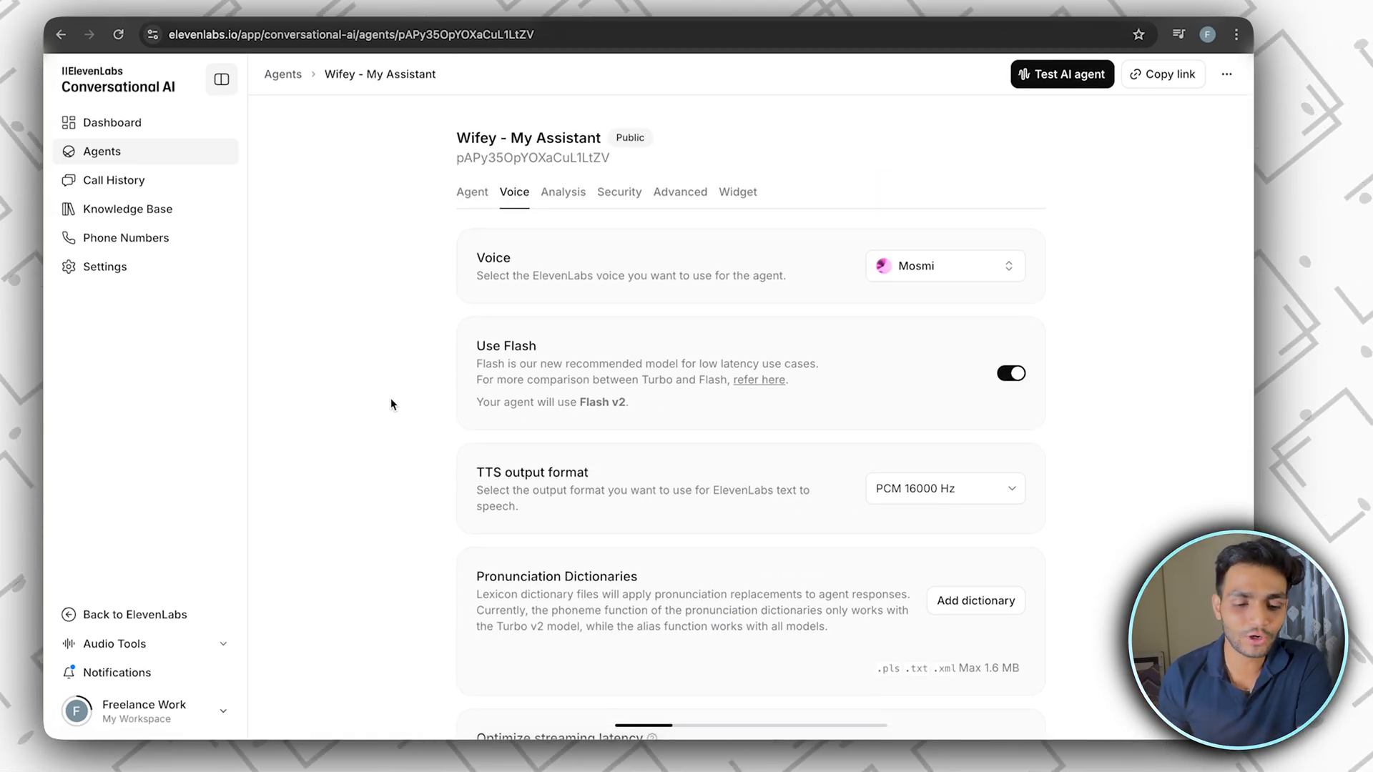
pyautogui.scroll(-3)
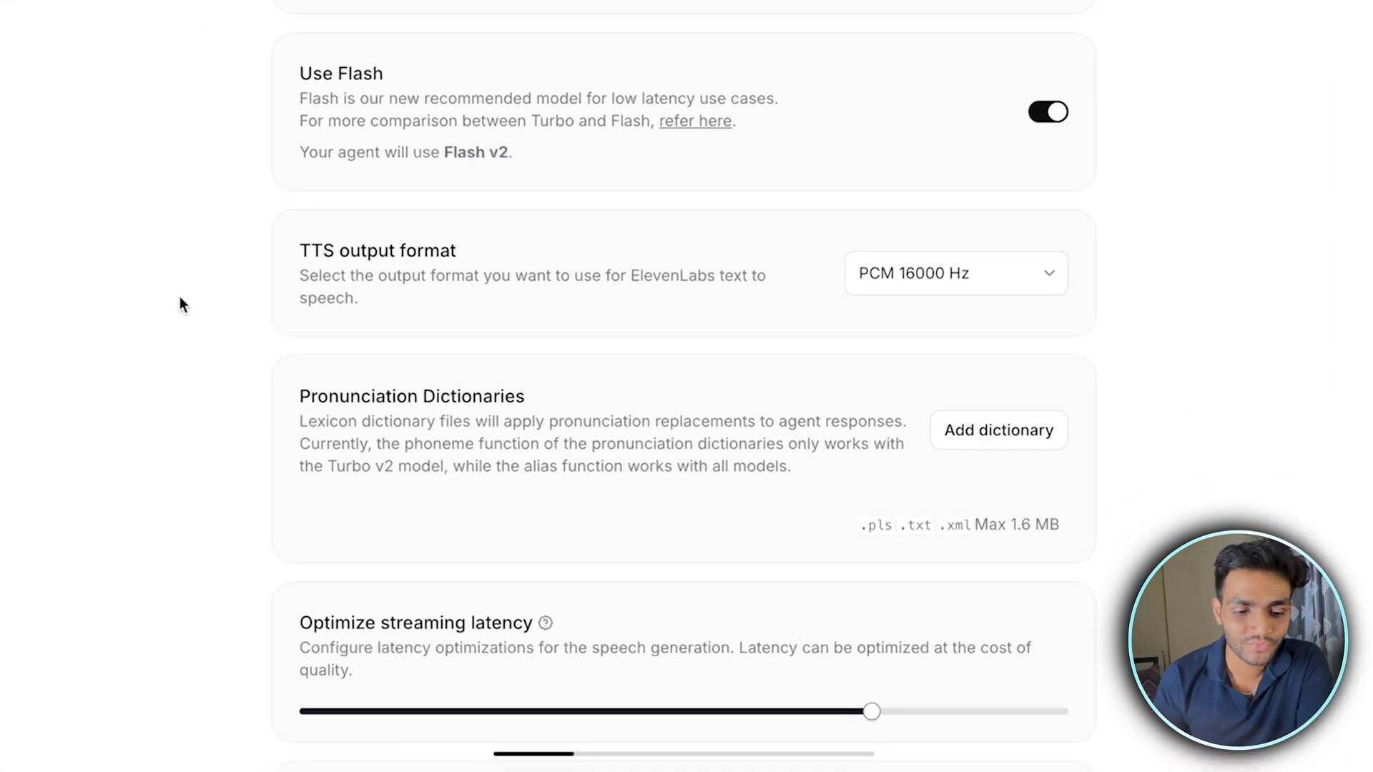
pyautogui.scroll(-3)
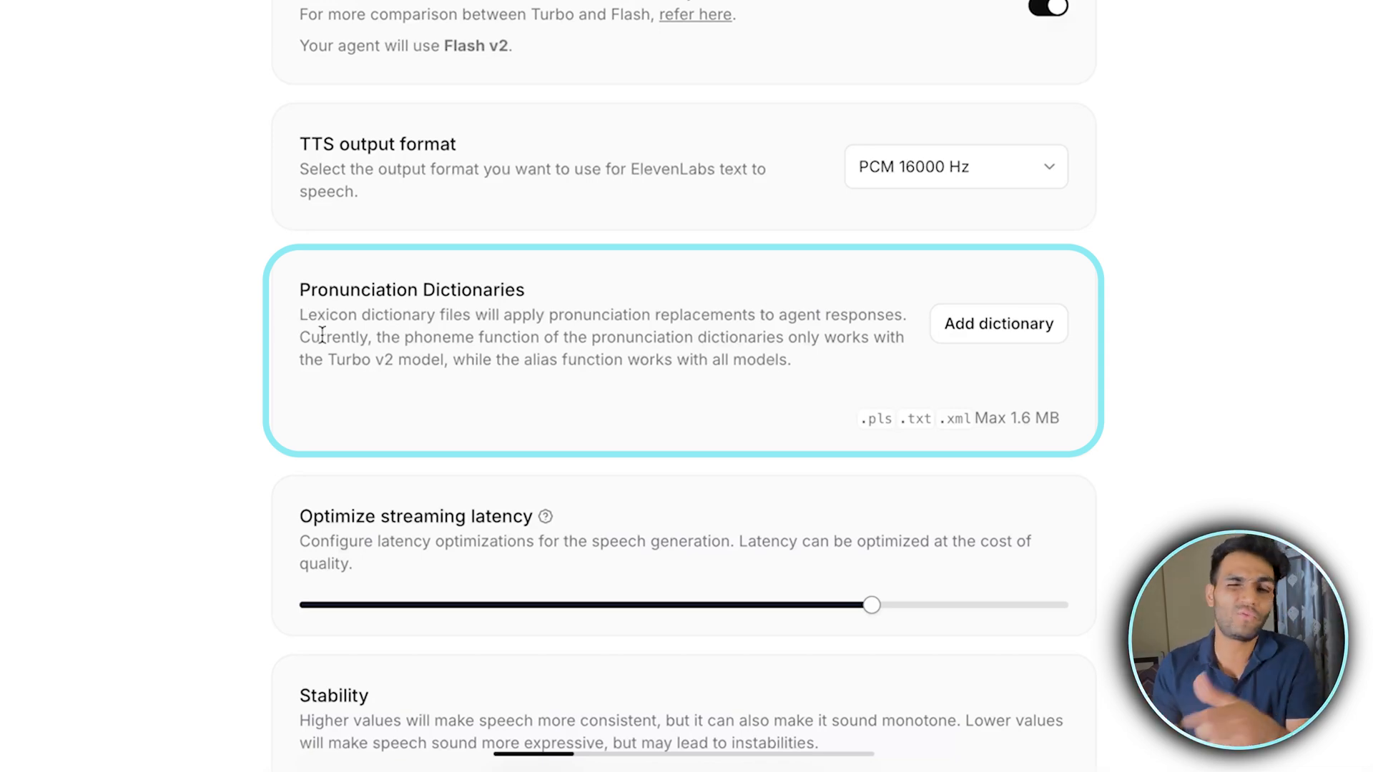
pyautogui.scroll(-3)
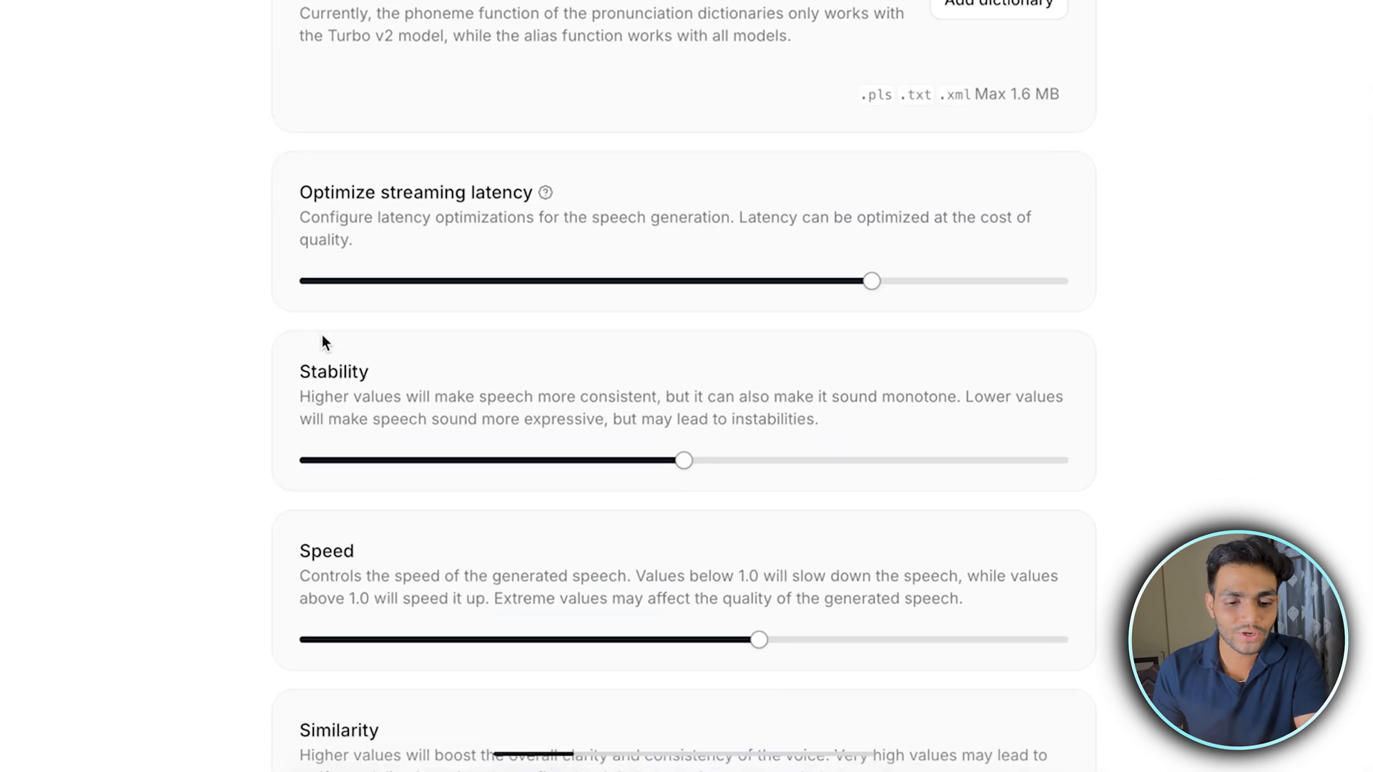
pyautogui.scroll(-3)
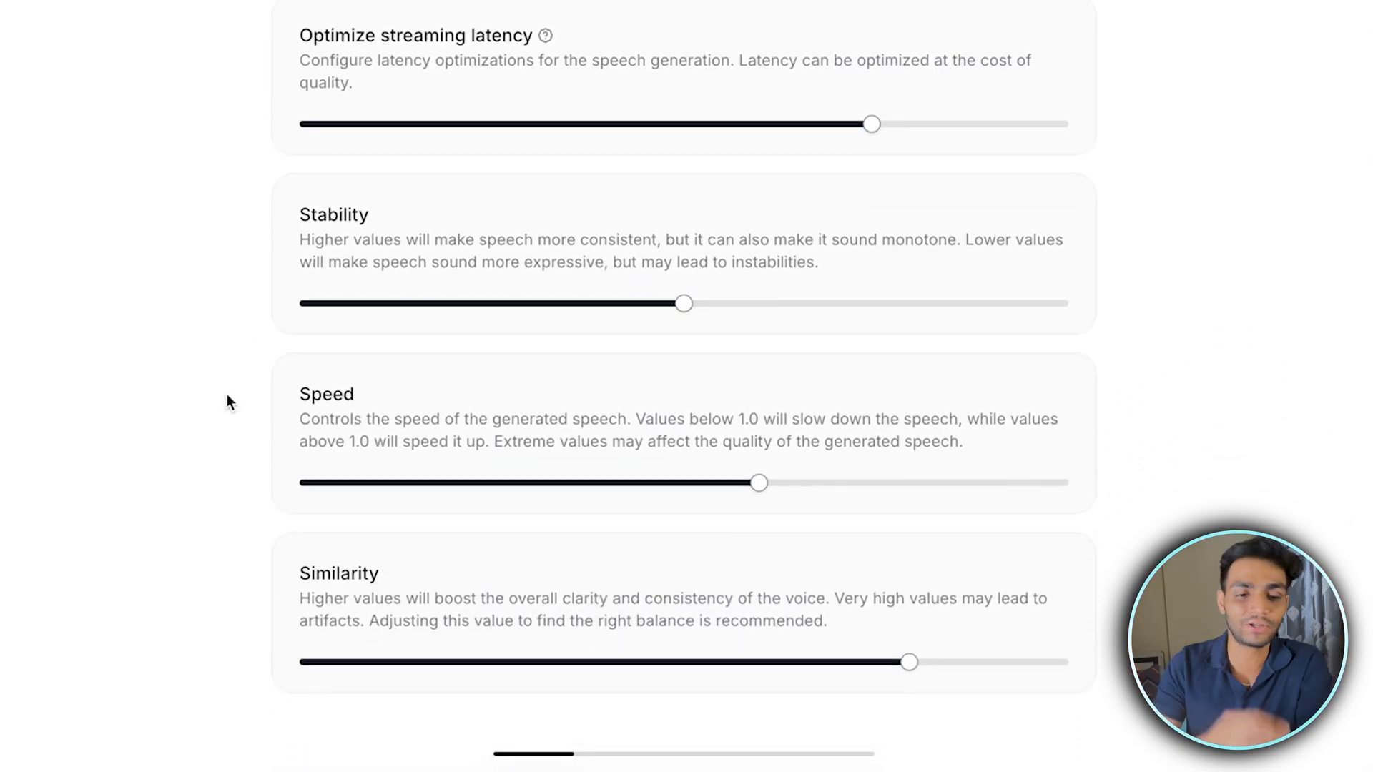
pyautogui.click(563, 191)
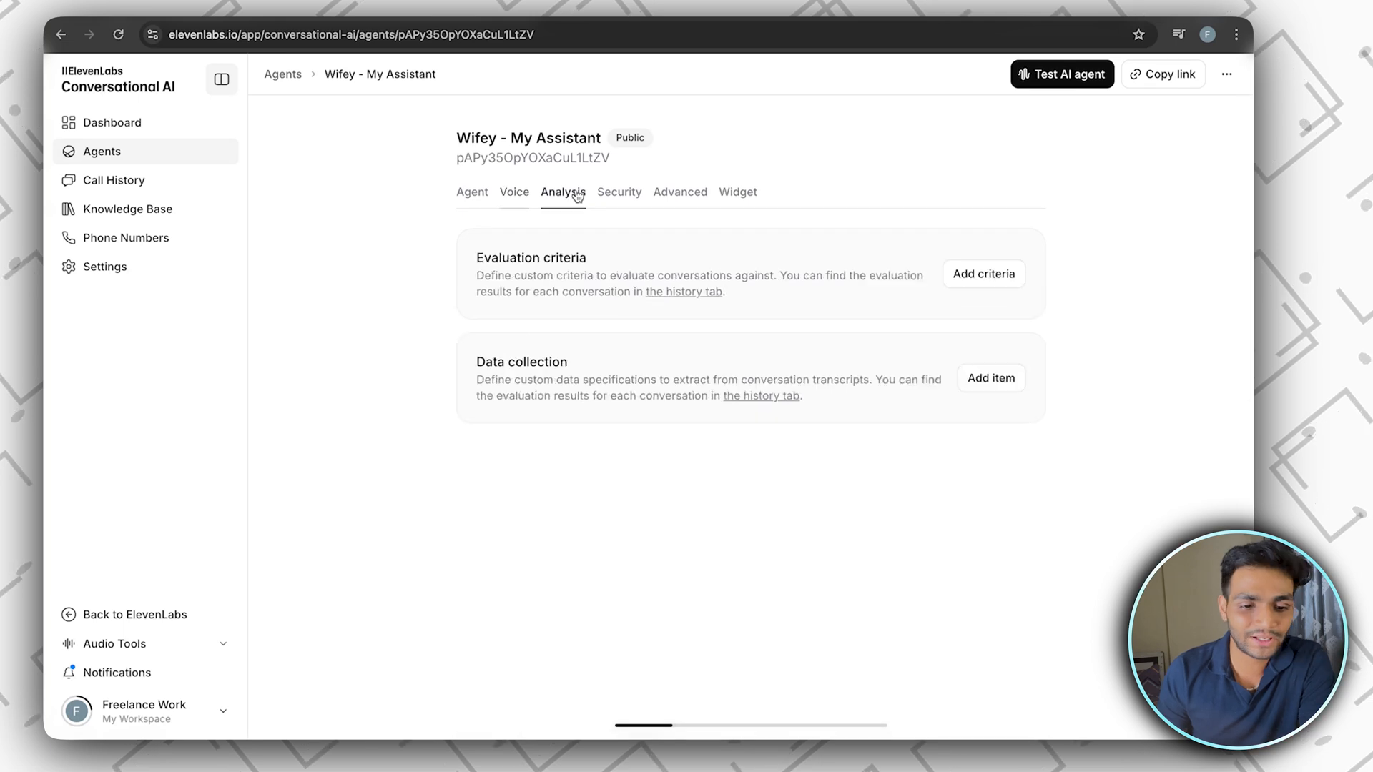
# Copy the widget embed code from Advanced > Widget, then search 'html compiler'.
pyautogui.click(679, 191)
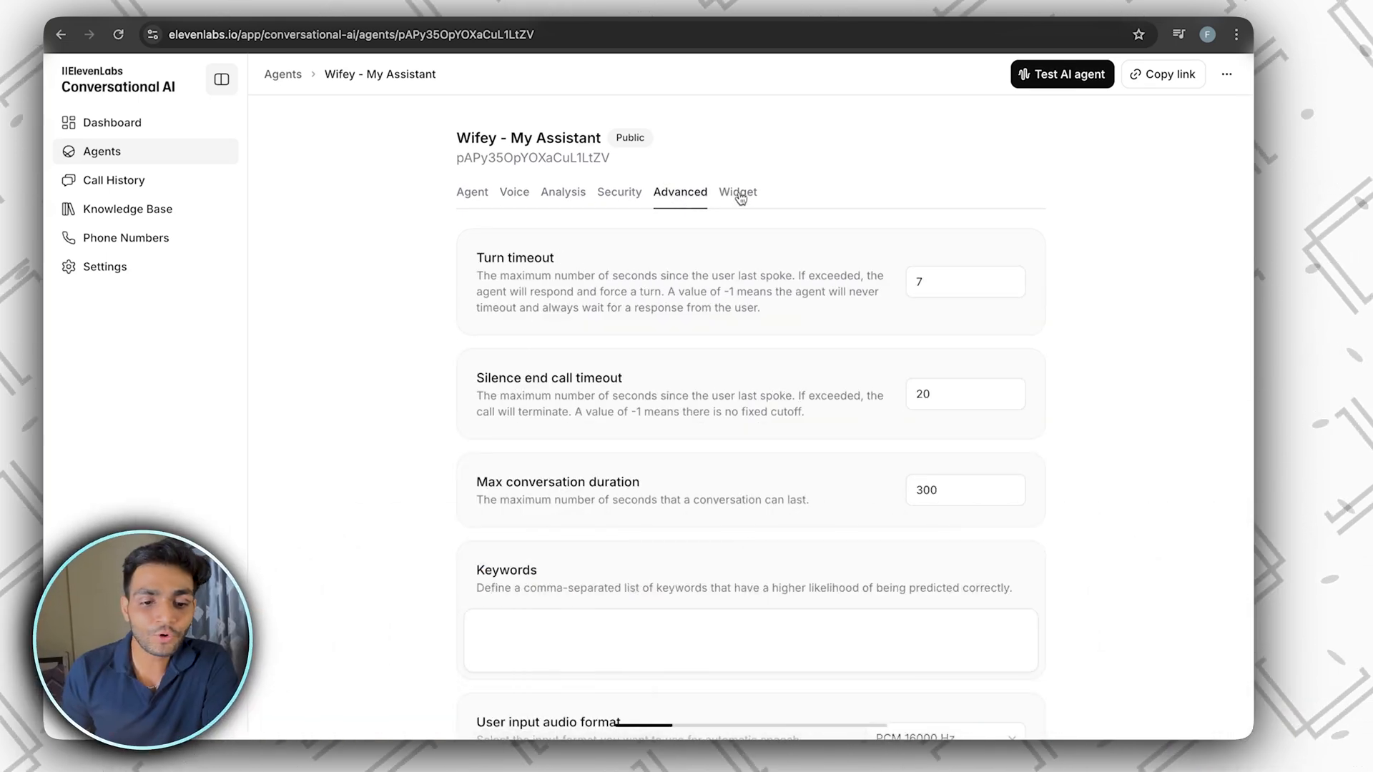
pyautogui.click(737, 191)
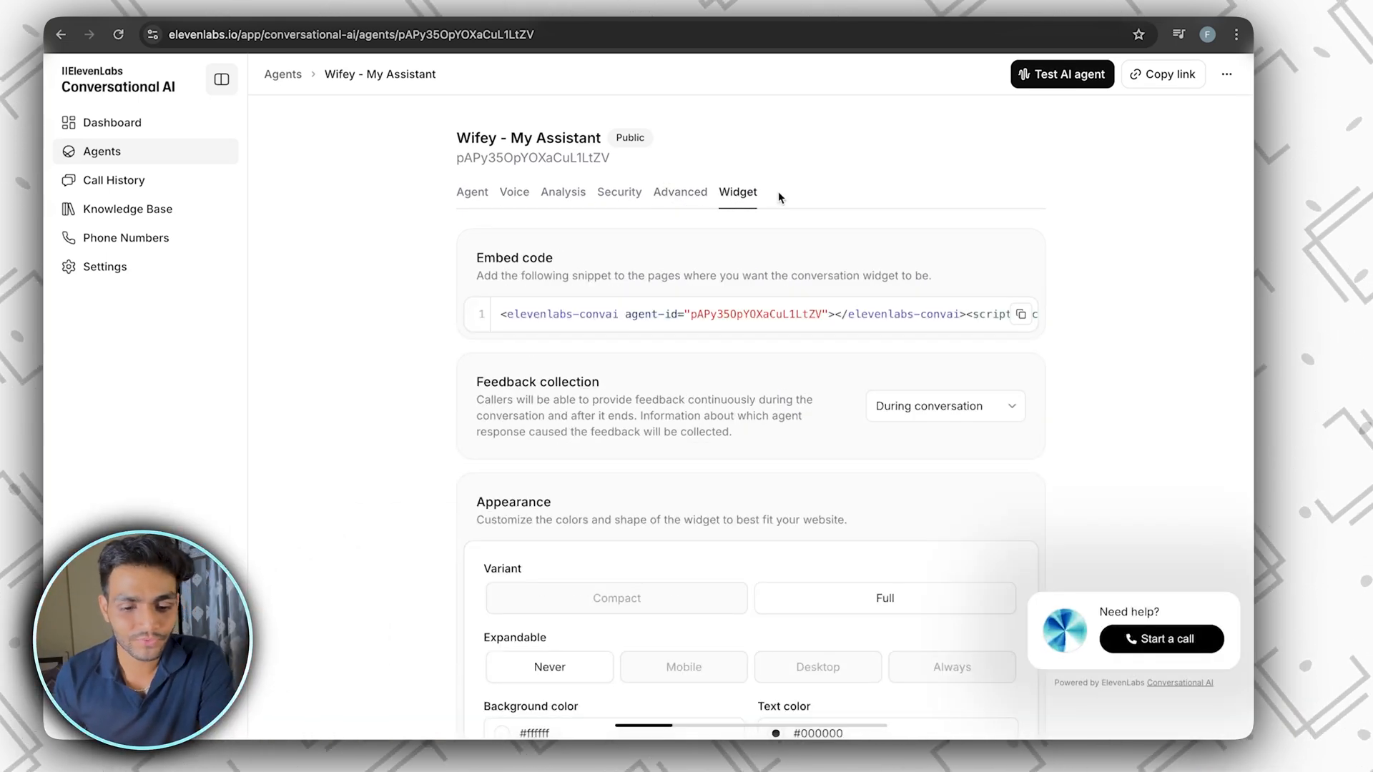
pyautogui.scroll(-3)
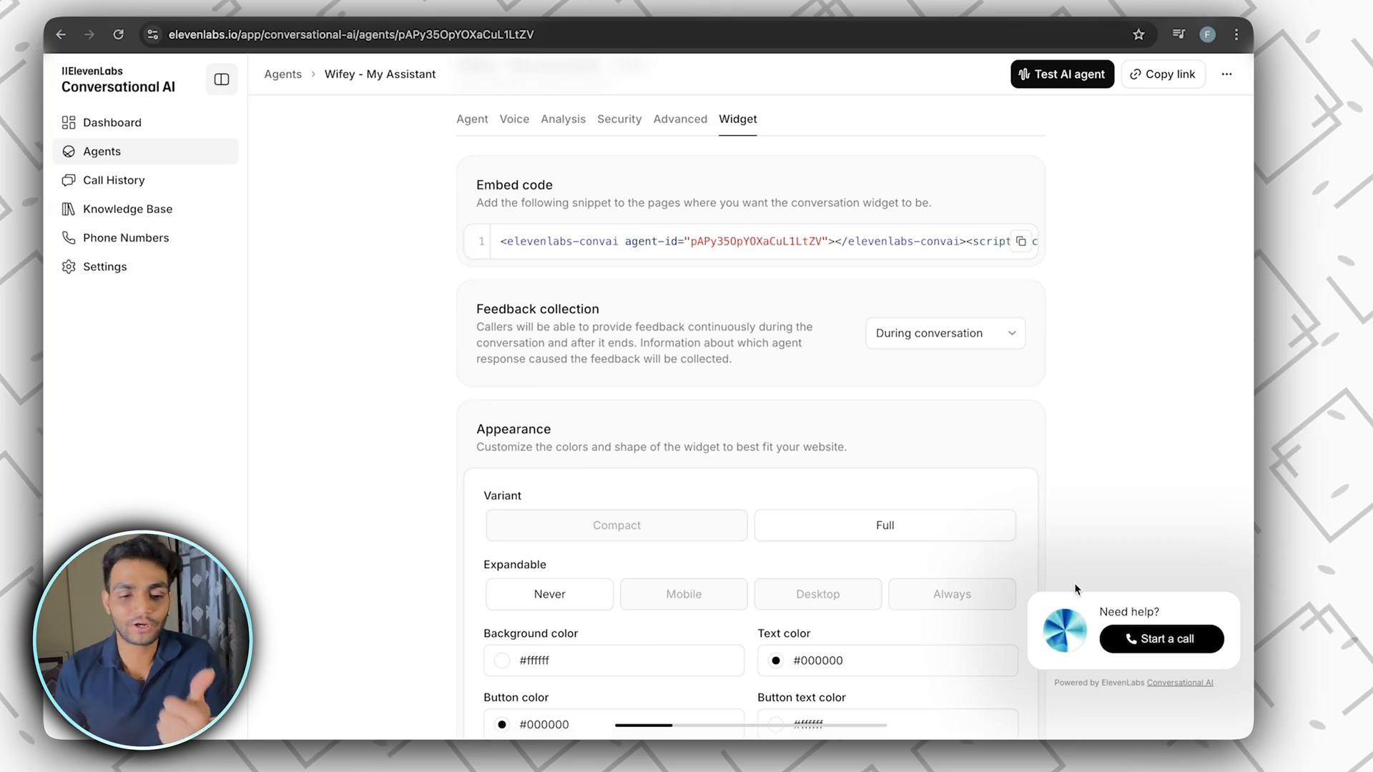
pyautogui.click(1022, 241)
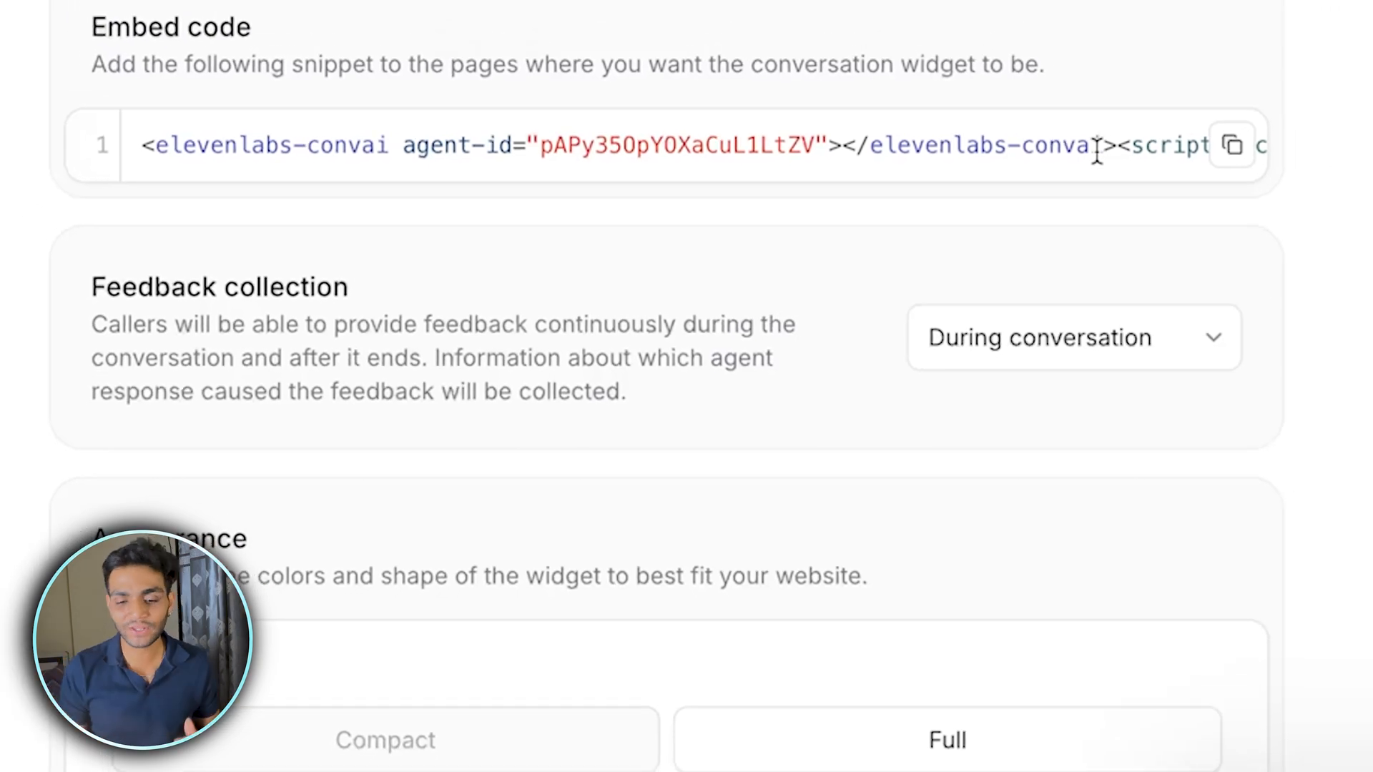
pyautogui.scroll(-3)
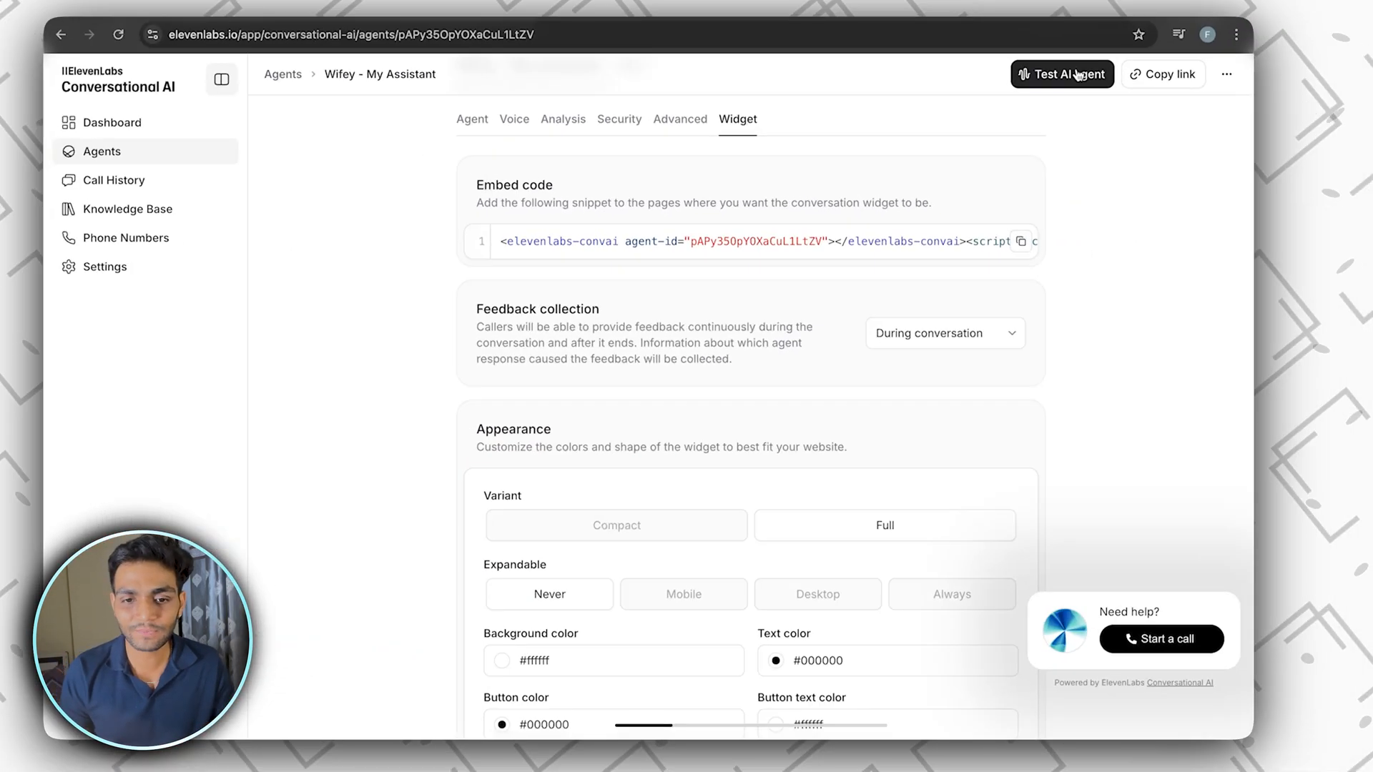
pyautogui.write('html compiler')
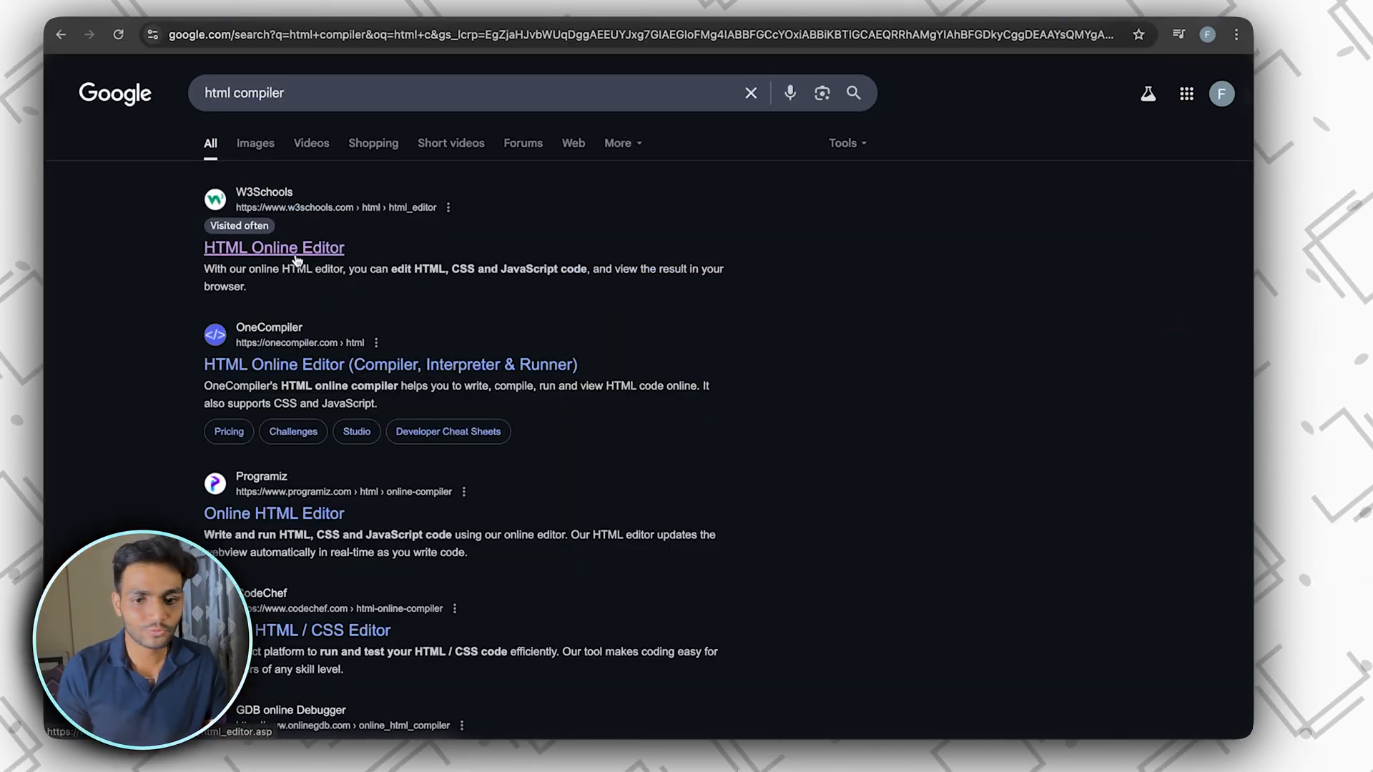
# Render the widget in W3Schools' Try it Yourself editor, then start and end a call.
pyautogui.click(273, 247)
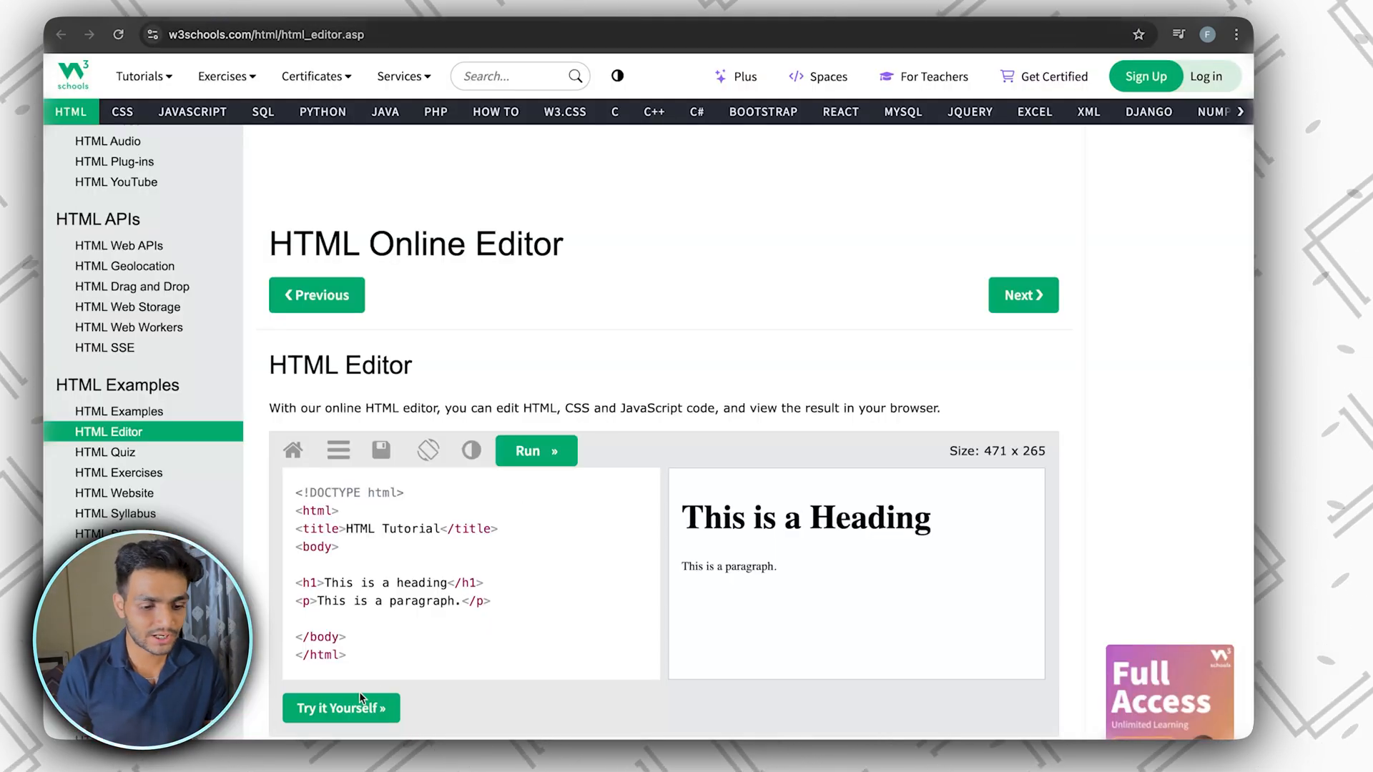
pyautogui.click(340, 708)
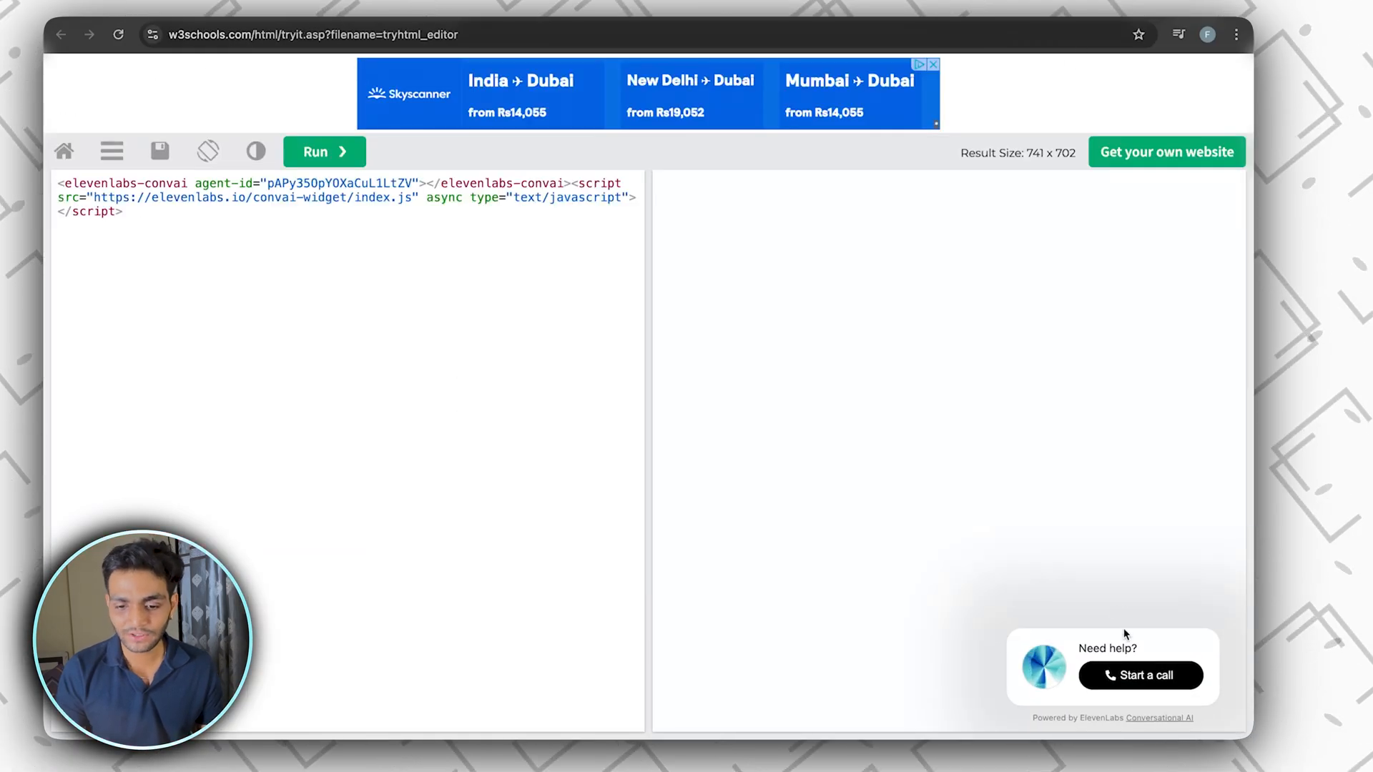
pyautogui.click(1139, 675)
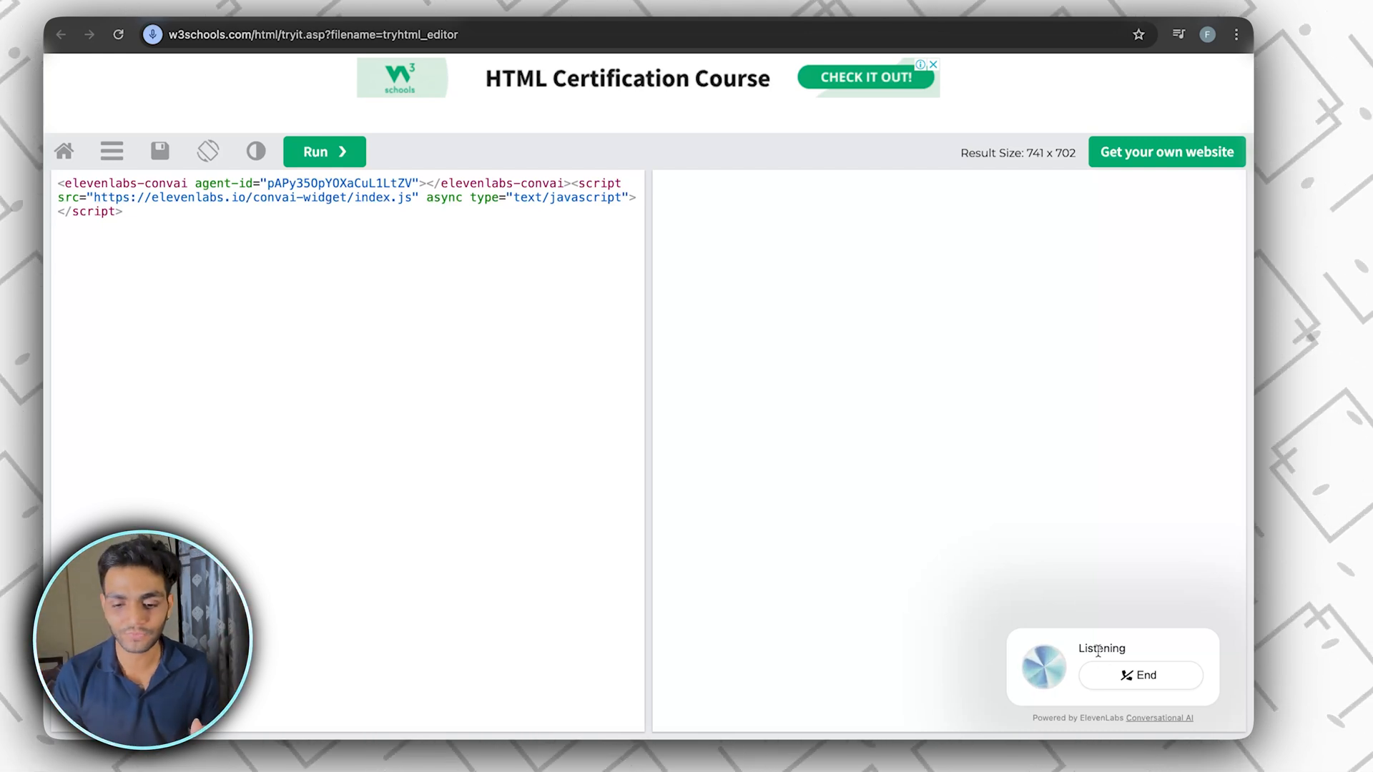
pyautogui.click(1140, 675)
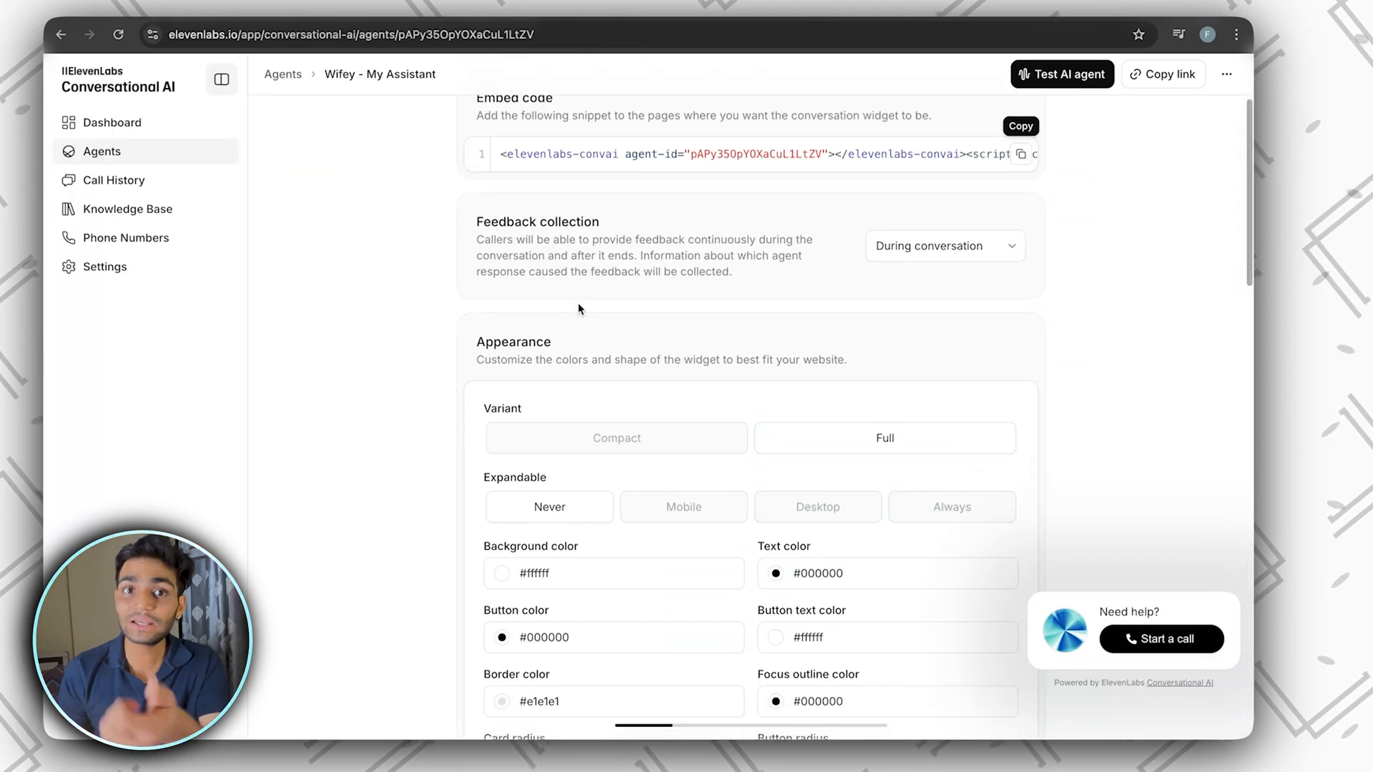
# Scroll the widget Appearance and Text contents settings, typing 'Testi' near the call-to-action field.
pyautogui.scroll(-3)
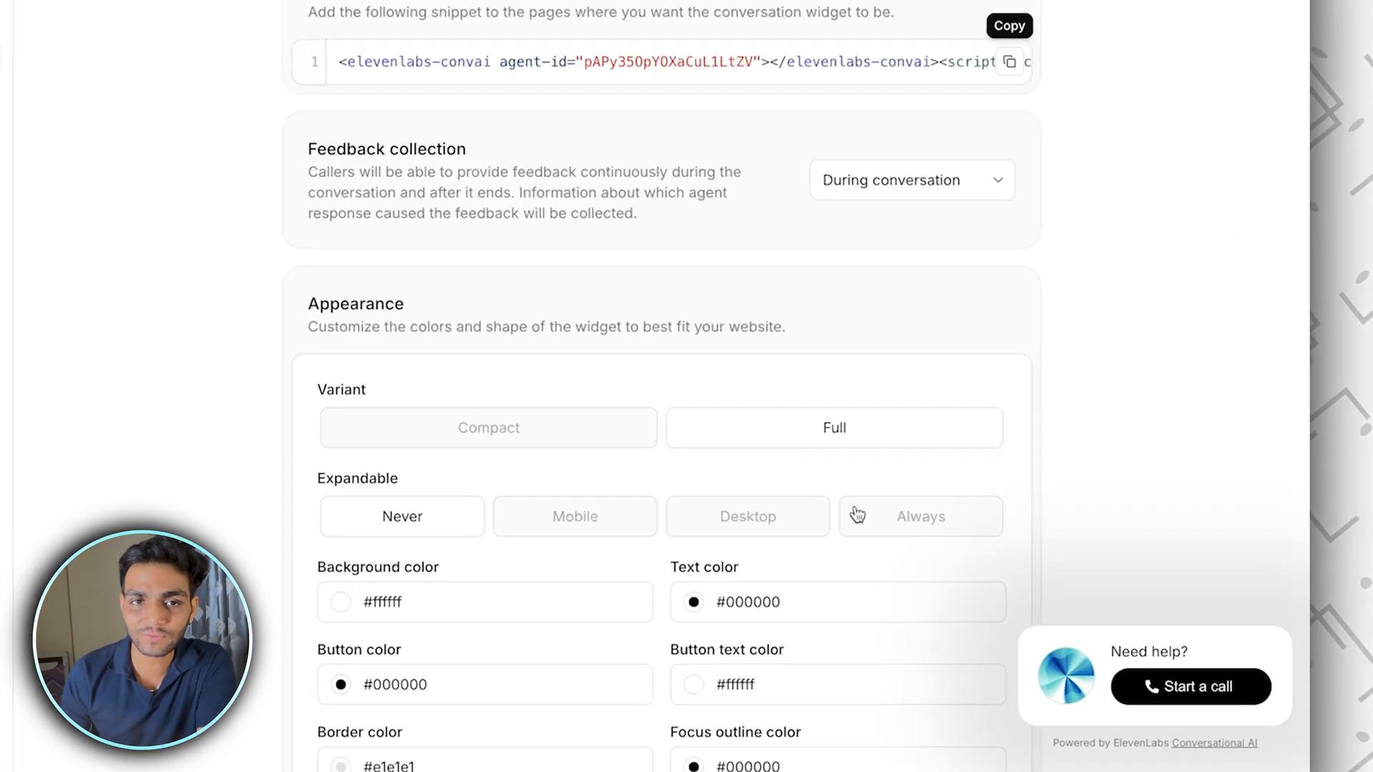
pyautogui.scroll(-3)
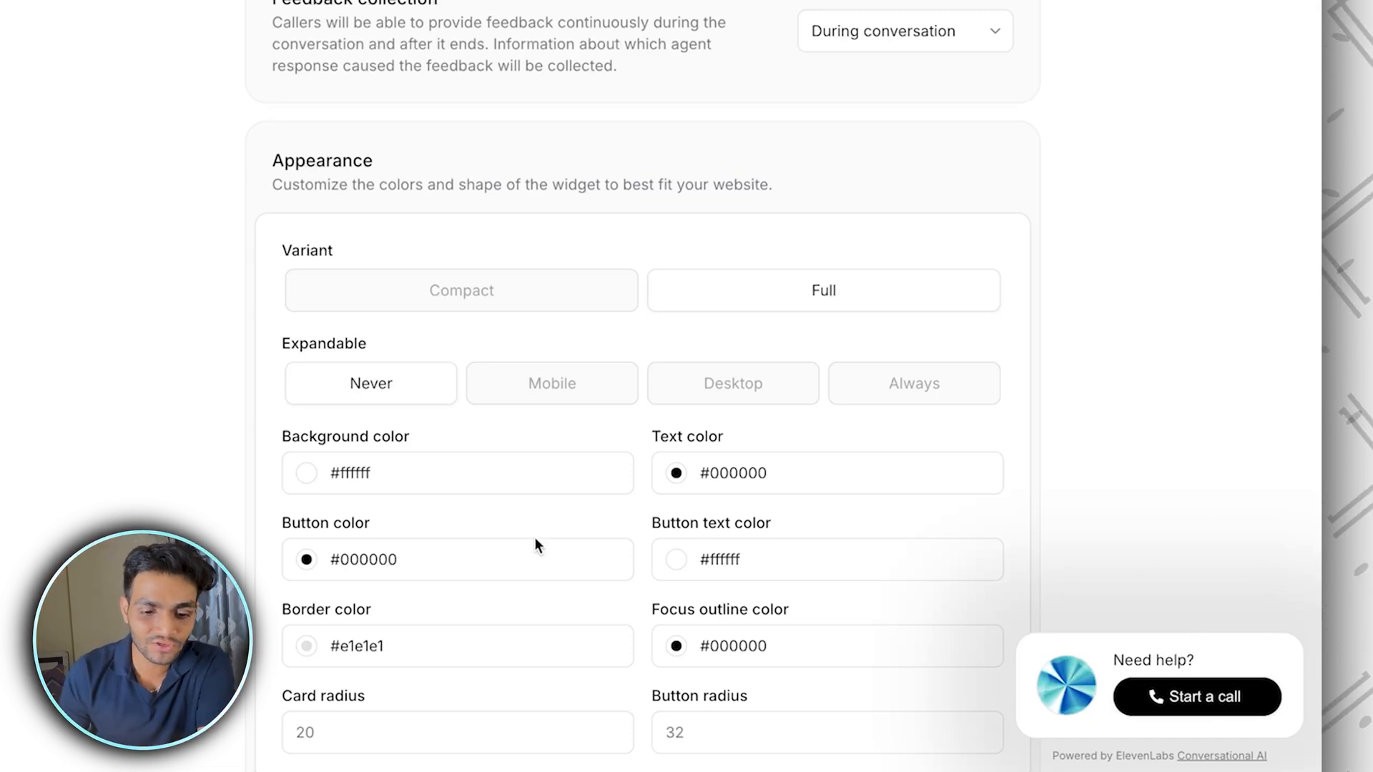
pyautogui.scroll(-3)
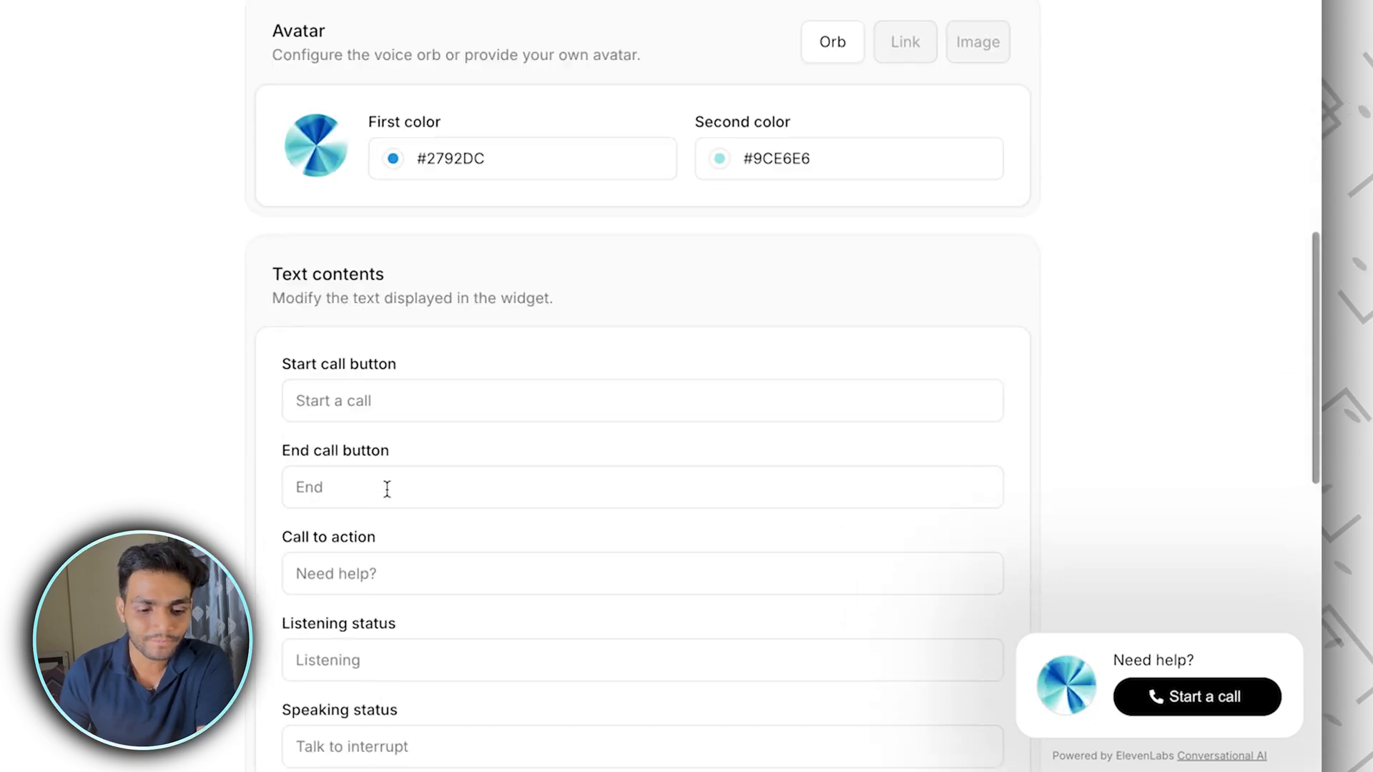
pyautogui.write('Testi')
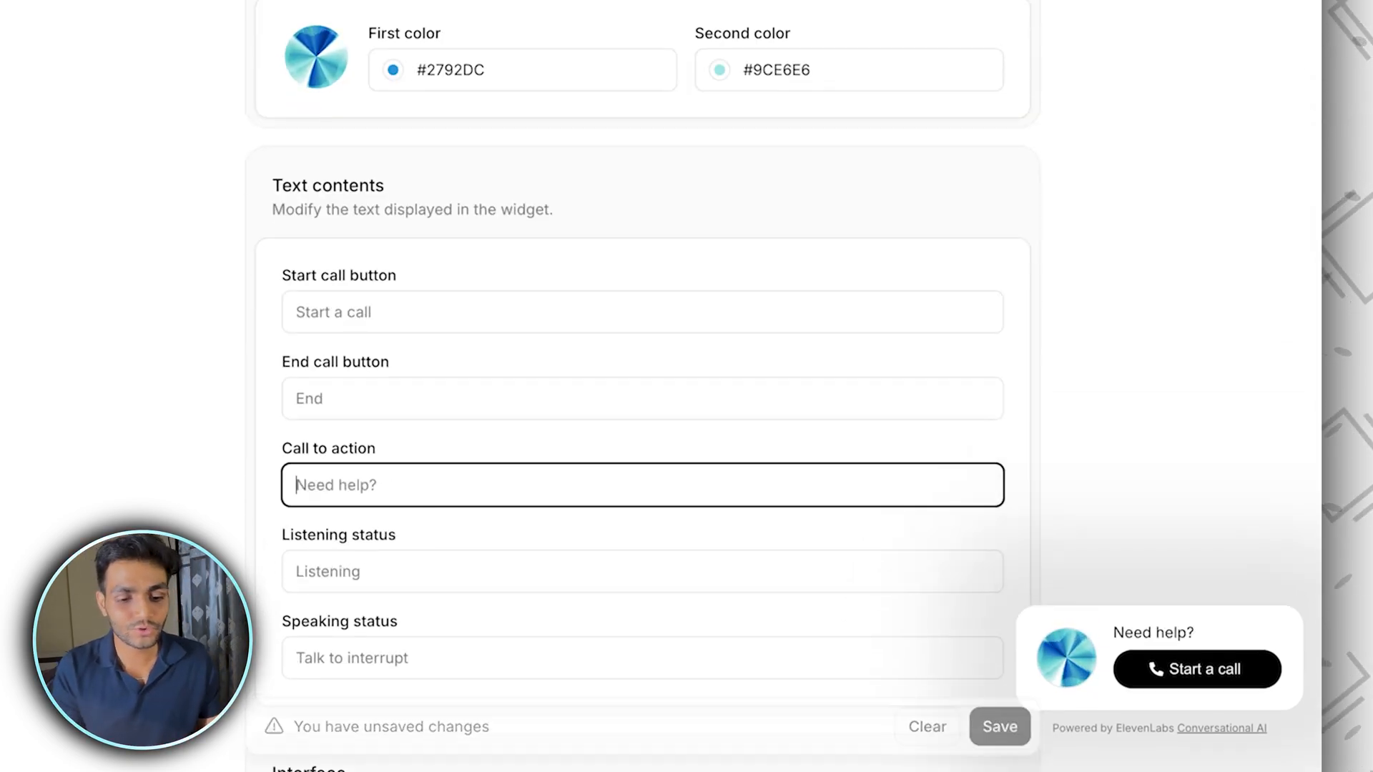
pyautogui.click(999, 726)
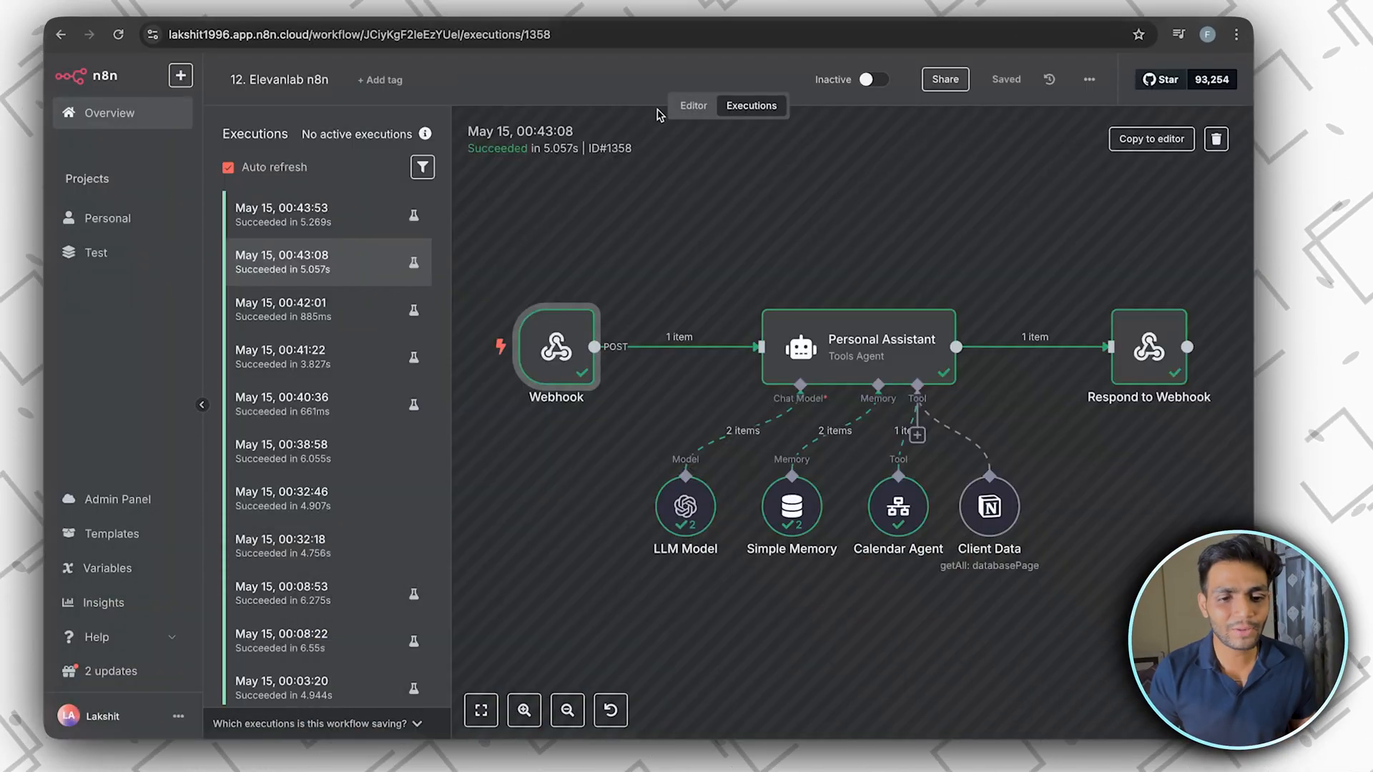
# Back in the editor, inspect the Webhook node's 'Cancel the meeting with Mosmi at 1 PM' query.
pyautogui.click(693, 106)
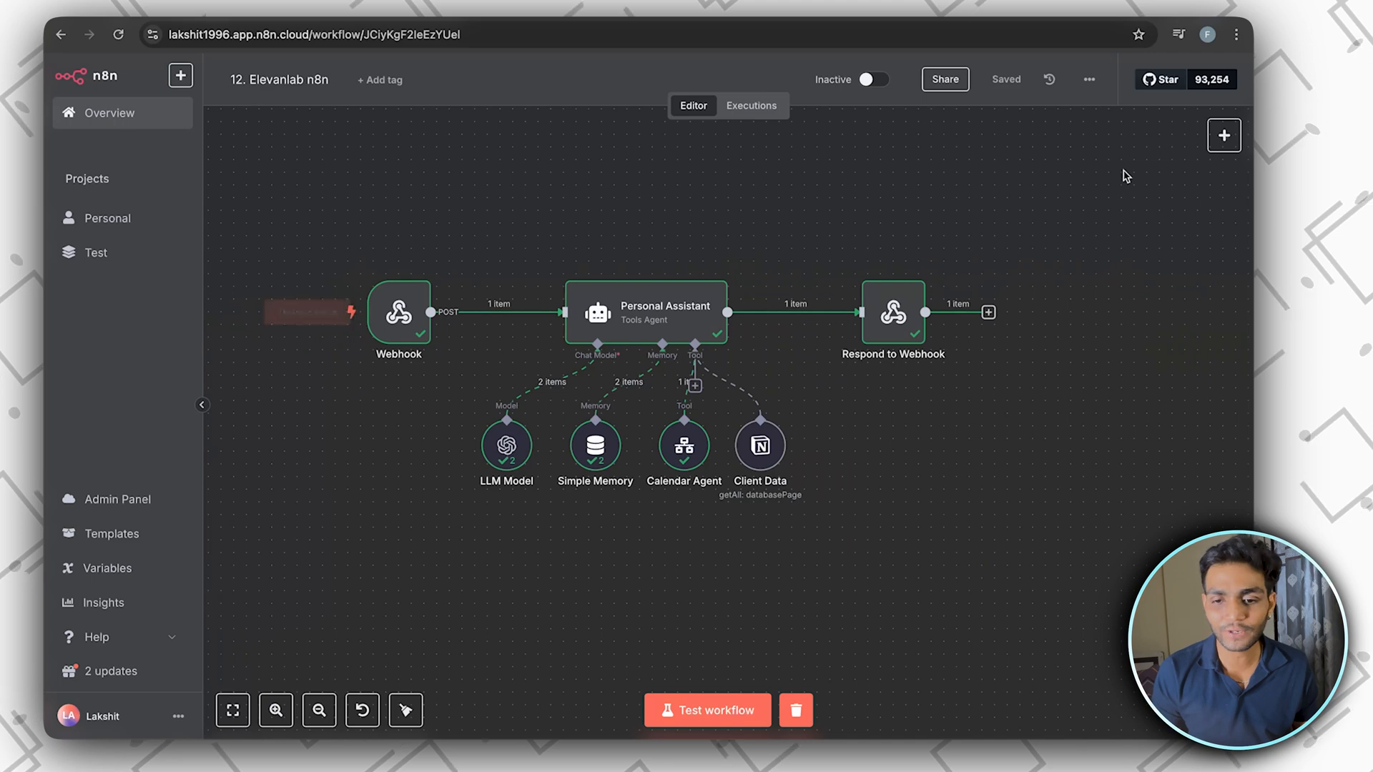
pyautogui.write('webho')
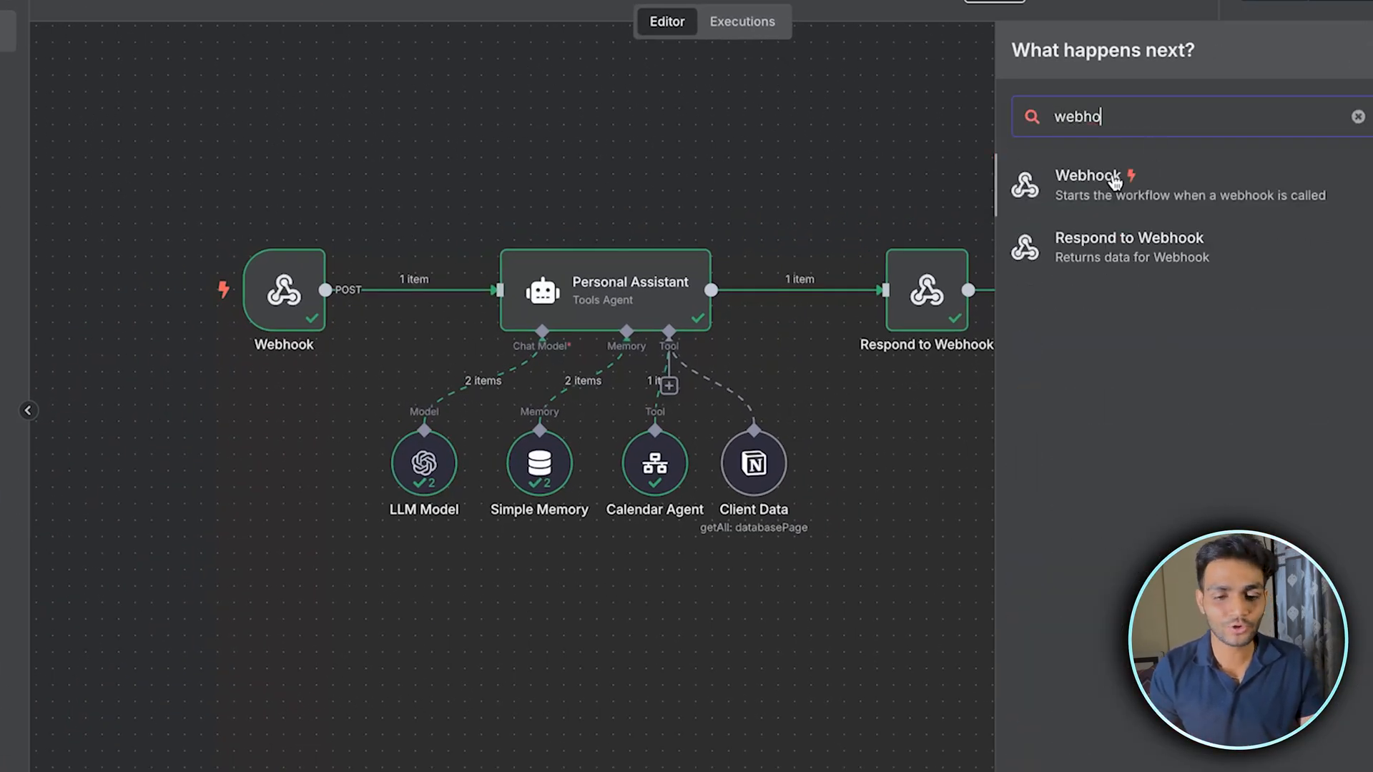
pyautogui.click(1089, 184)
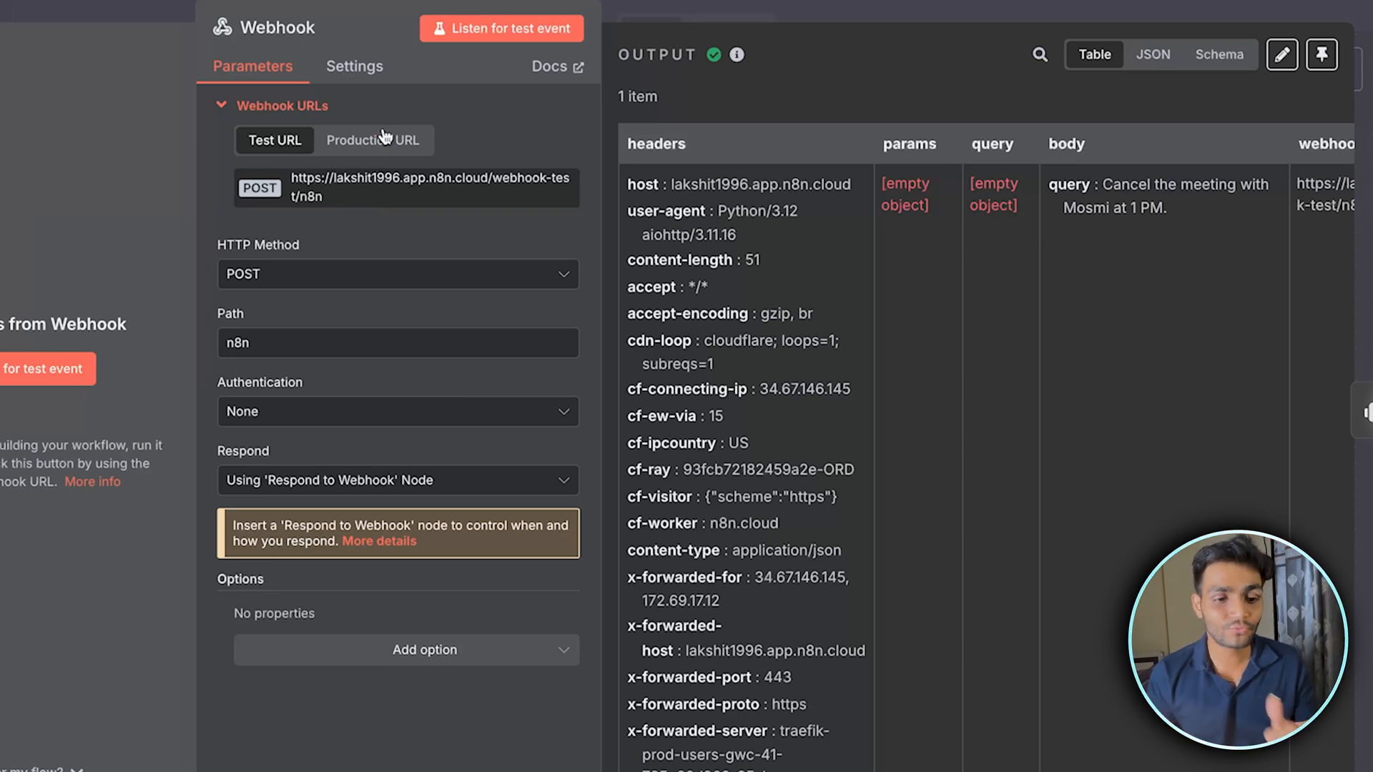
pyautogui.moveTo(630, 6)
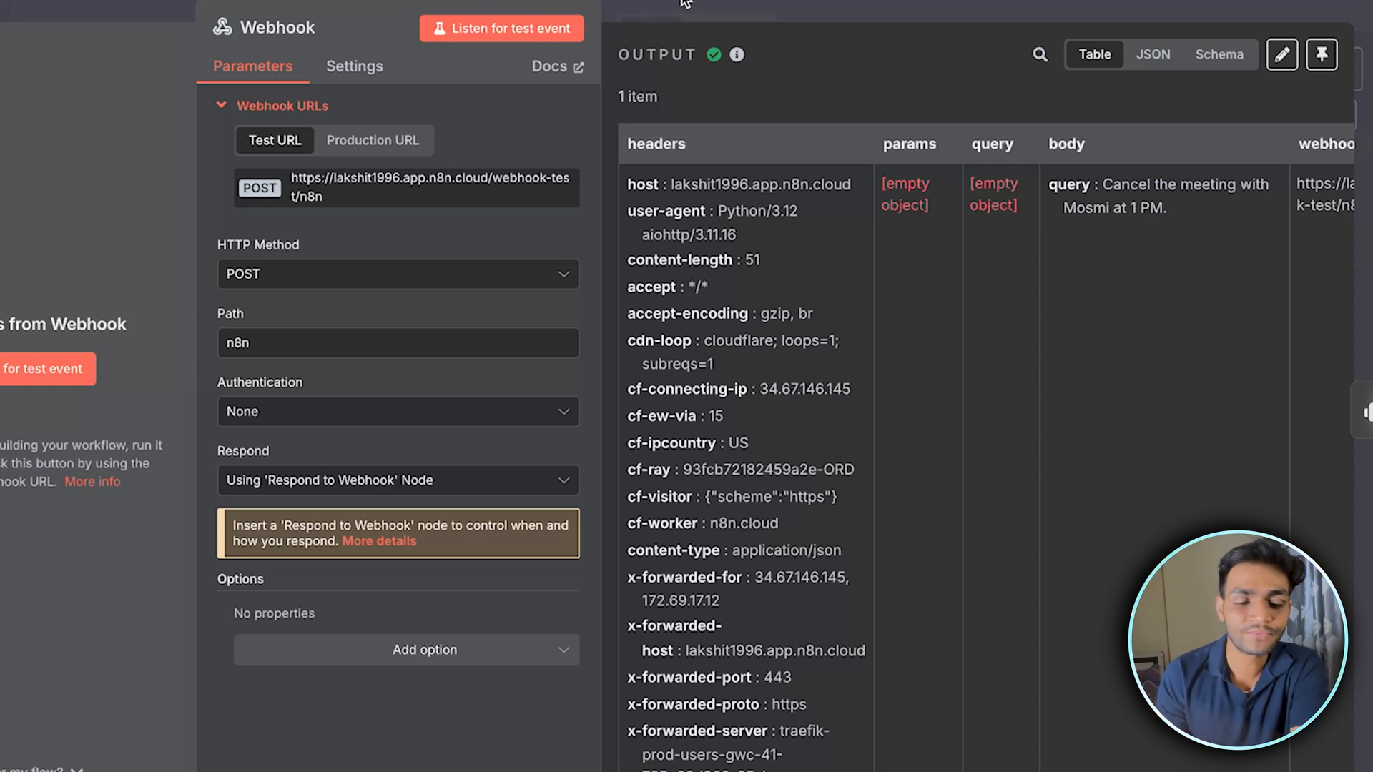
pyautogui.click(372, 140)
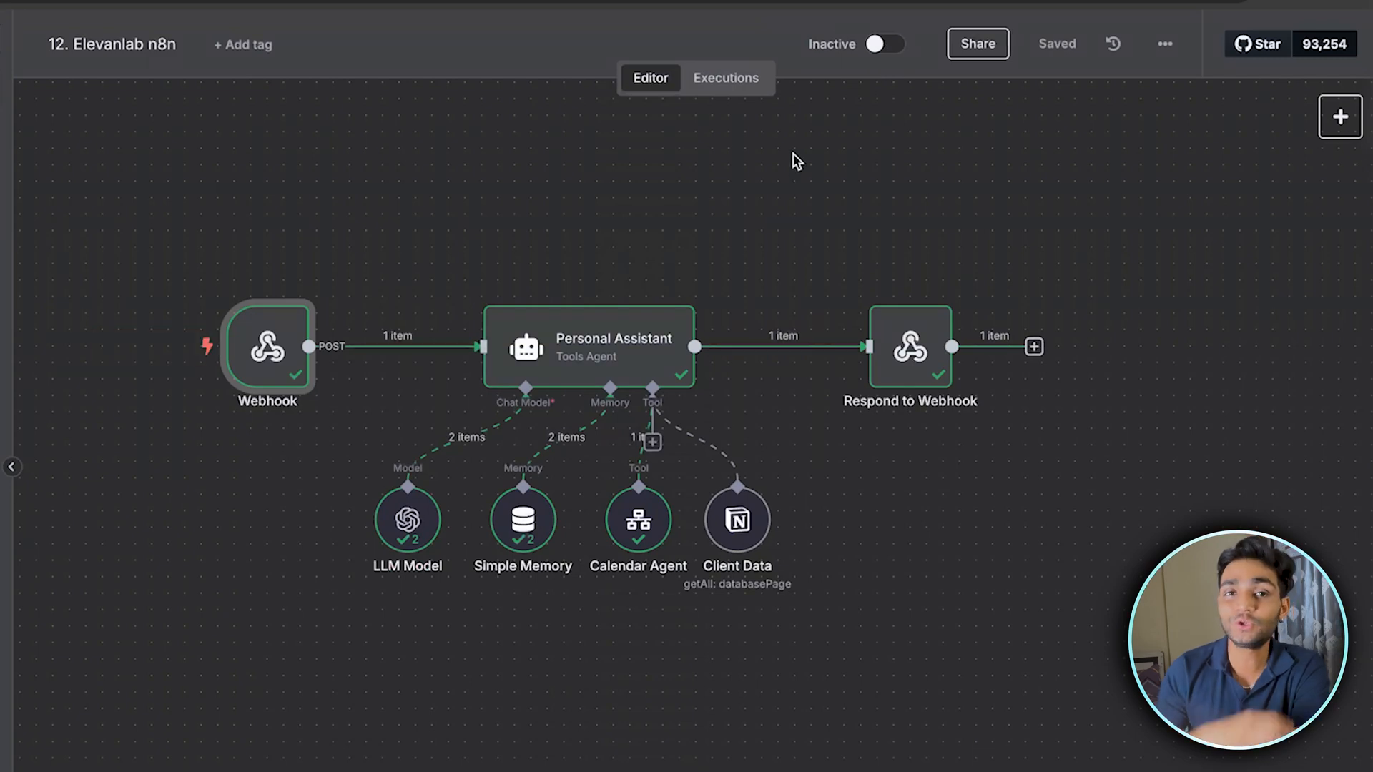
pyautogui.moveTo(838, 715)
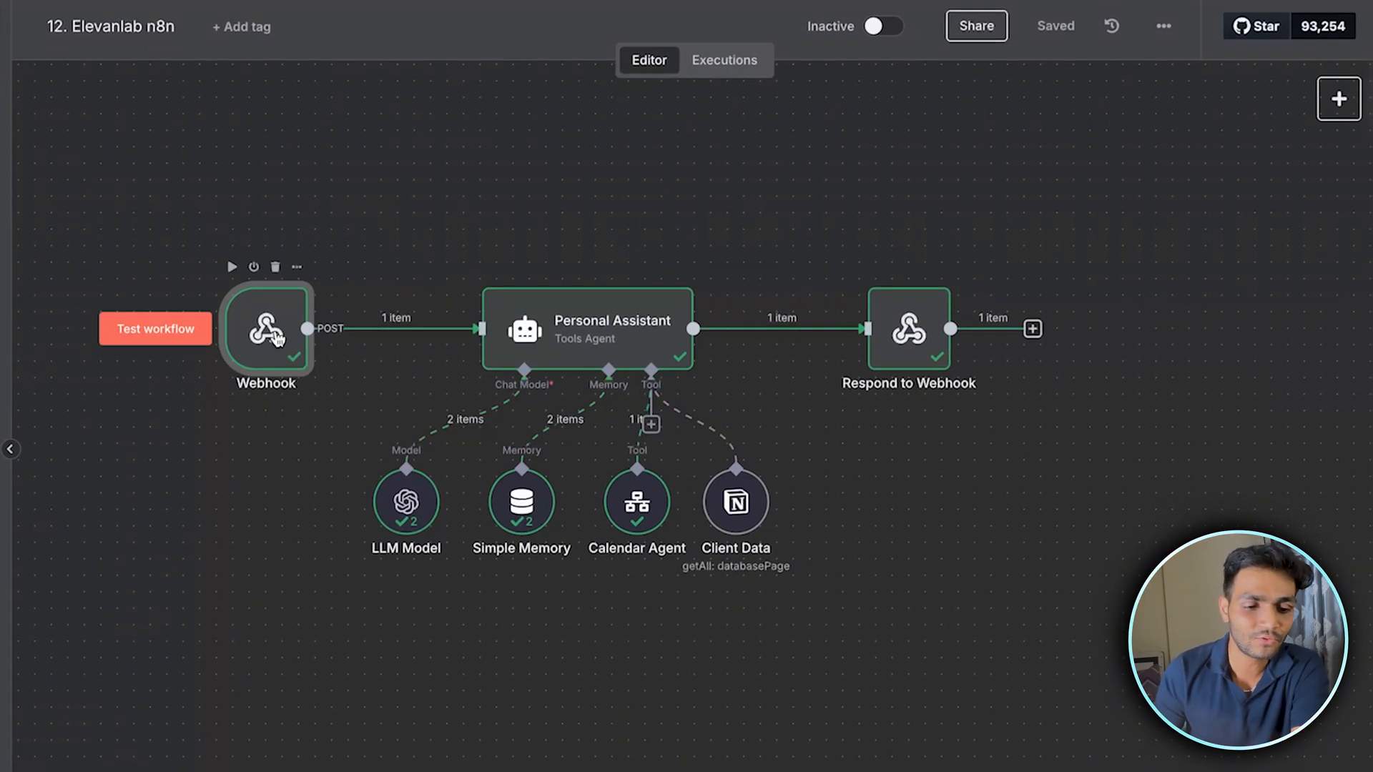
# Review the Webhook trigger's POST method, authentication setting and Respond options.
pyautogui.doubleClick(265, 331)
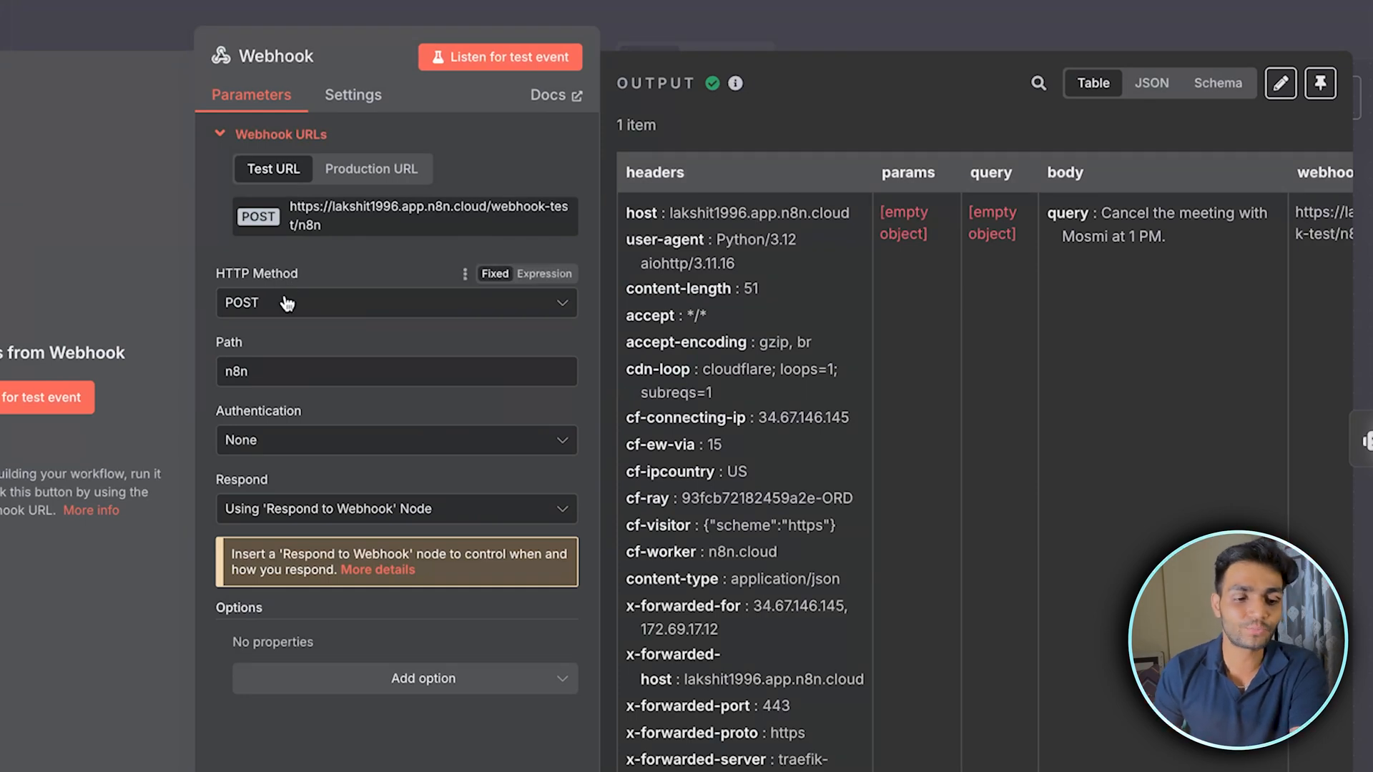
pyautogui.click(394, 372)
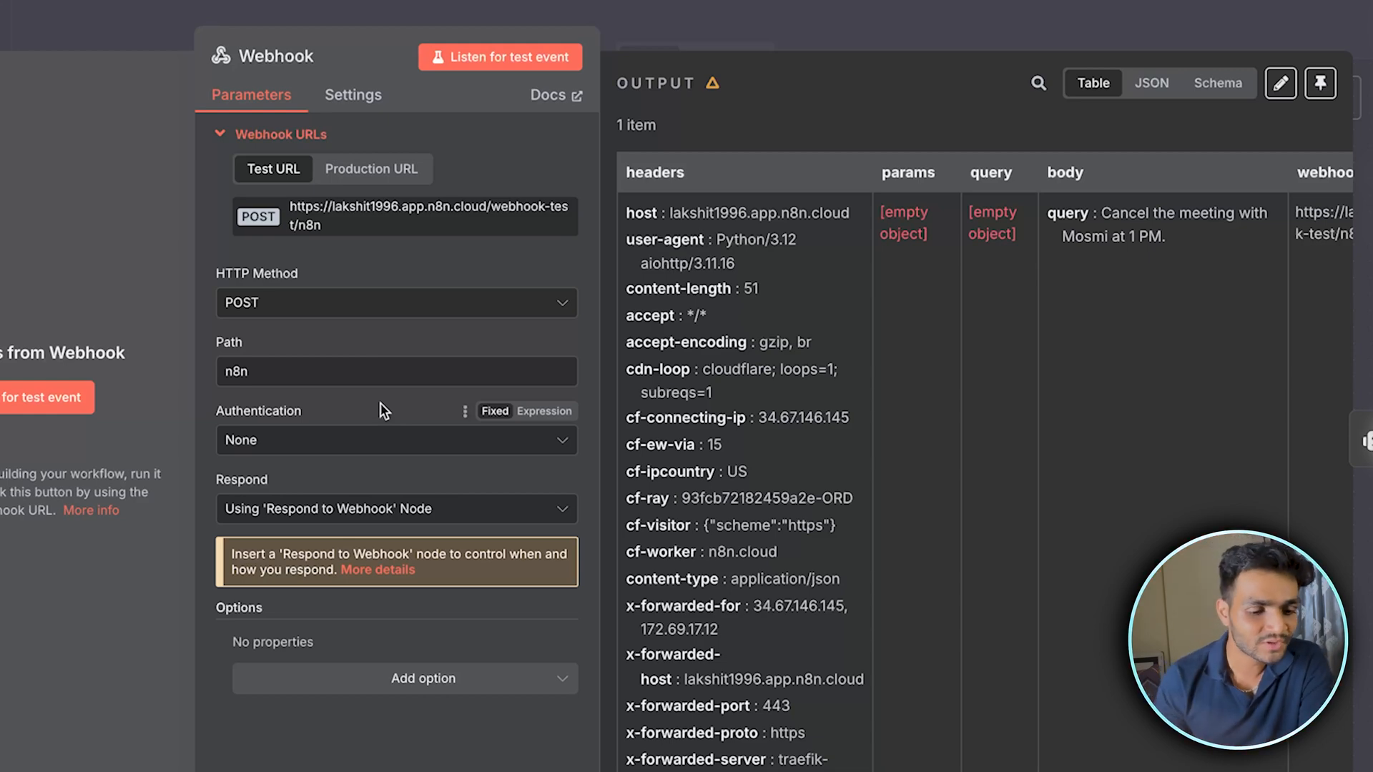
pyautogui.click(395, 508)
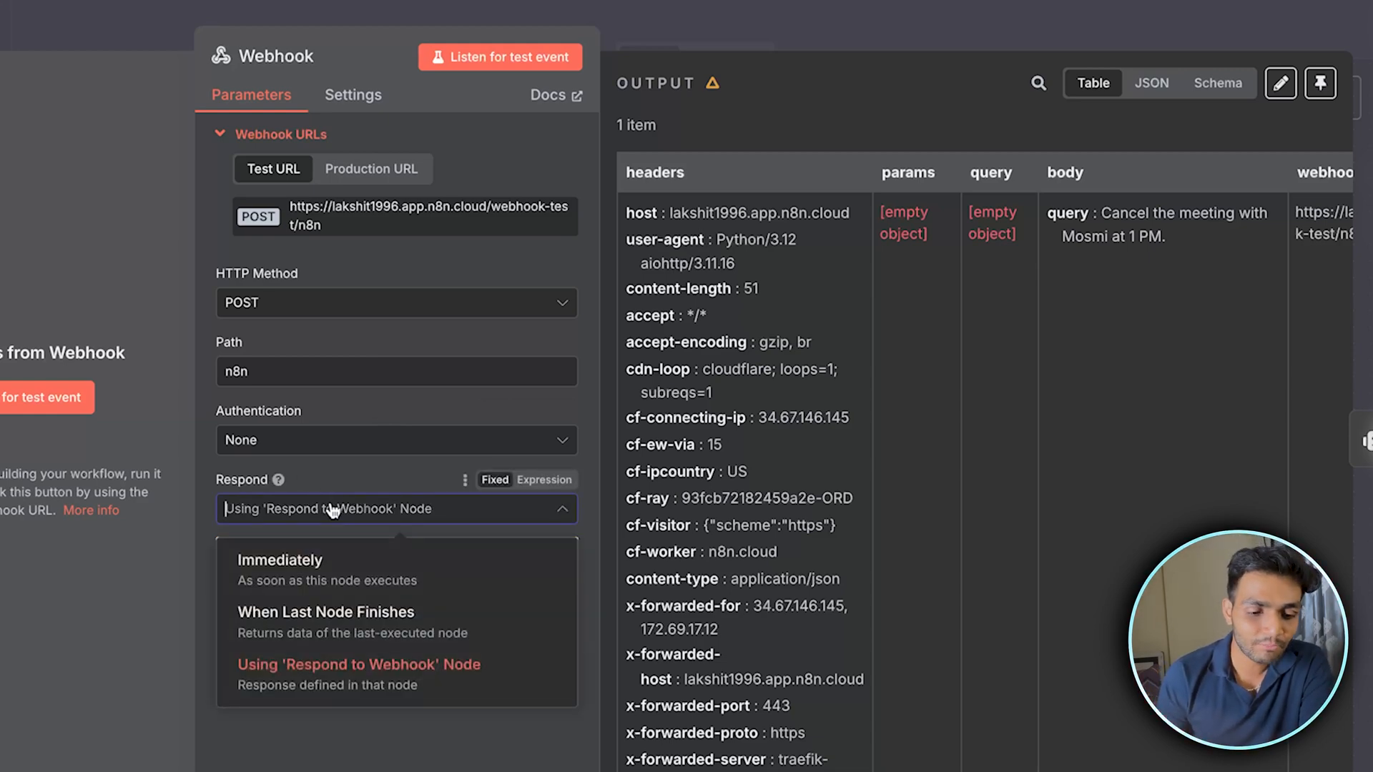
pyautogui.click(280, 561)
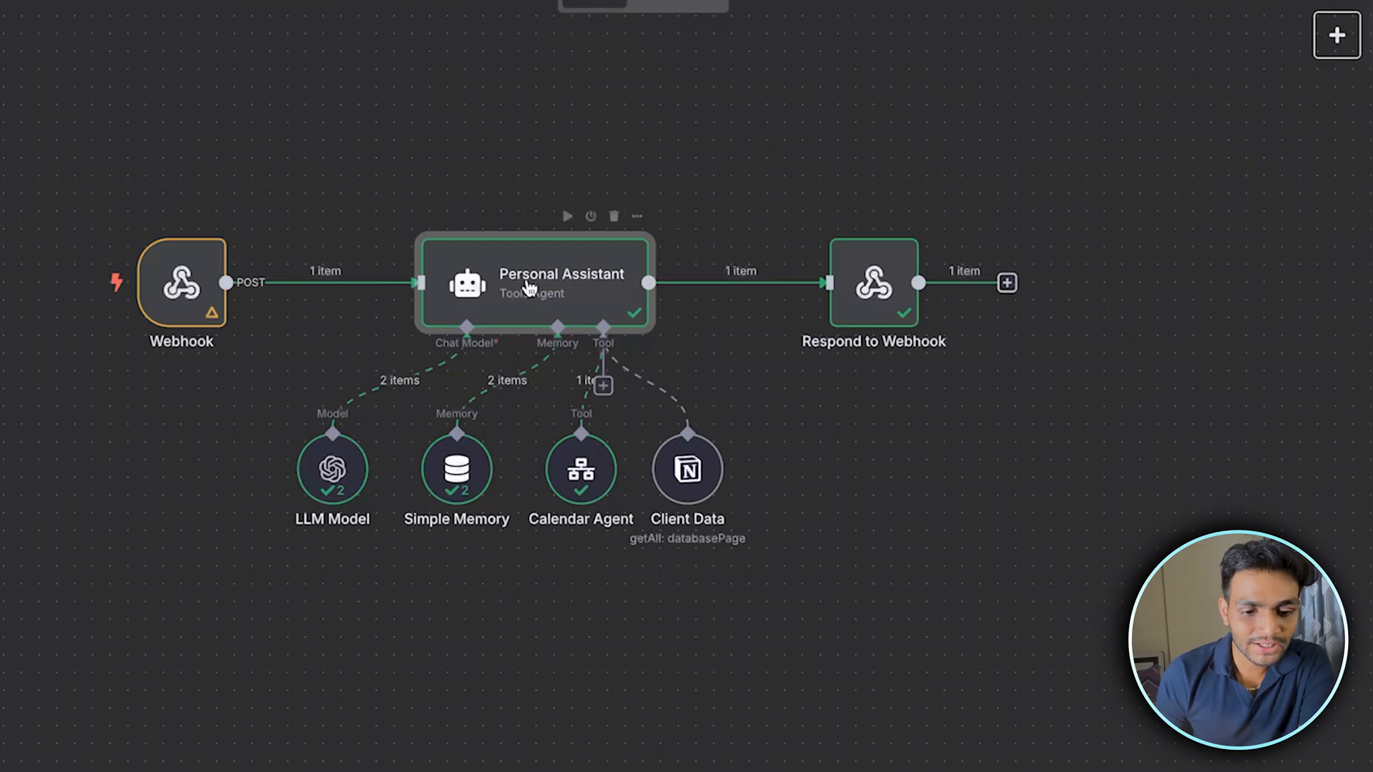
pyautogui.doubleClick(534, 284)
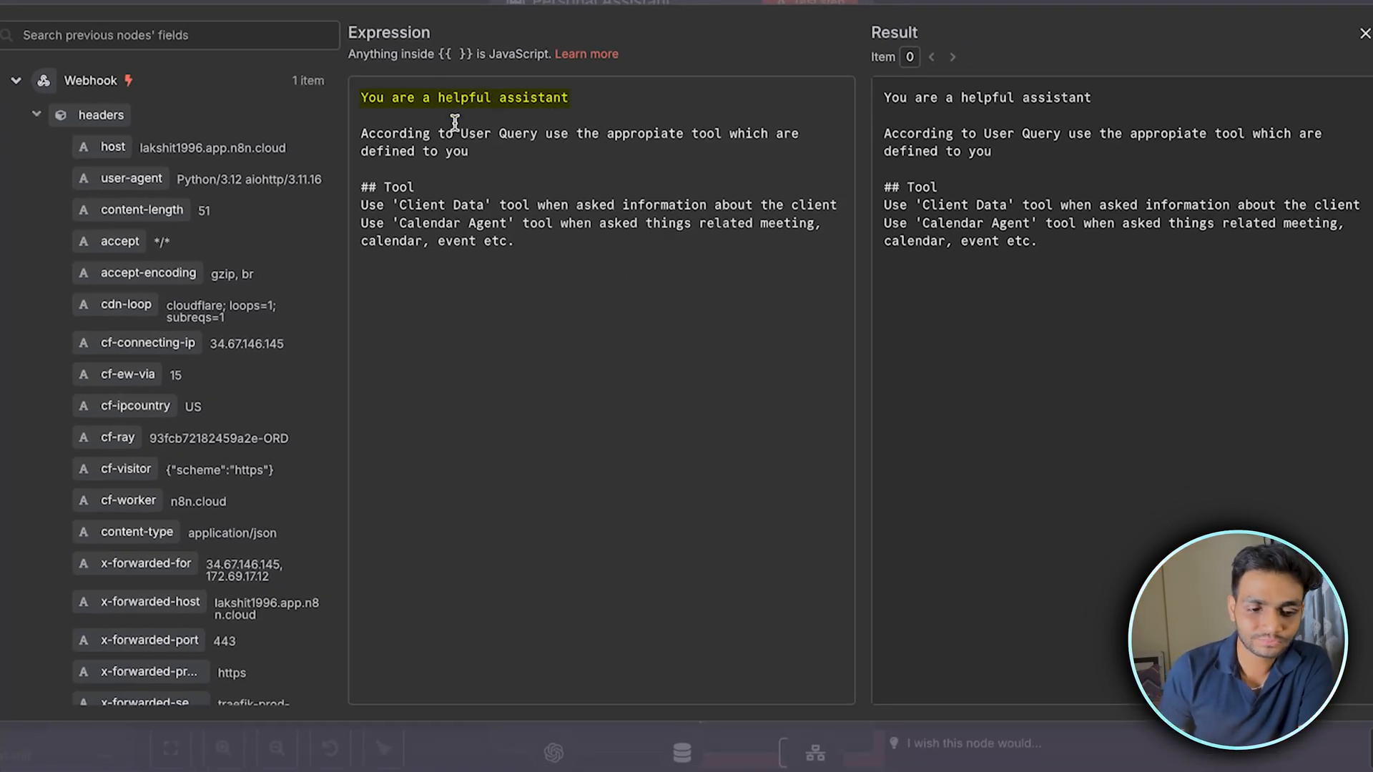
pyautogui.moveTo(359, 133); pyautogui.dragTo(600, 133)
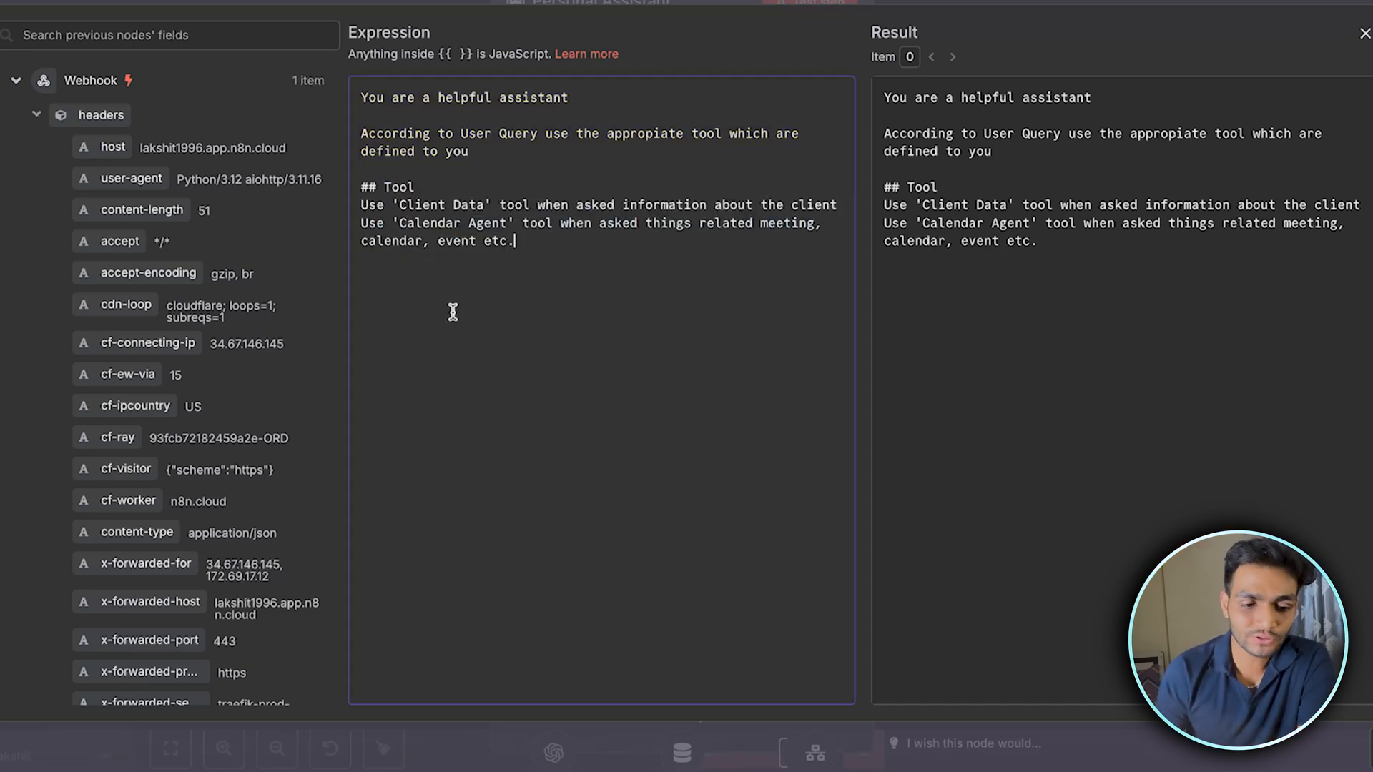
pyautogui.moveTo(359, 205); pyautogui.dragTo(541, 205)
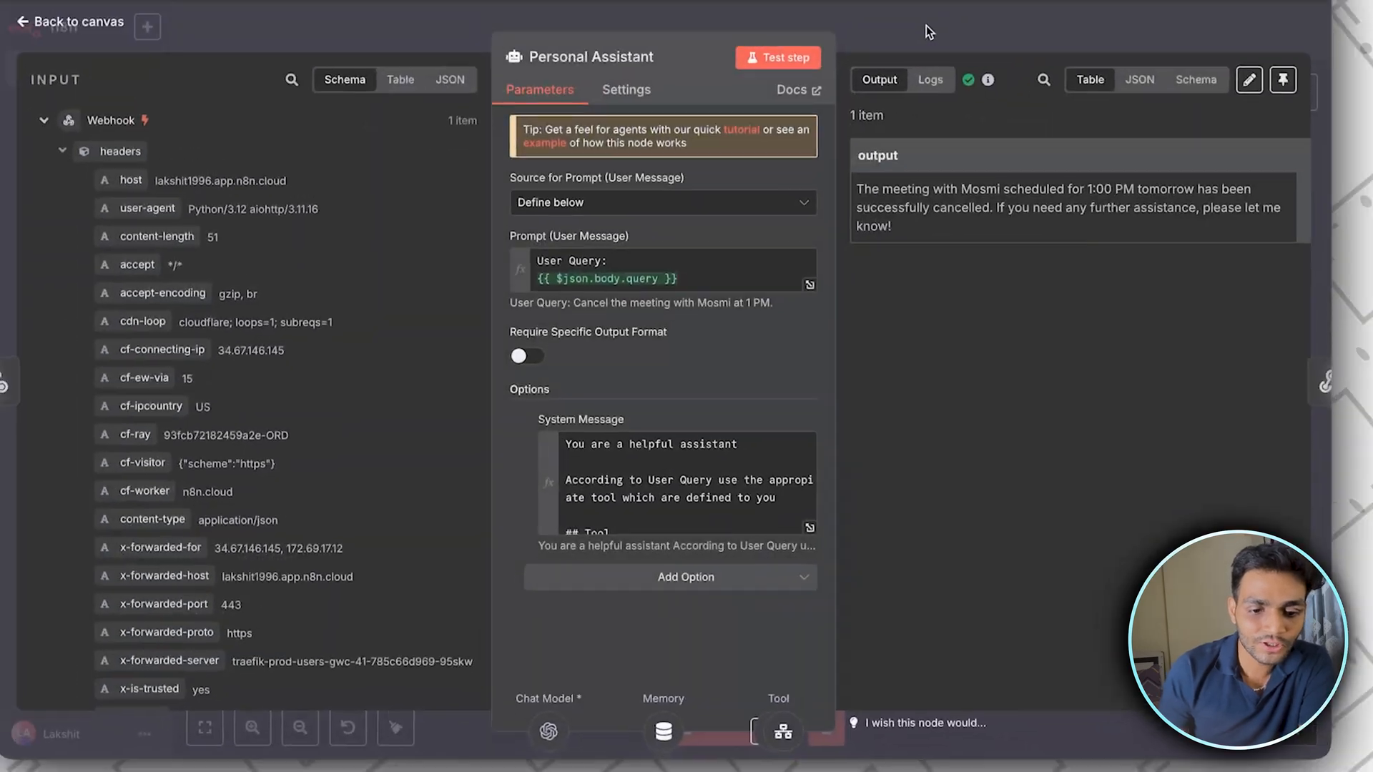
pyautogui.click(78, 21)
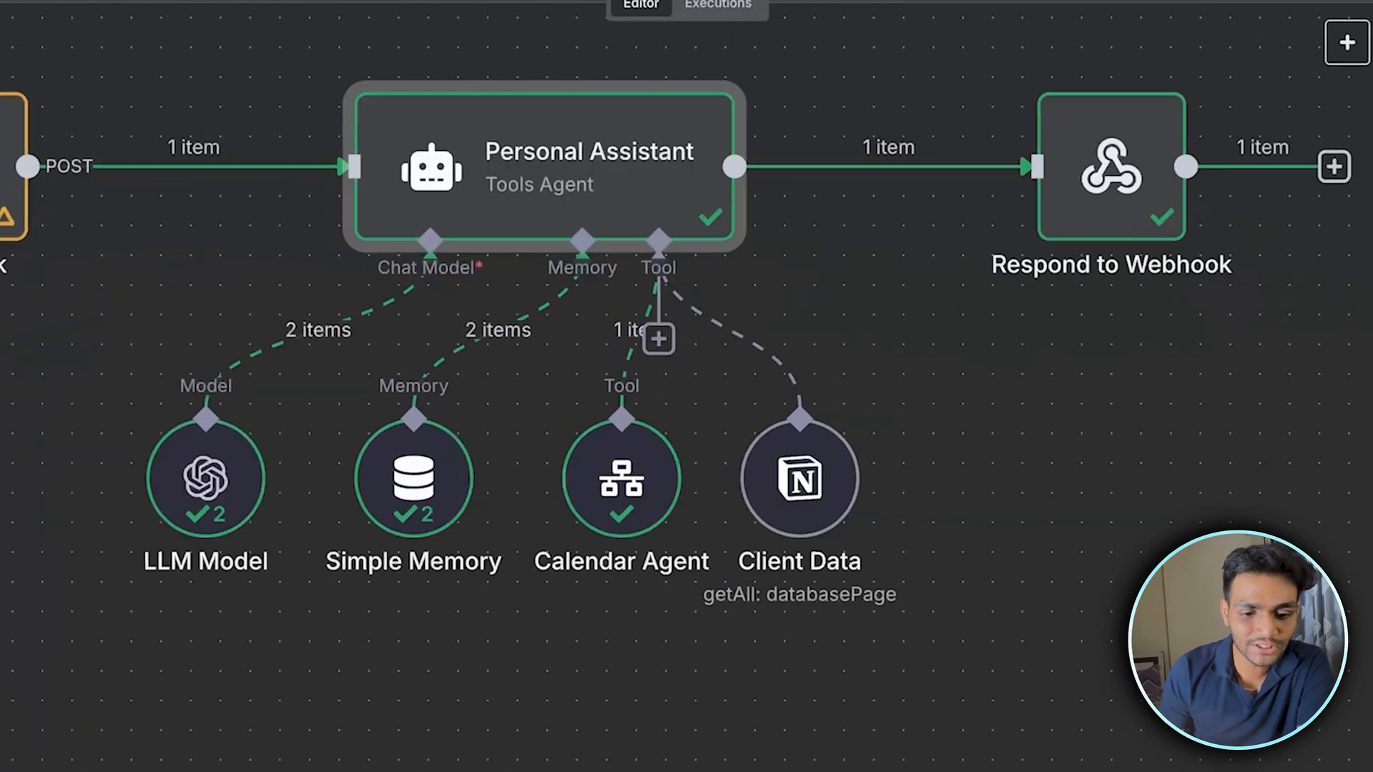
# Inspect the canvas nodes and Personal Assistant agent, then activate the '12. Elevanlab n8n' workflow.
pyautogui.doubleClick(621, 479)
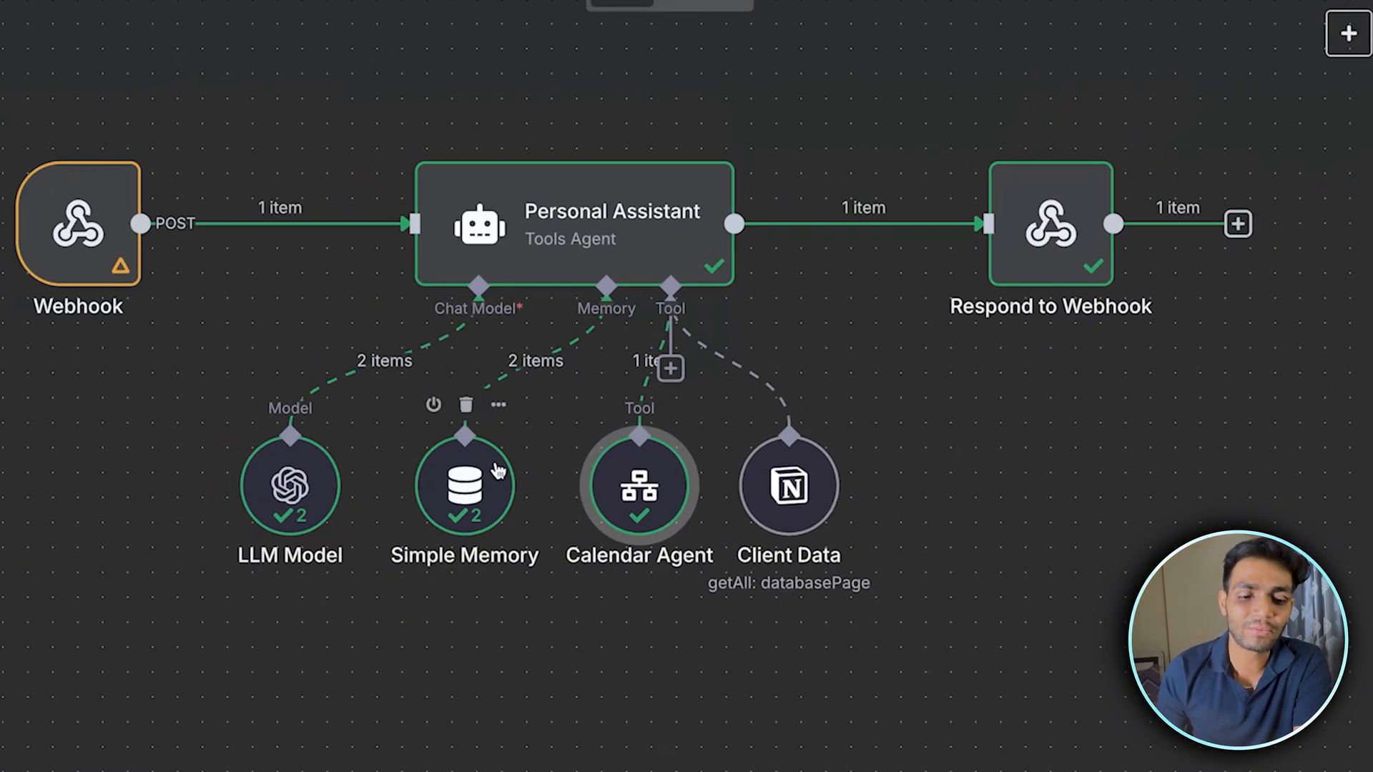
pyautogui.moveTo(495, 565)
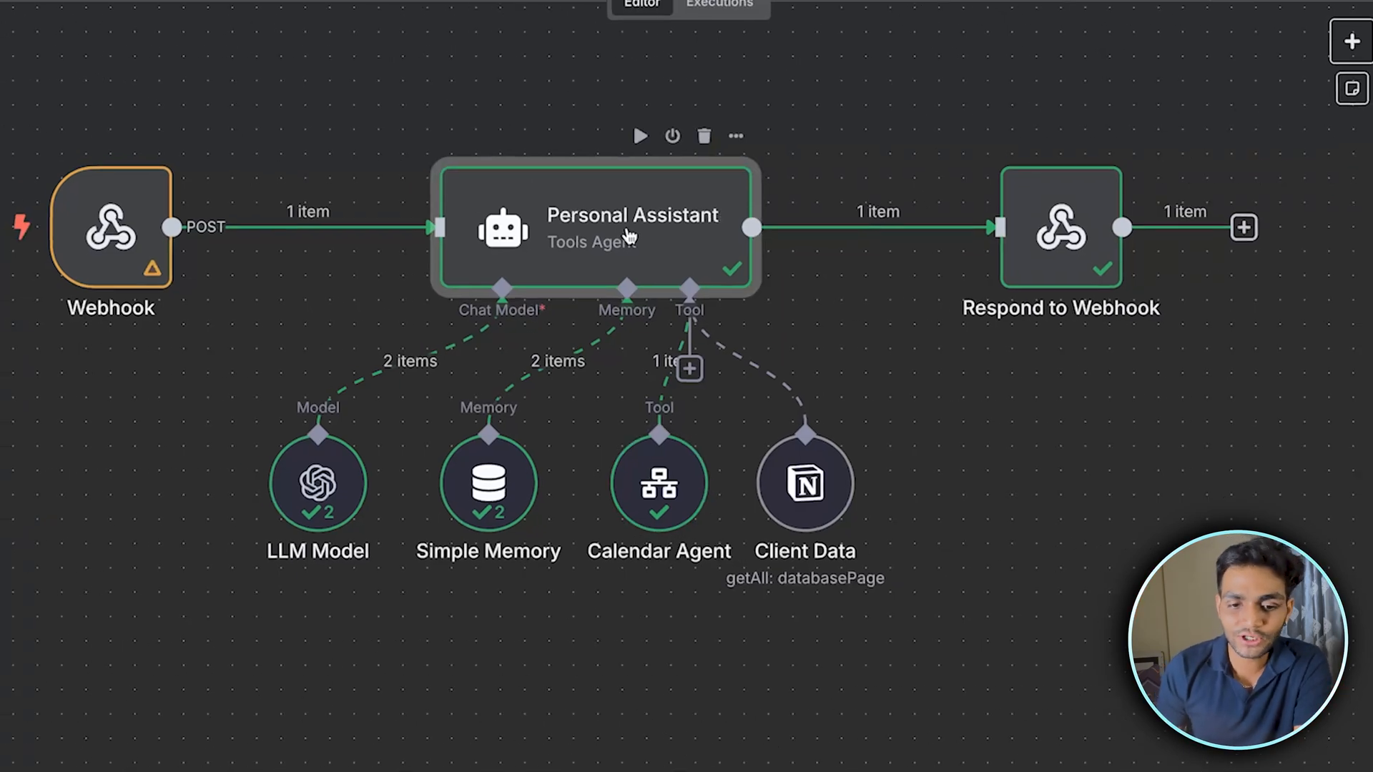
pyautogui.doubleClick(599, 229)
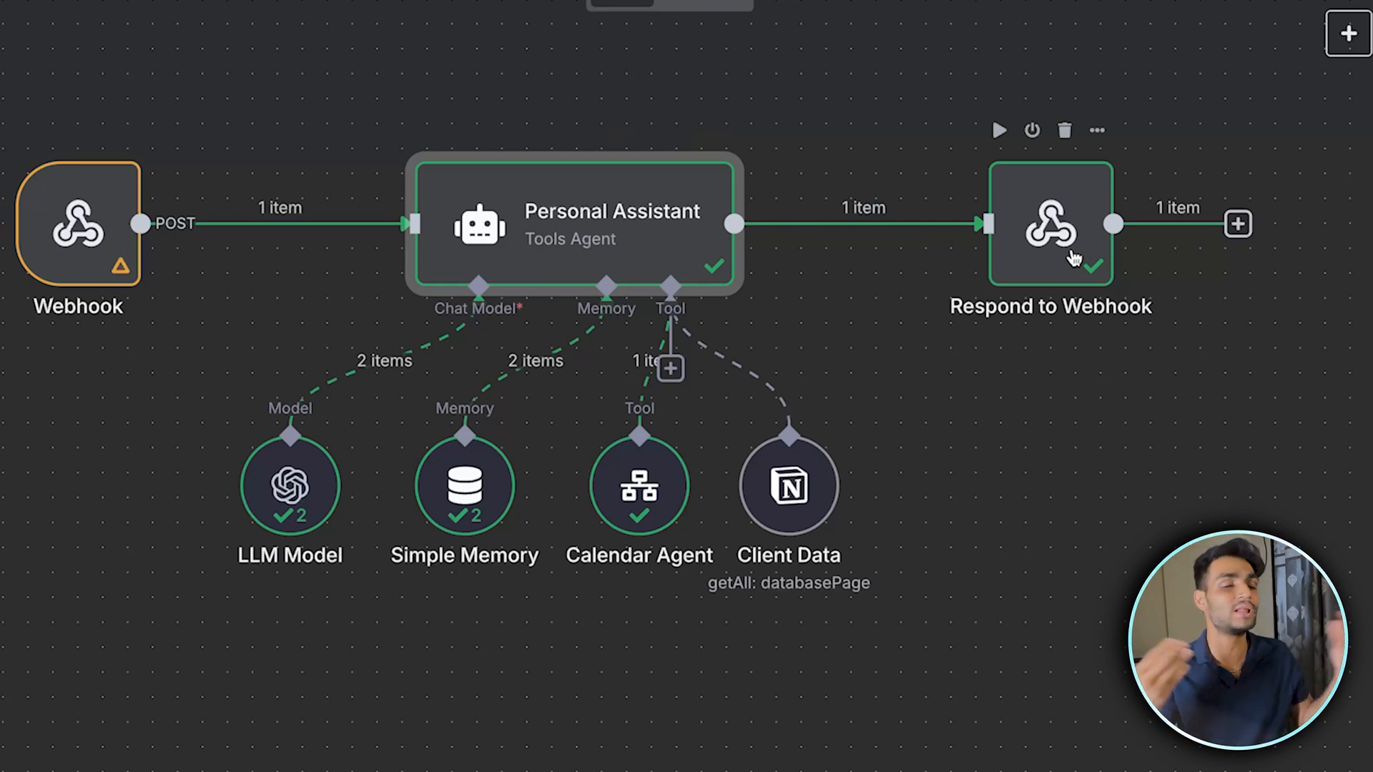
pyautogui.moveTo(875, 37)
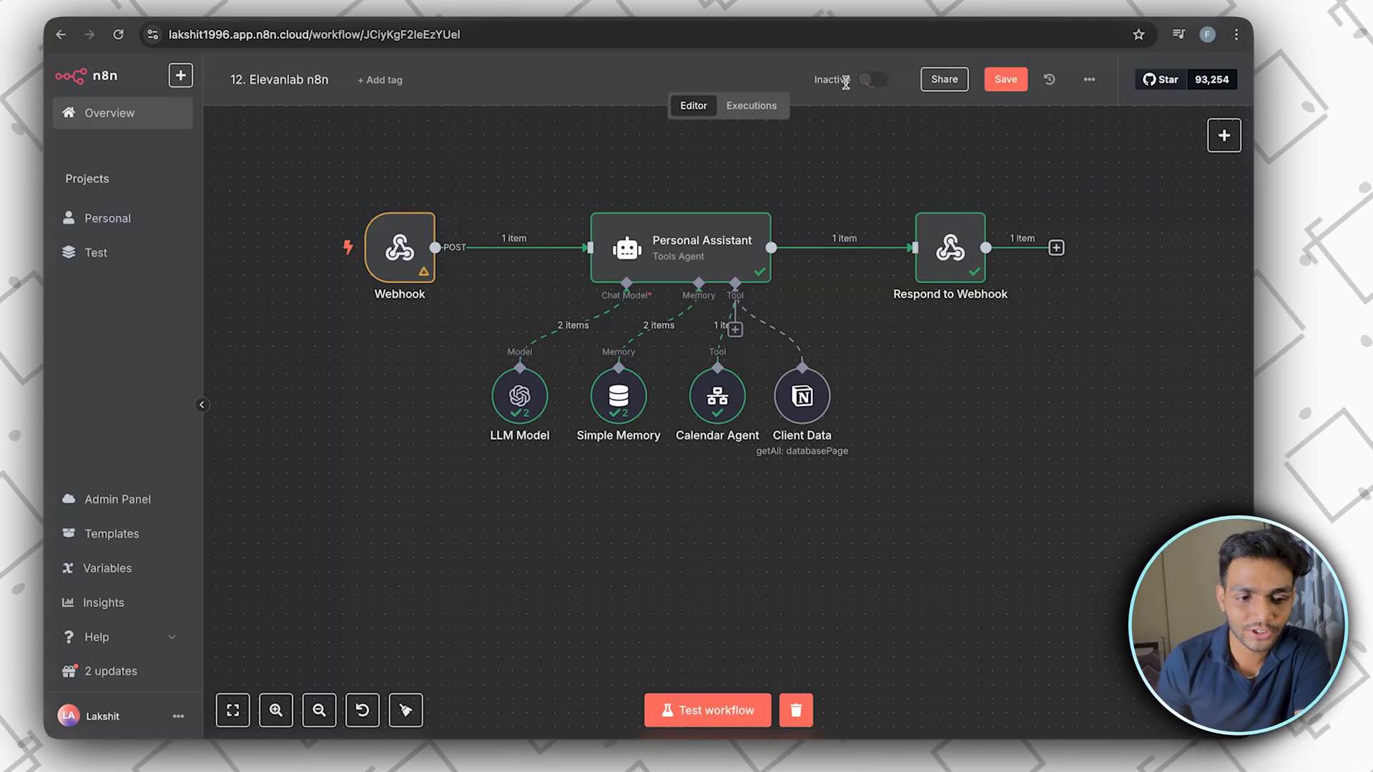
pyautogui.click(873, 79)
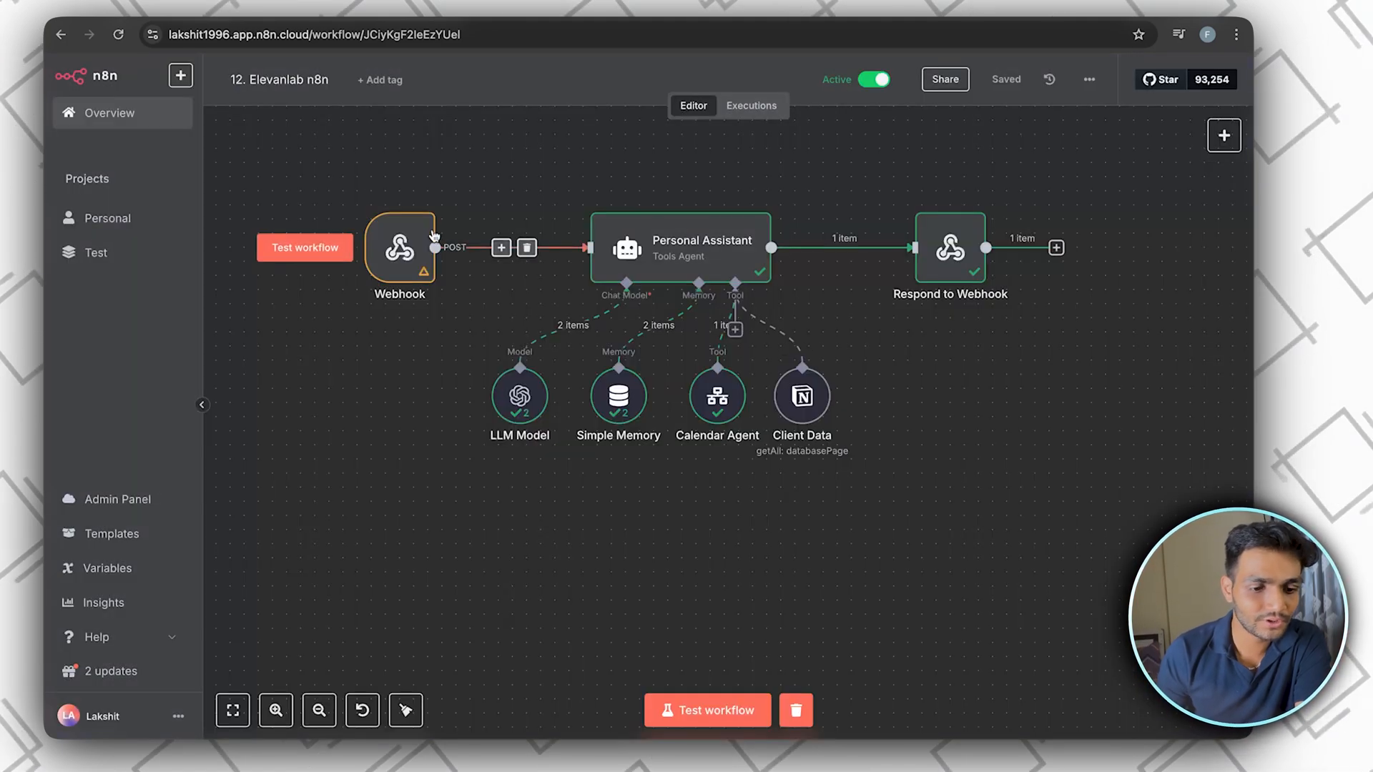
pyautogui.doubleClick(399, 248)
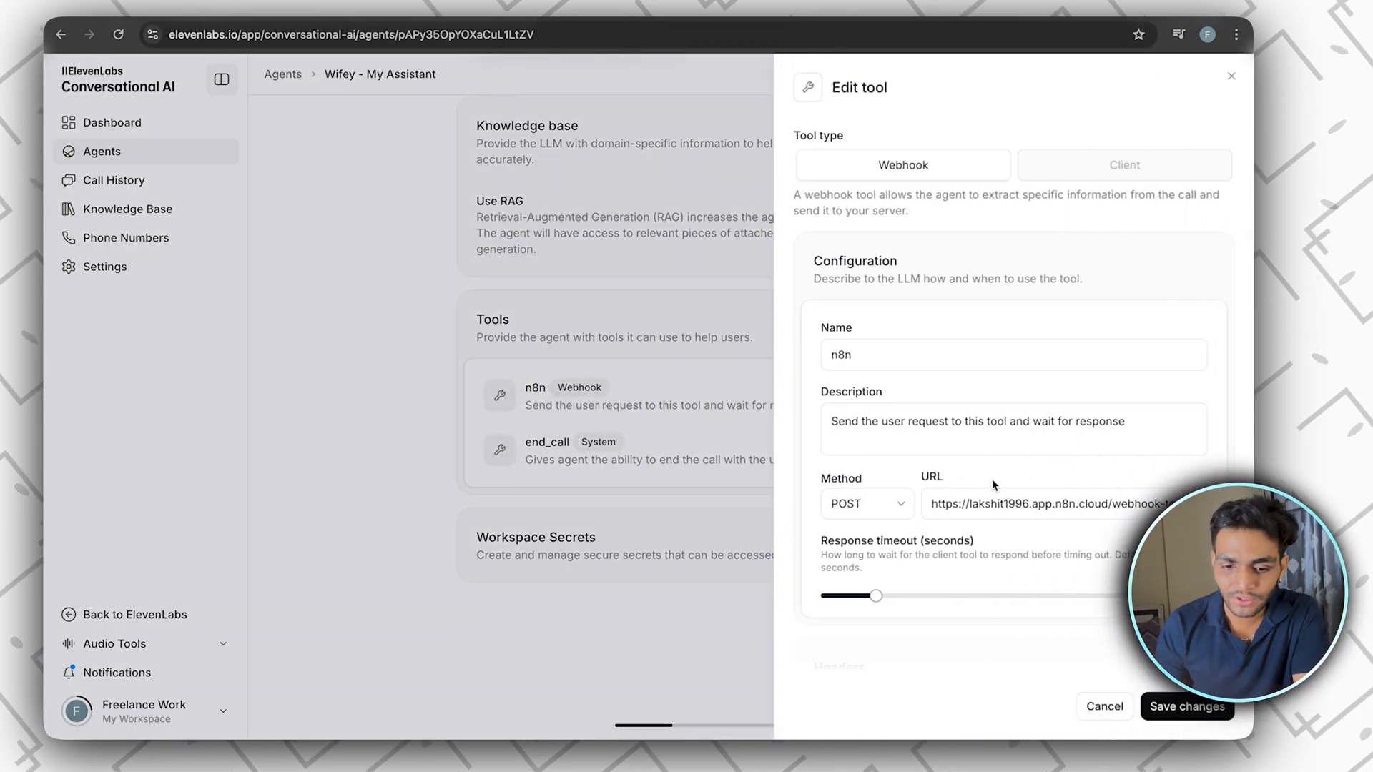
# Close the n8n webhook tool's Edit panel and scroll the agent page down.
pyautogui.click(1034, 504)
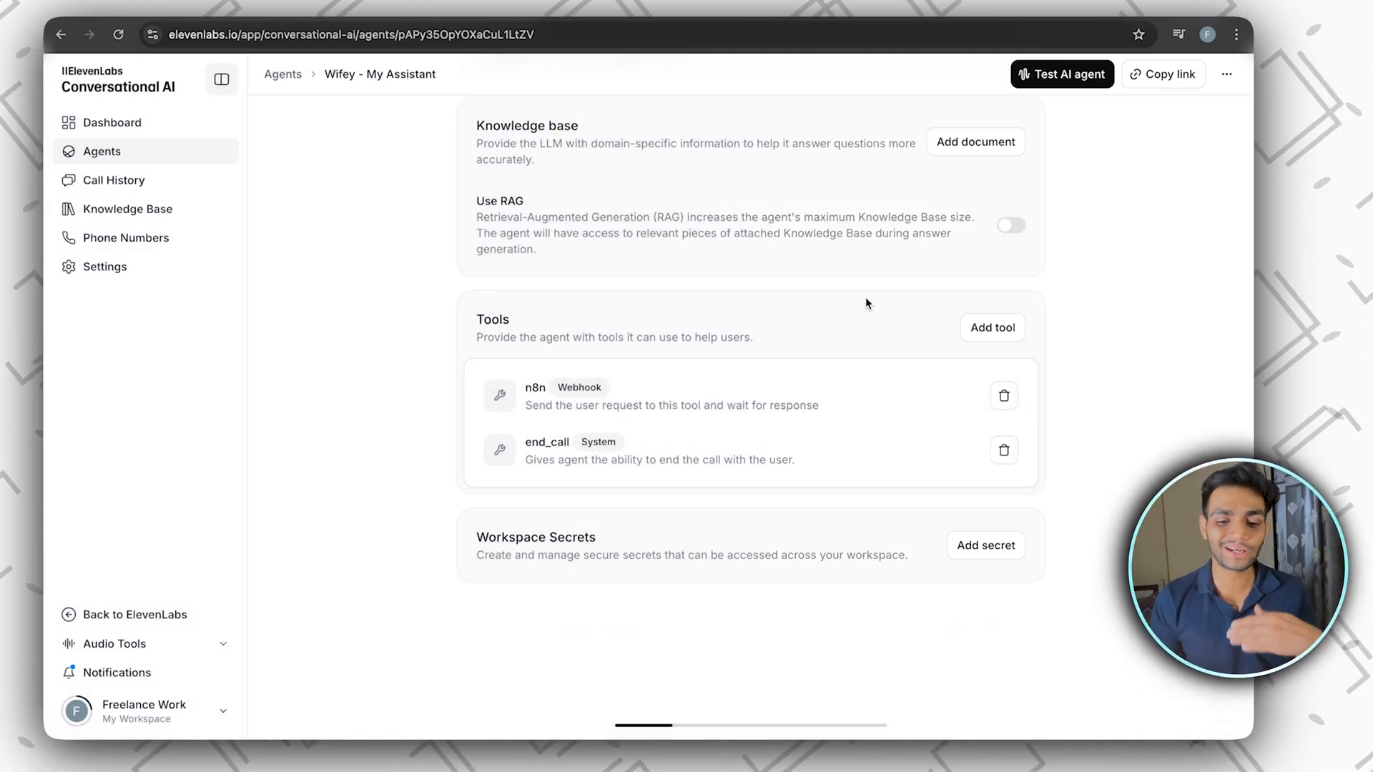
pyautogui.scroll(-3)
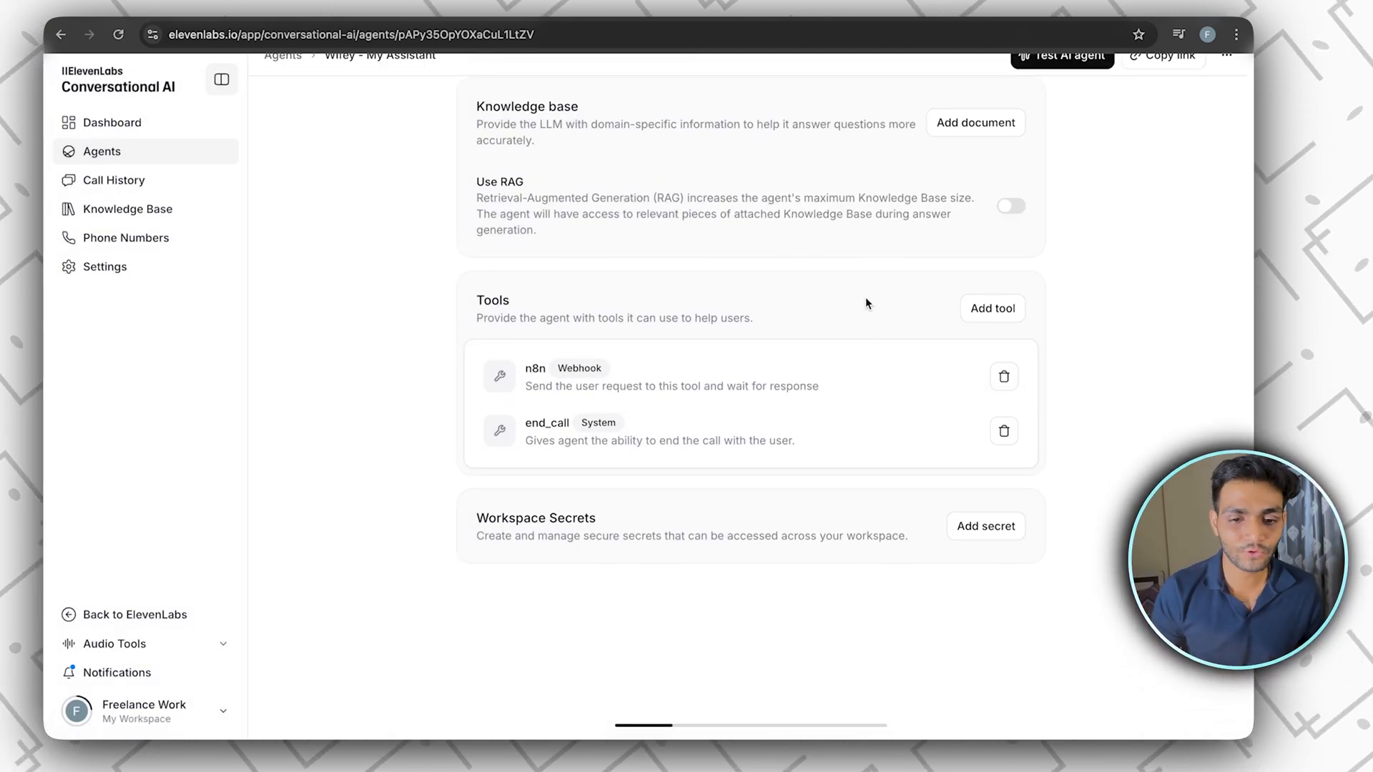
pyautogui.click(737, 191)
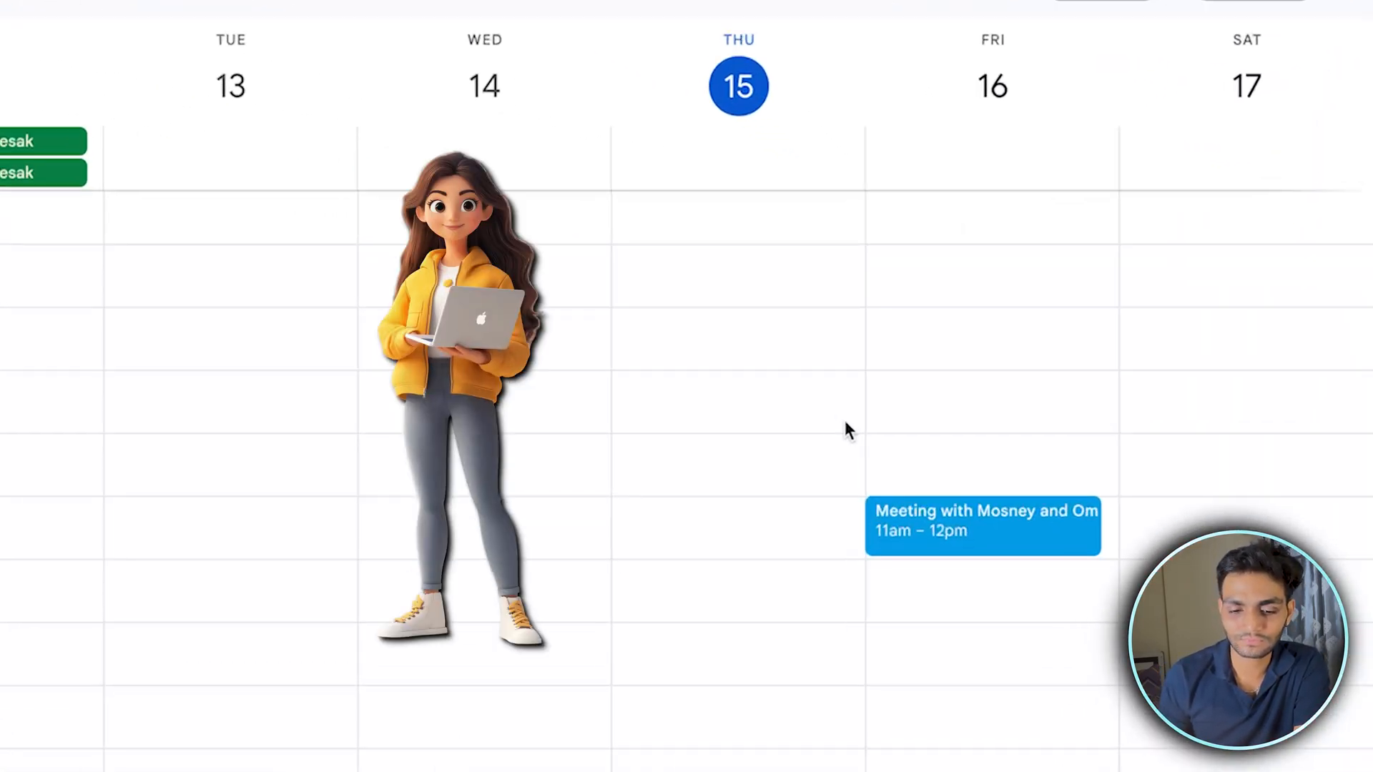
pyautogui.click(983, 525)
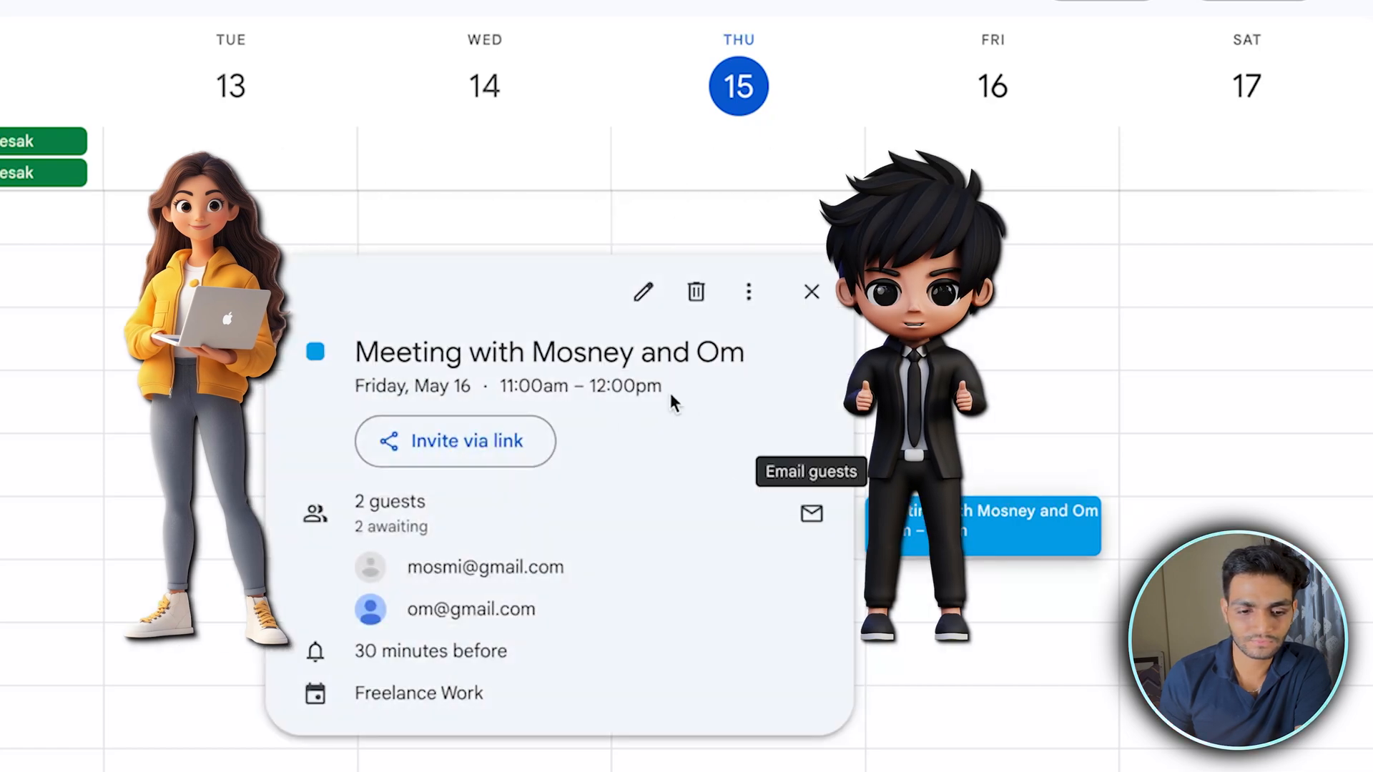
pyautogui.moveTo(810, 291)
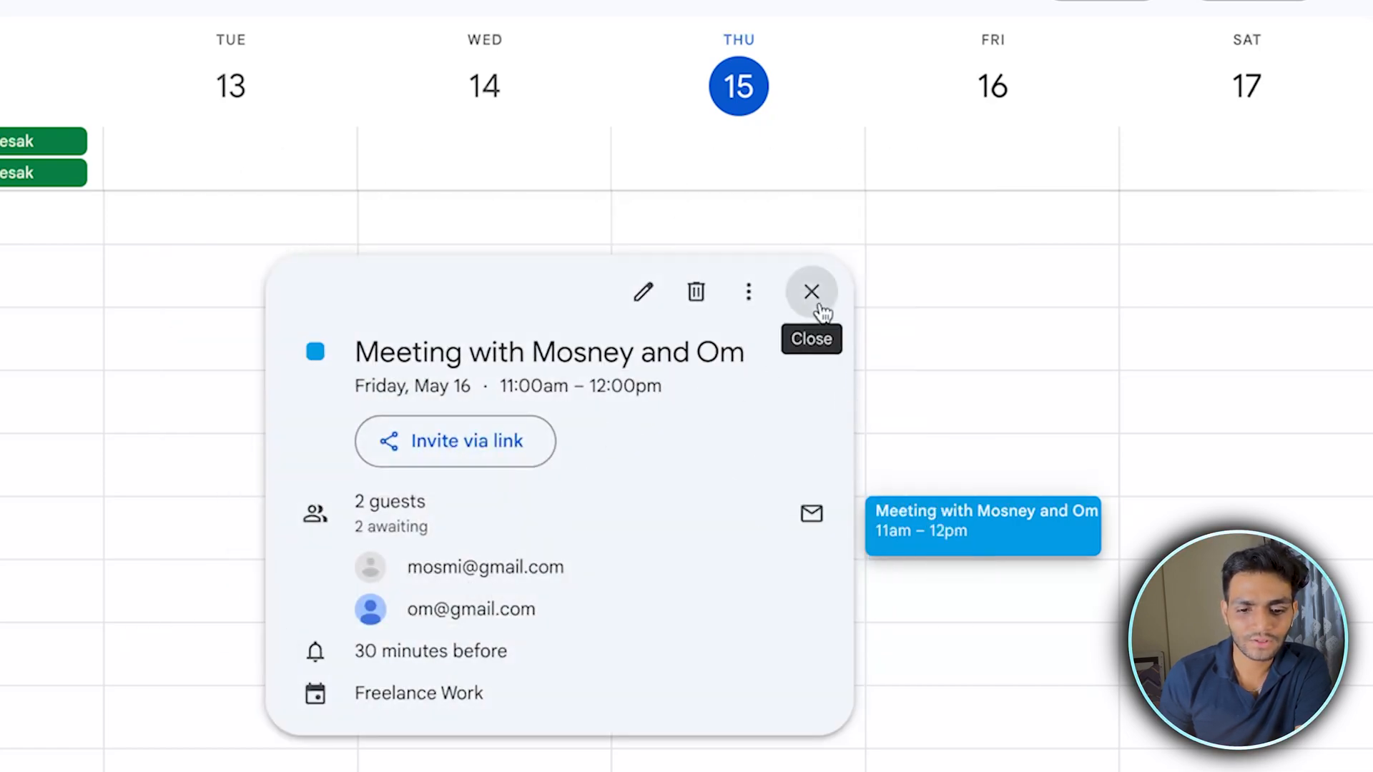
pyautogui.click(810, 291)
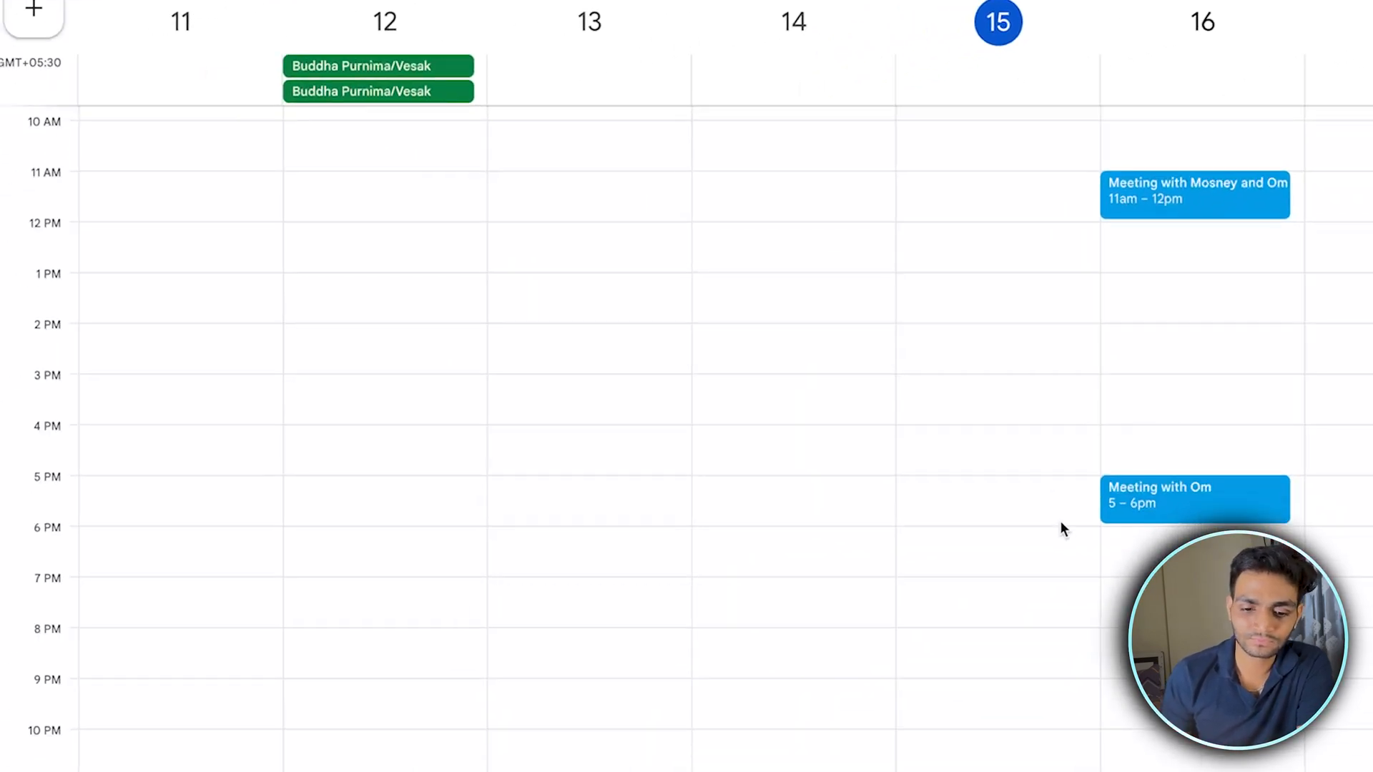
pyautogui.moveTo(1092, 401)
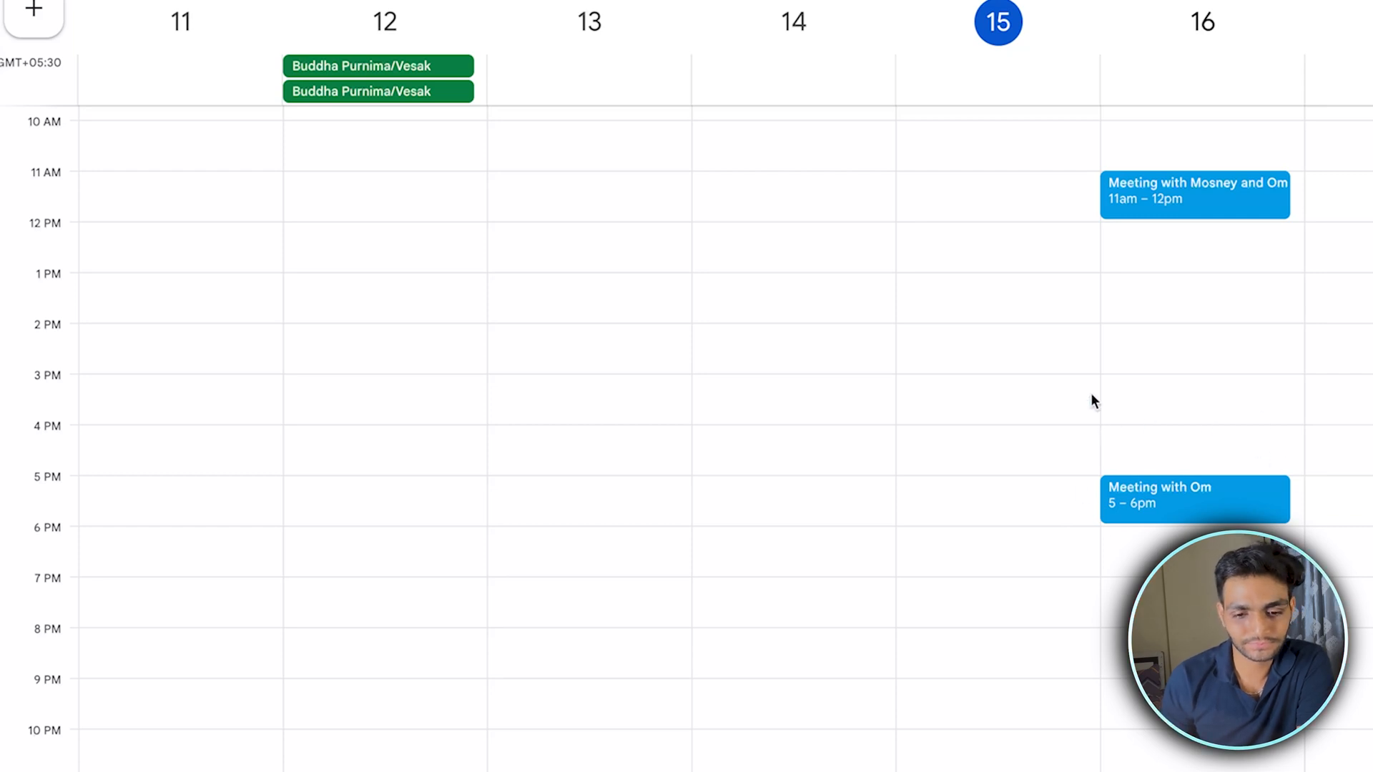